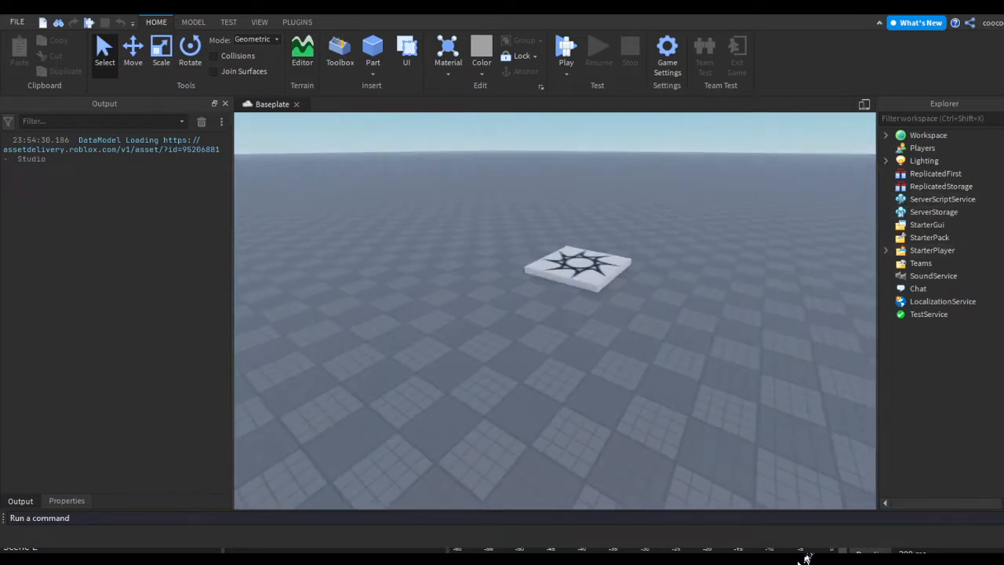
# - Add a Script under ServerScriptService and name it LS
pyautogui.click(941, 198)
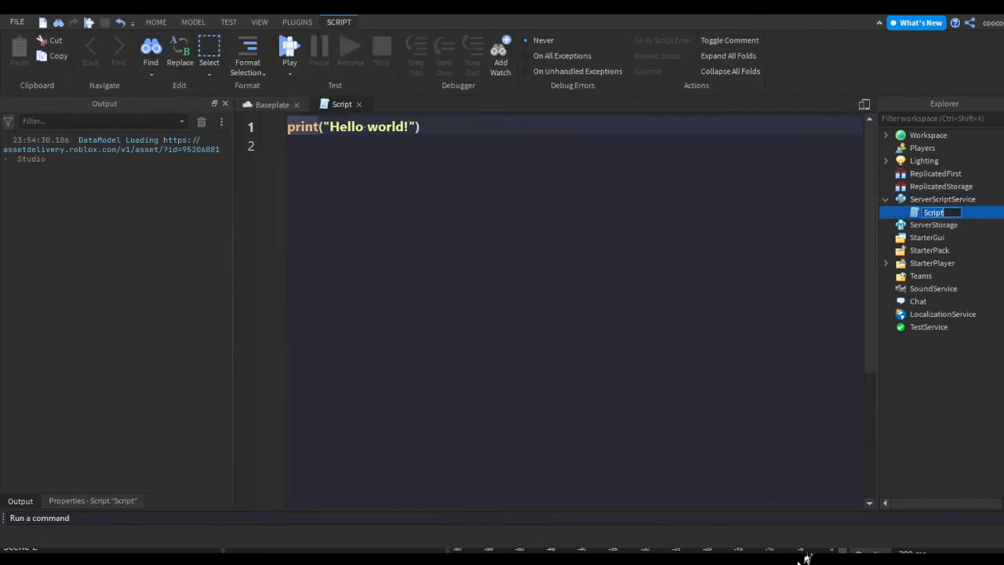
pyautogui.write('Leaderst')
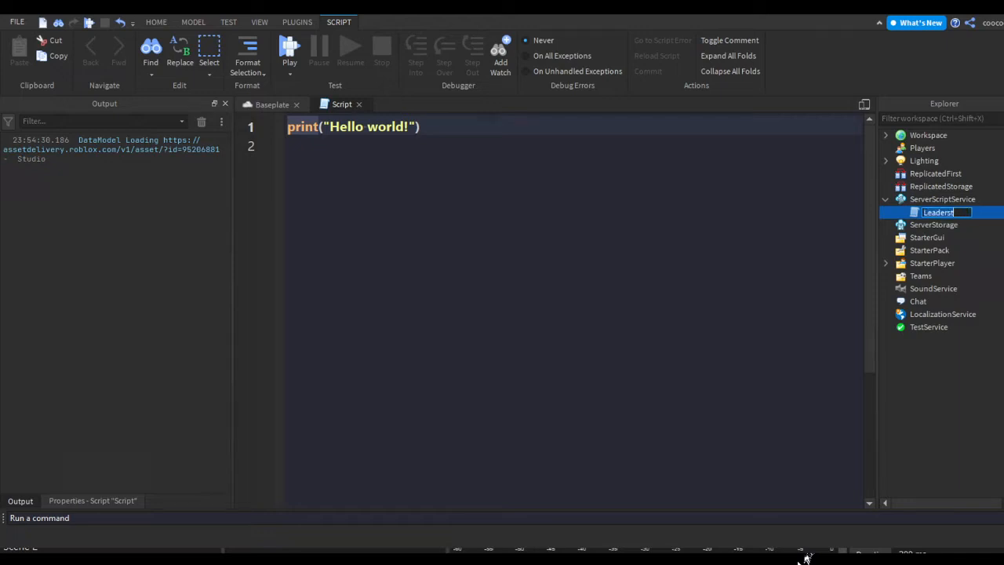
pyautogui.write('LS')
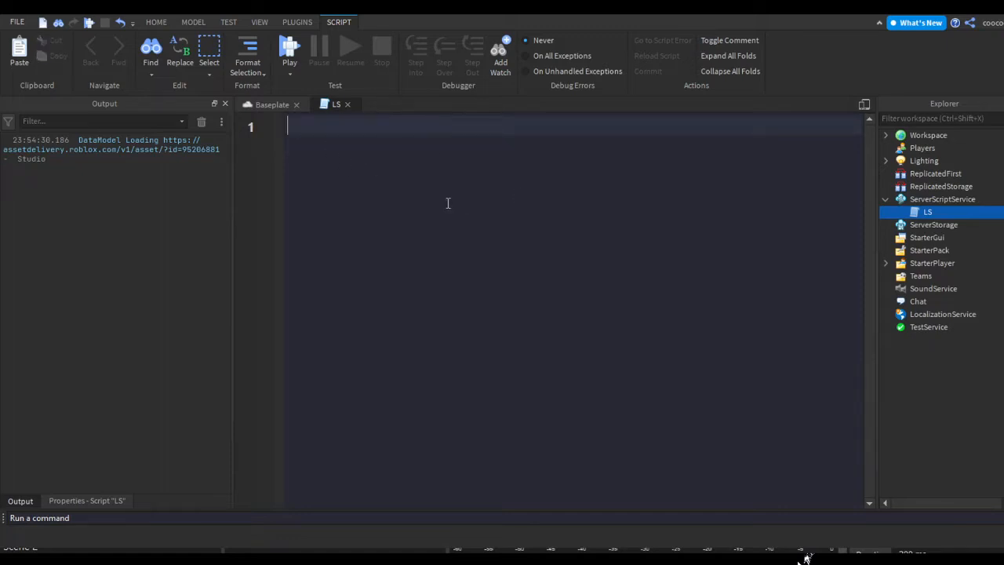
# - Write a game.Players.PlayerAdded:Connect(function(player) handler
pyautogui.write('game')
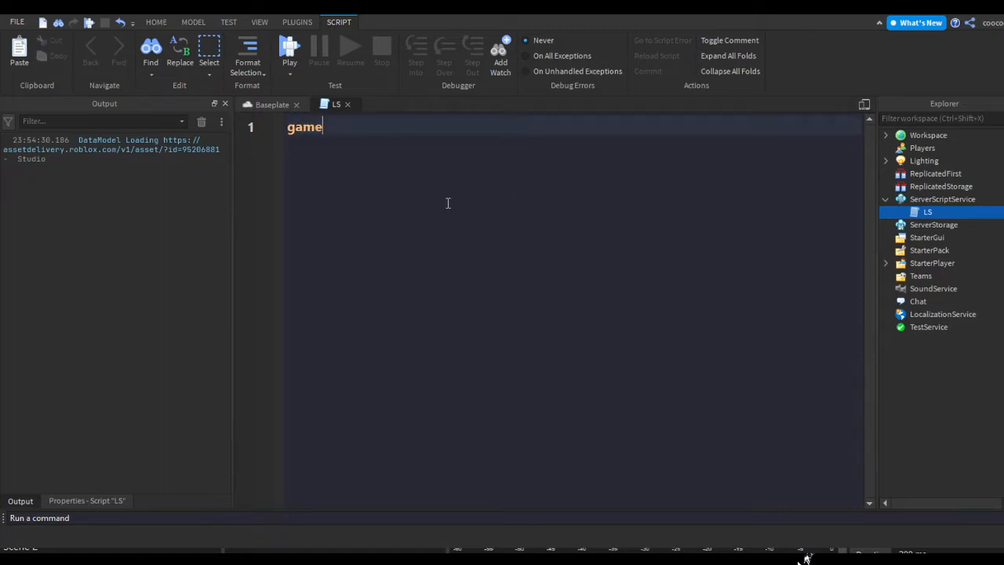
pyautogui.write('.Players.PlayerAdded:Connect(function()')
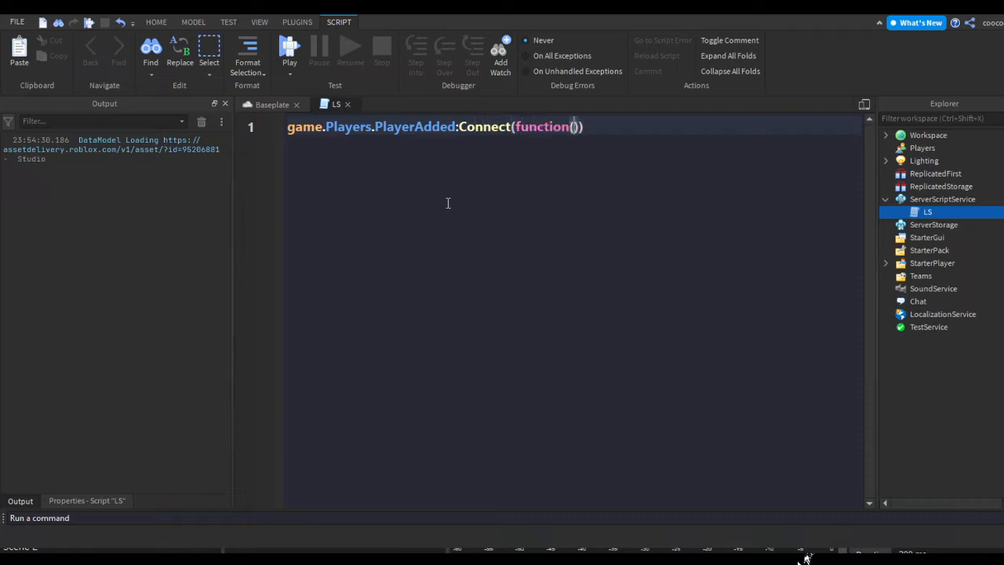
pyautogui.write('player')
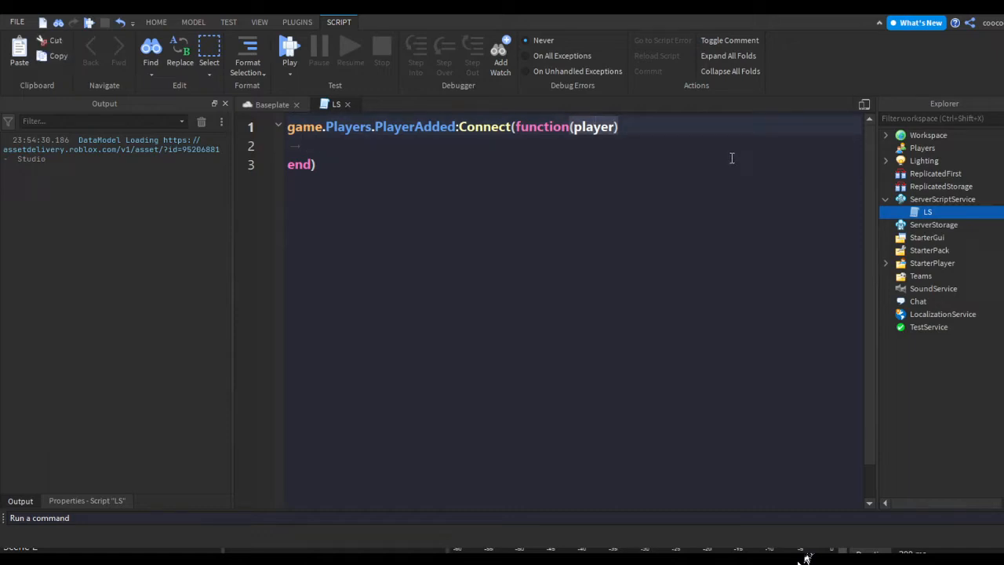
pyautogui.doubleClick(414, 125)
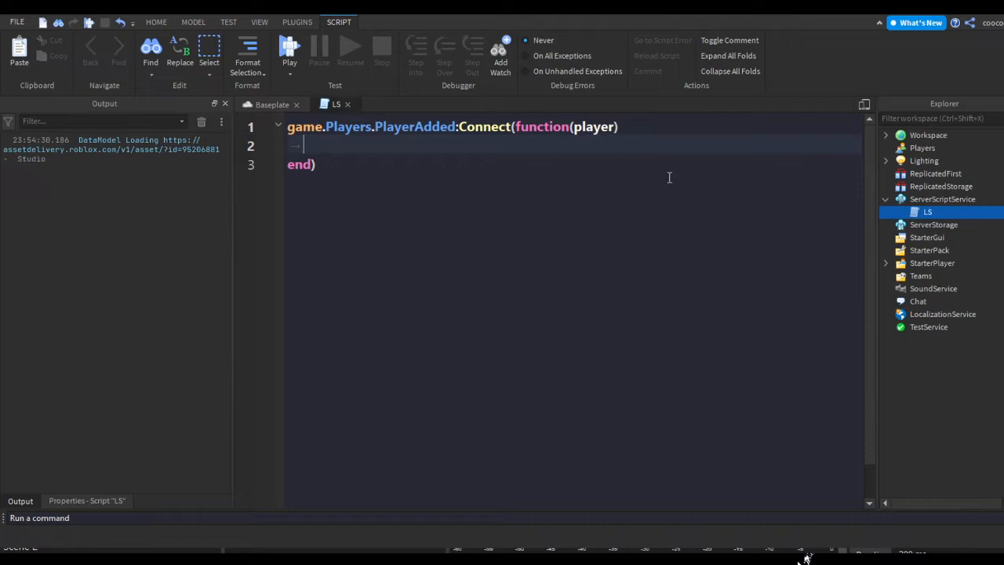
# - Inside it, create a Folder instance named "leaderstats" for the player
pyautogui.write('local')
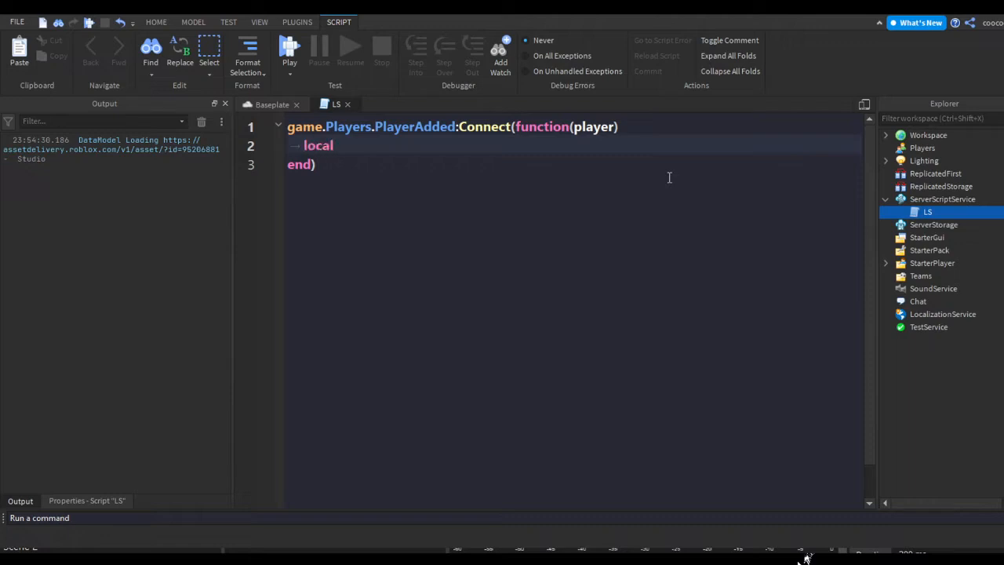
pyautogui.write('stats = Instance.new()')
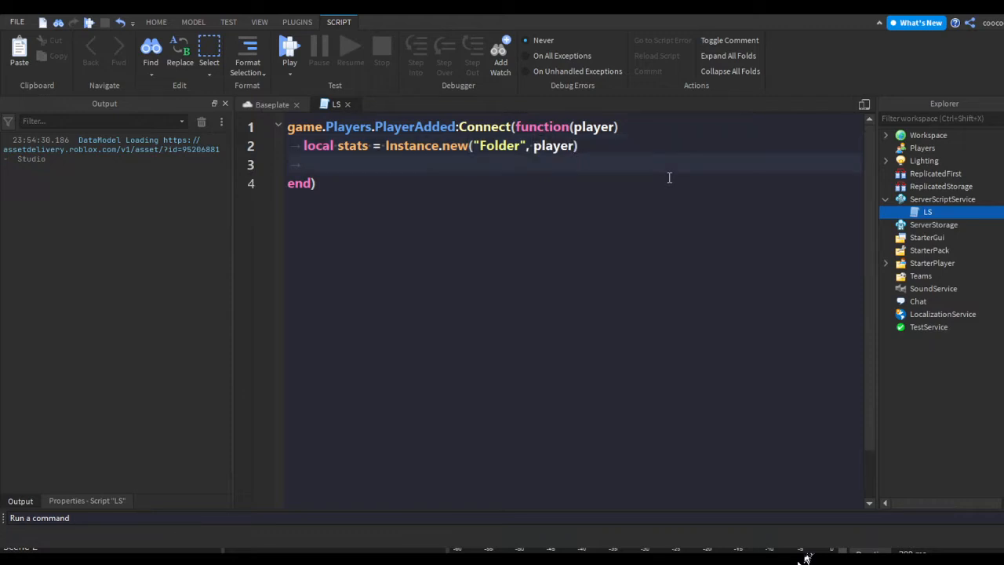
pyautogui.write('stats.Name = "leaderstats')
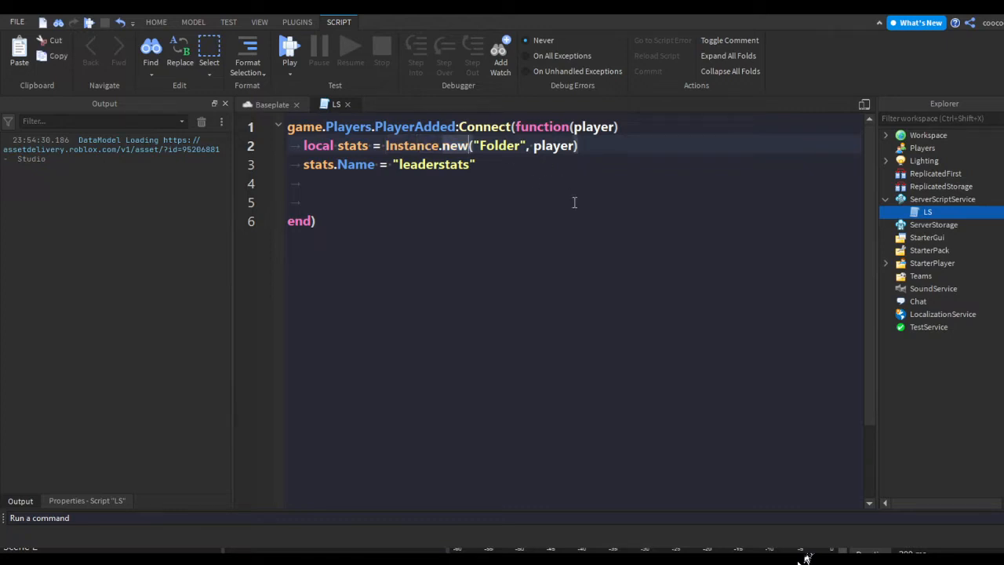
# - Expand Workspace in the Explorer to show Camera, Terrain, SpawnLocation and Baseplate
pyautogui.click(941, 185)
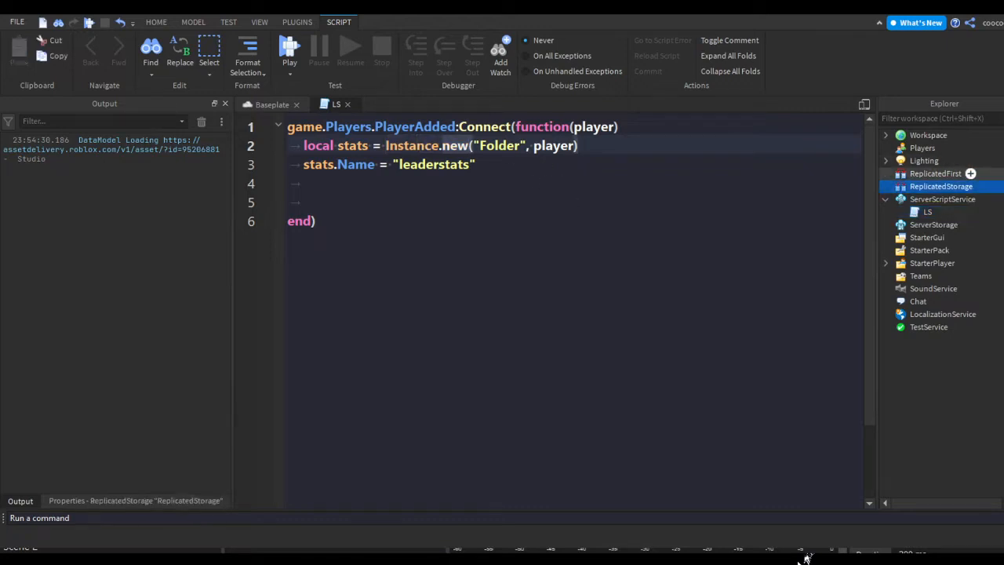
pyautogui.click(929, 135)
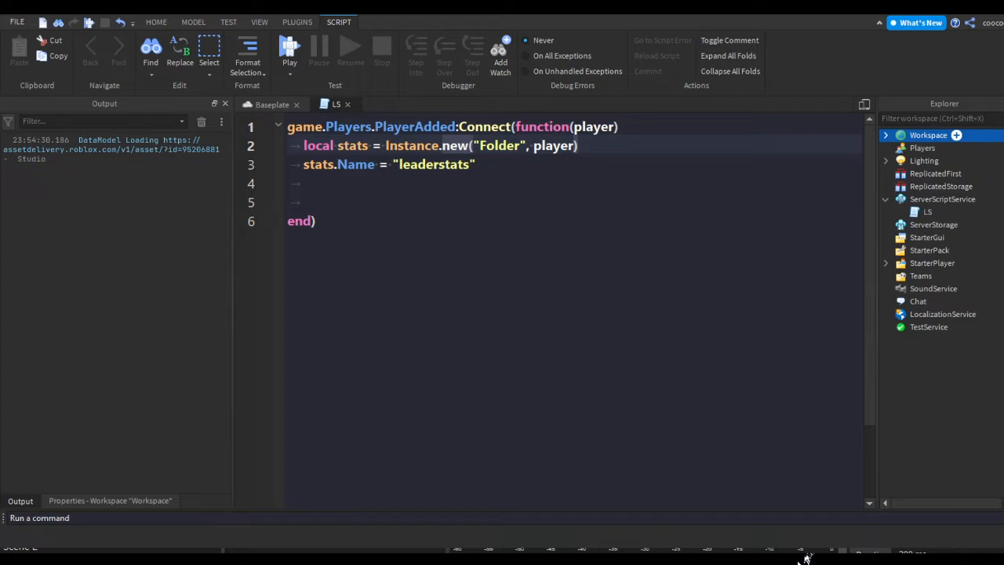
pyautogui.click(884, 135)
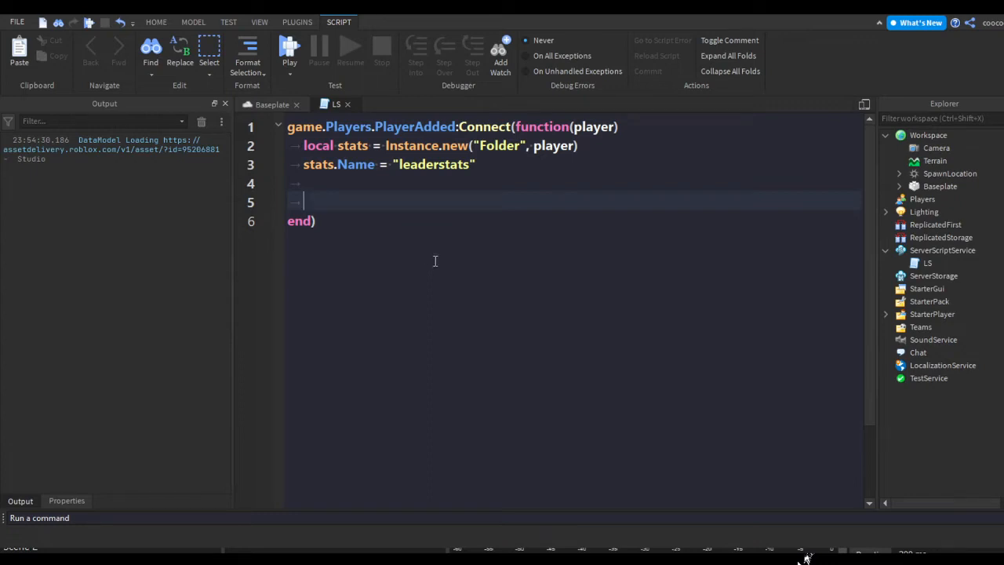
# - Create a NumberValue currentXP via Instance.new and set its Name to "currentXP"
pyautogui.write('local')
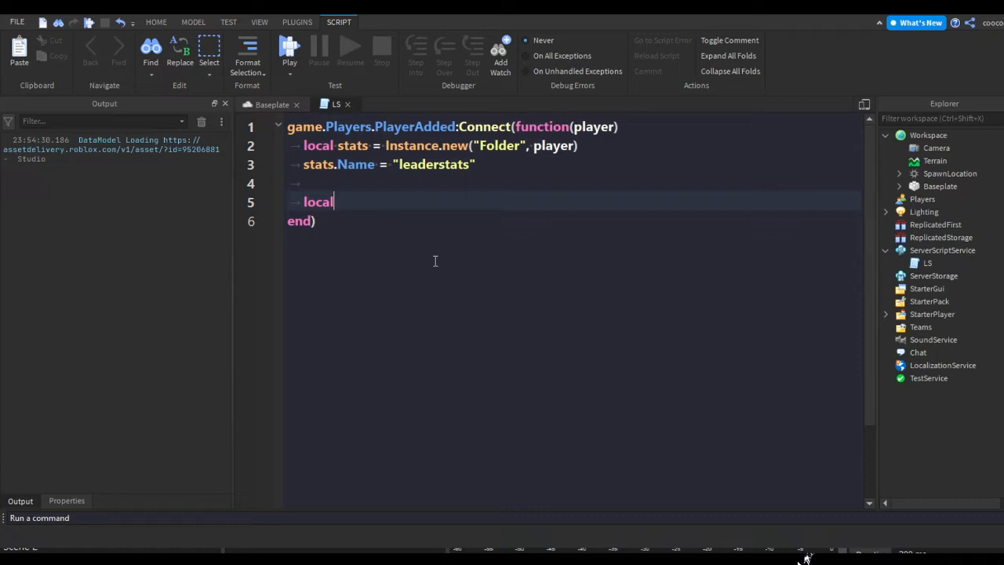
pyautogui.write('current')
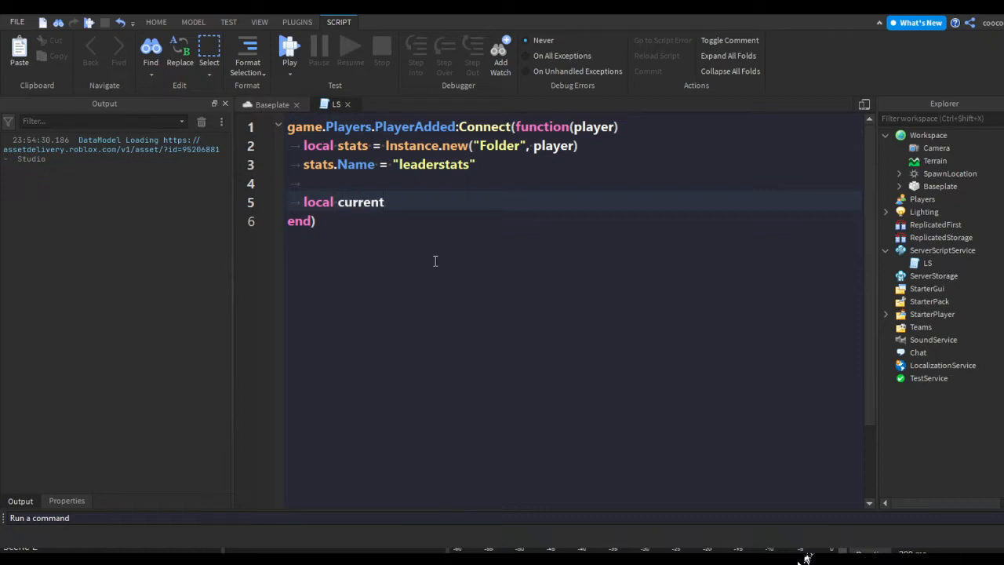
pyautogui.write('XP = Instance.new()')
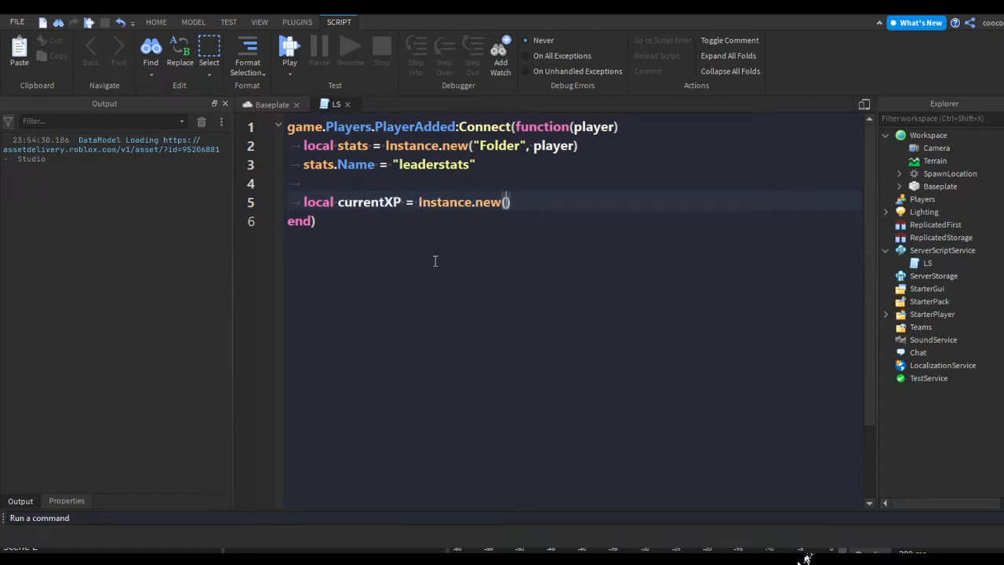
pyautogui.write('"NumberValue", player')
pyautogui.write('currentXP')
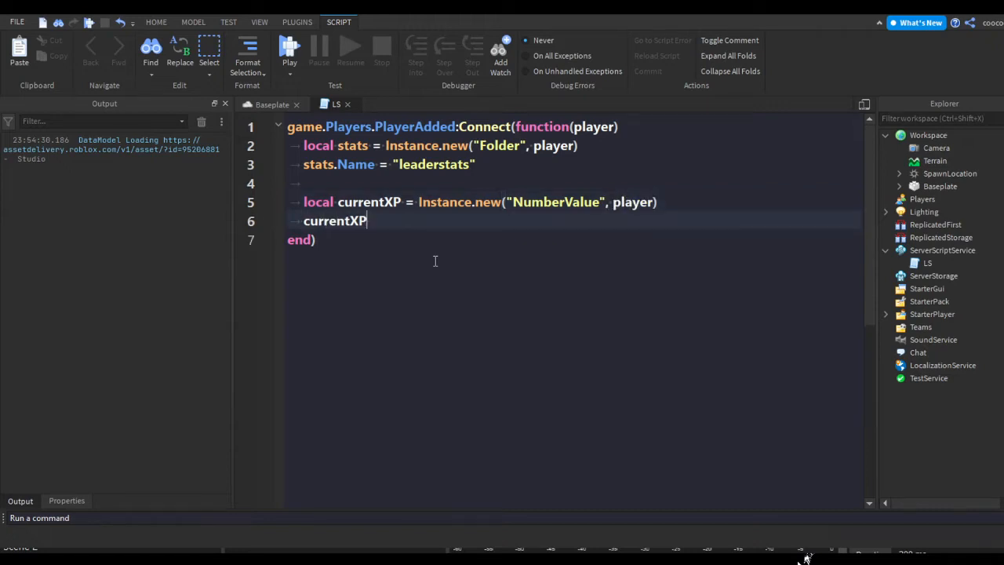
pyautogui.write('.N')
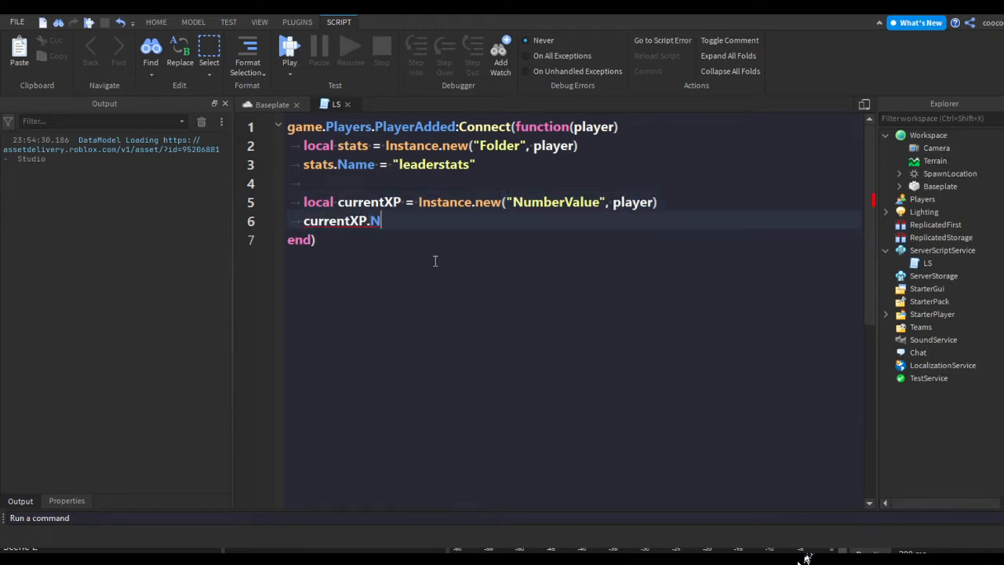
pyautogui.write('a')
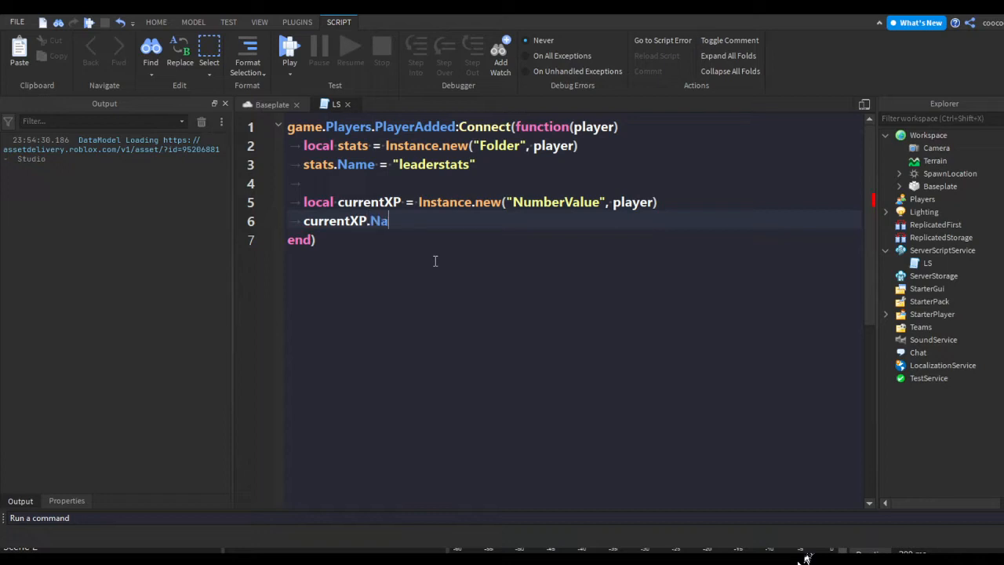
pyautogui.write('me = ""')
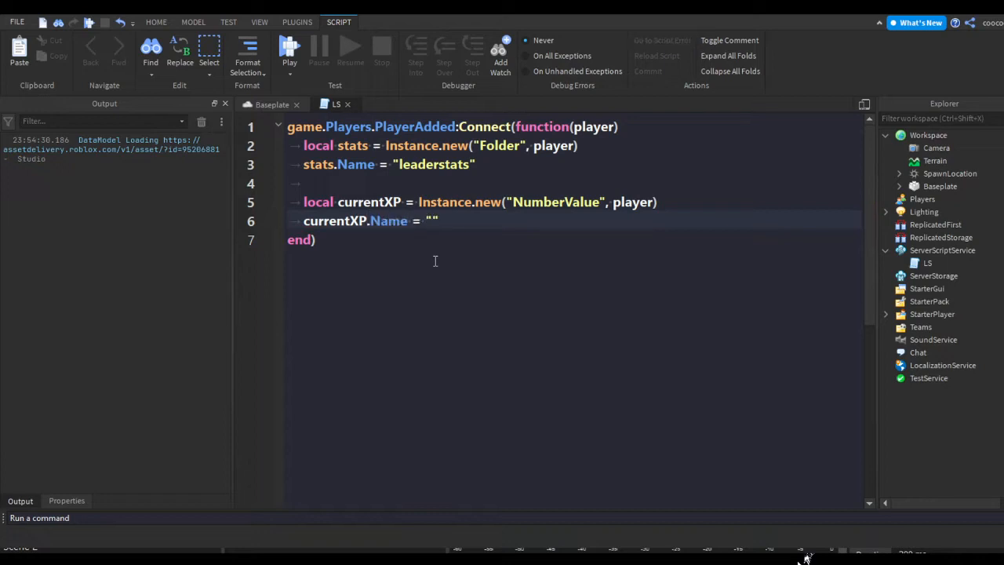
pyautogui.write('currentXP')
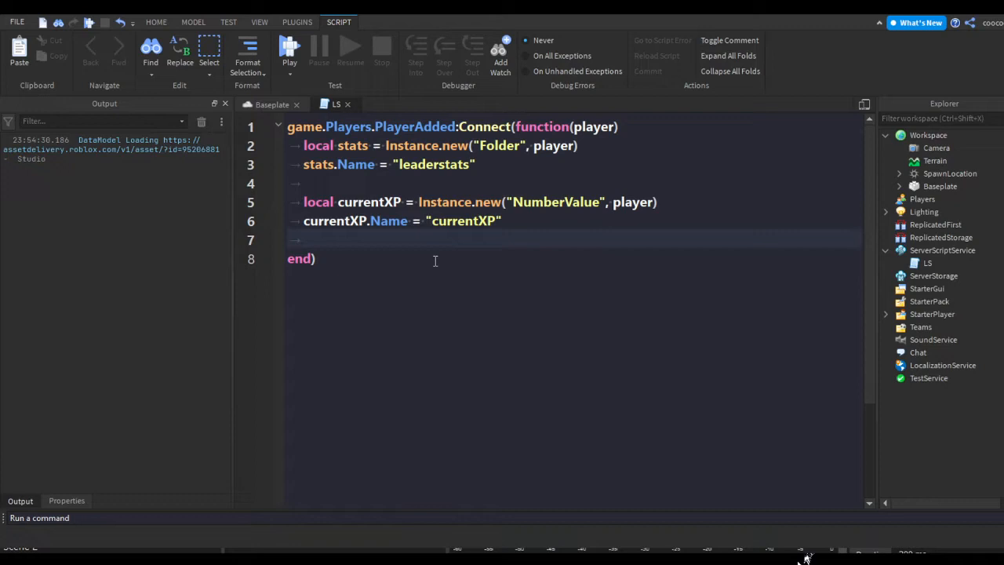
# - Set currentXP.Value to 0 and parent it to the stats folder
pyautogui.write('currentXP.Value = 0')
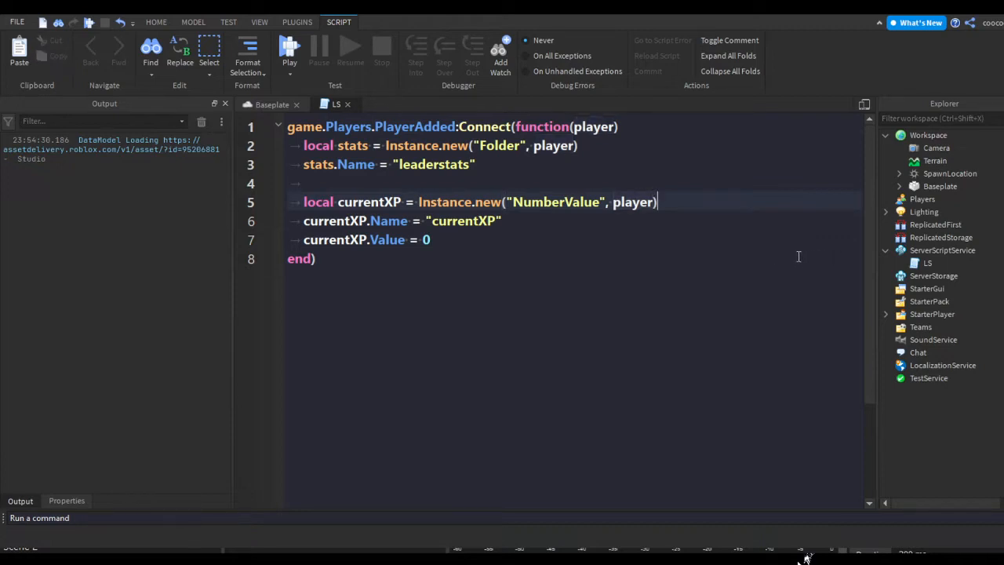
pyautogui.write('stats')
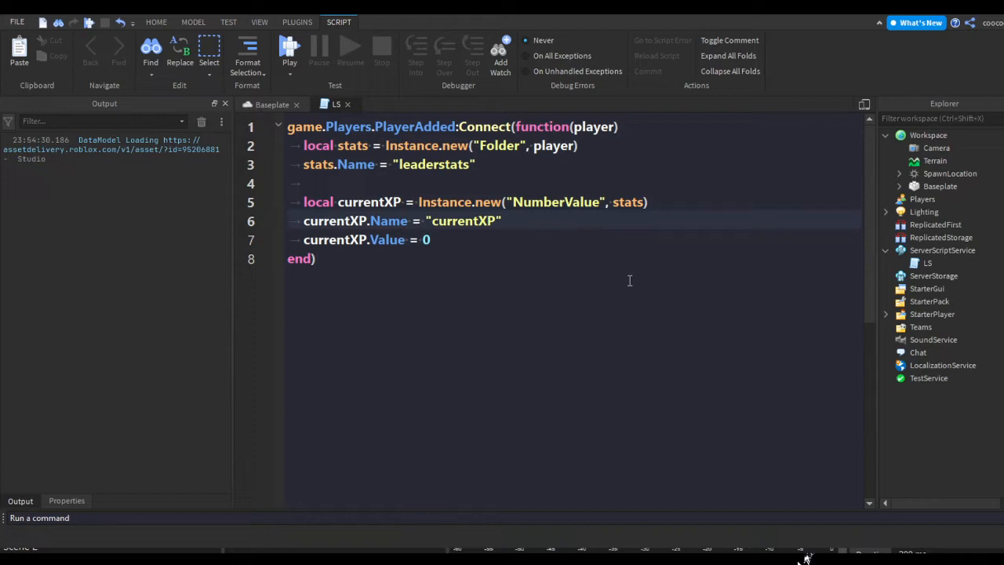
pyautogui.doubleClick(461, 220)
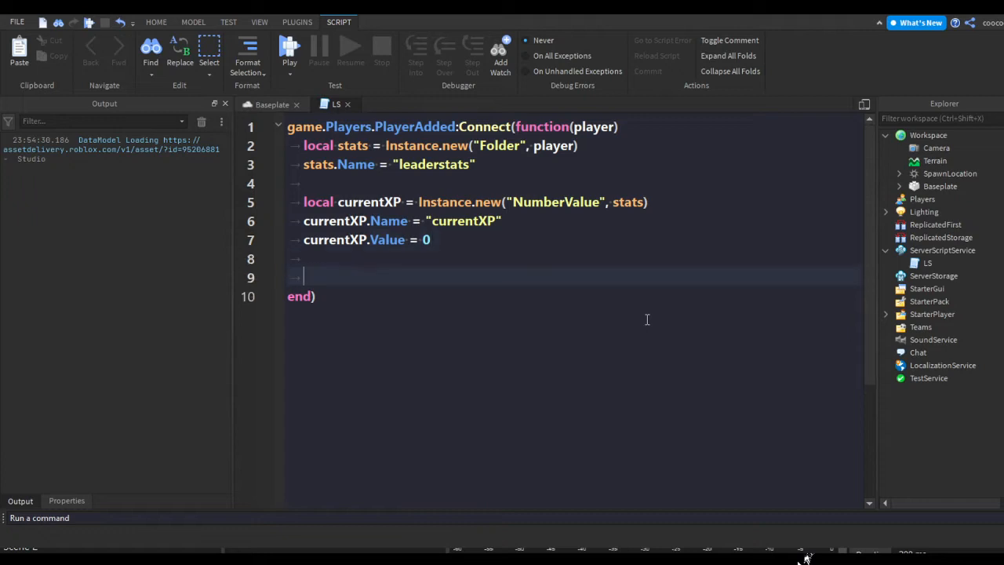
# - Create a neededXP NumberValue in stats named "neededXP" with Value 125
pyautogui.write('local neededXP = Instance.new("')
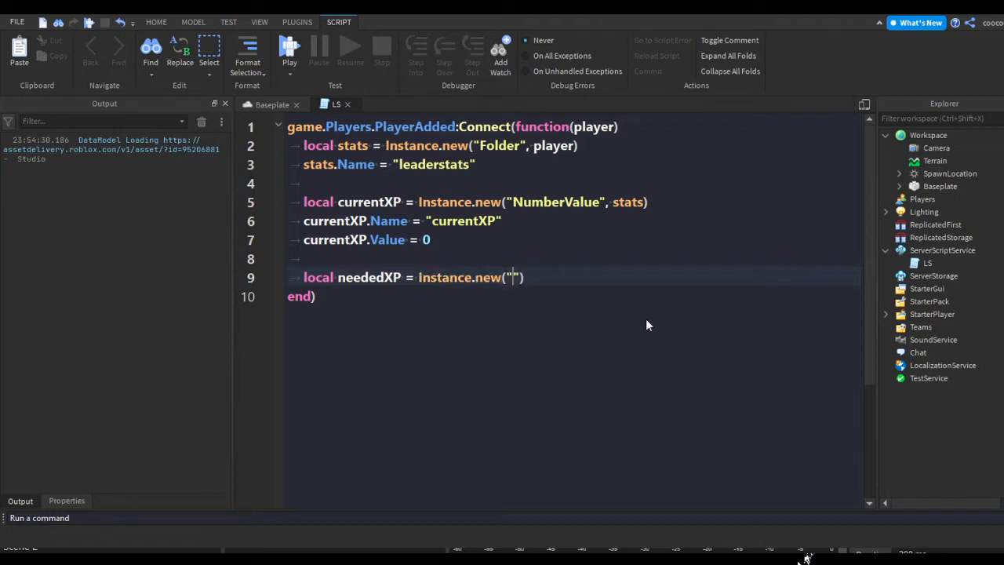
pyautogui.write('NumberValue", stats')
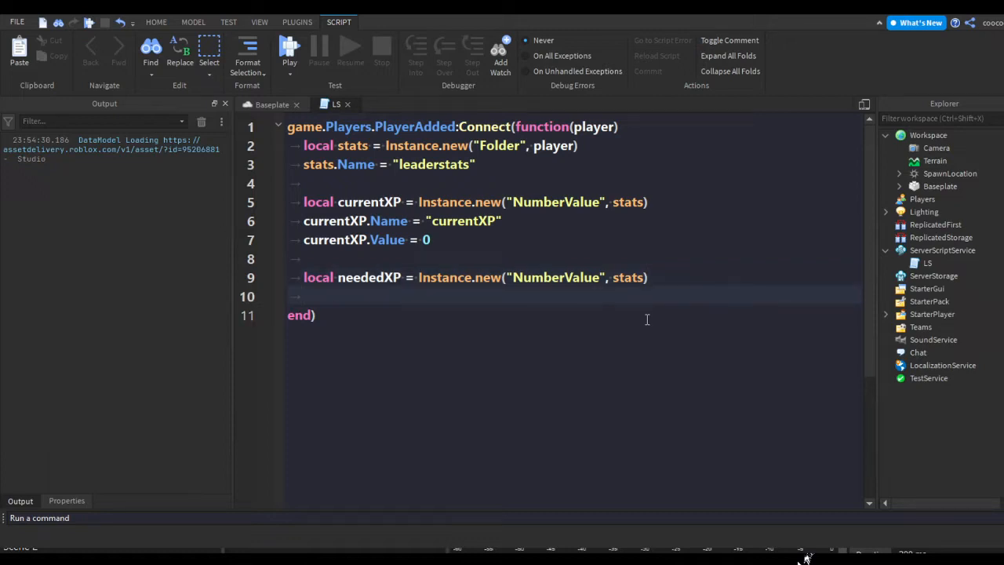
pyautogui.write('neededXP.Name =')
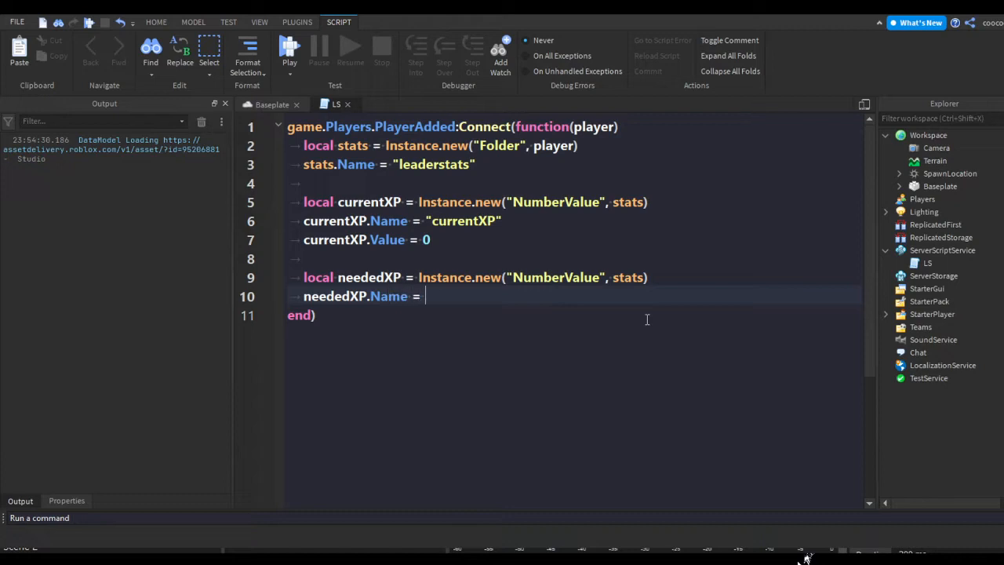
pyautogui.write('"neededXP"')
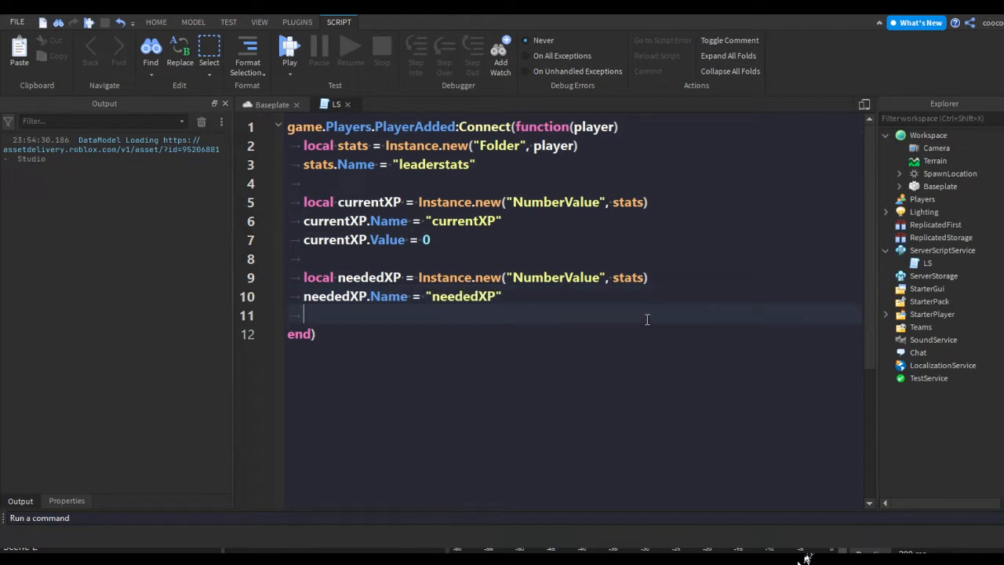
pyautogui.write('neededXP.Value =')
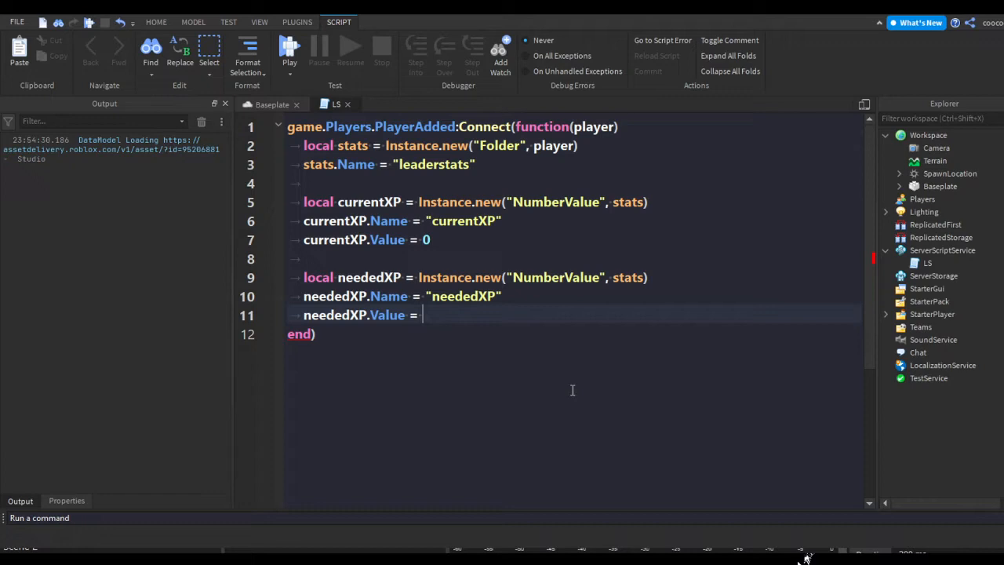
pyautogui.write('125')
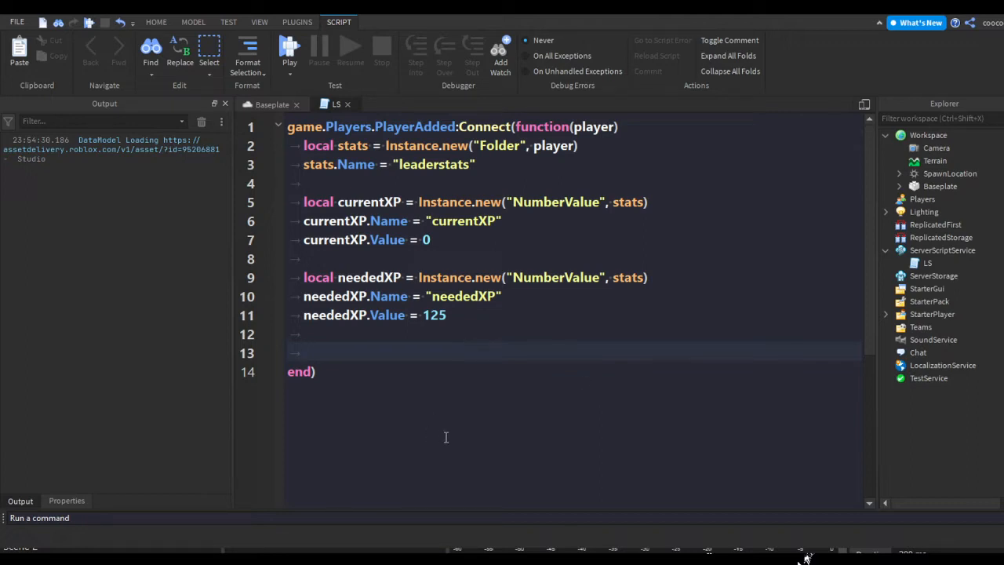
# - Change the XP values' parents from the leaderstats folder to the player
pyautogui.write('player')
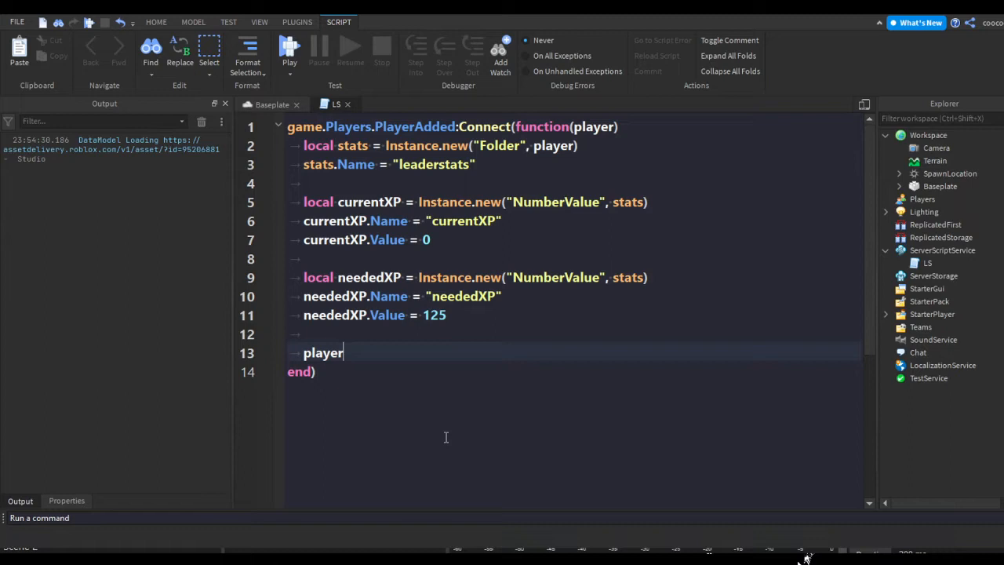
pyautogui.write('.leaderstats')
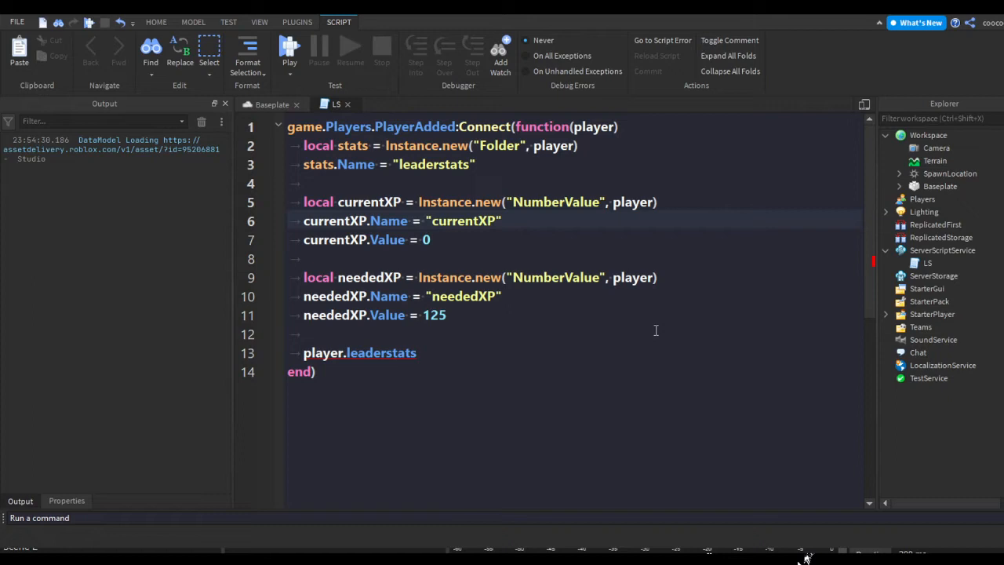
pyautogui.doubleClick(383, 351)
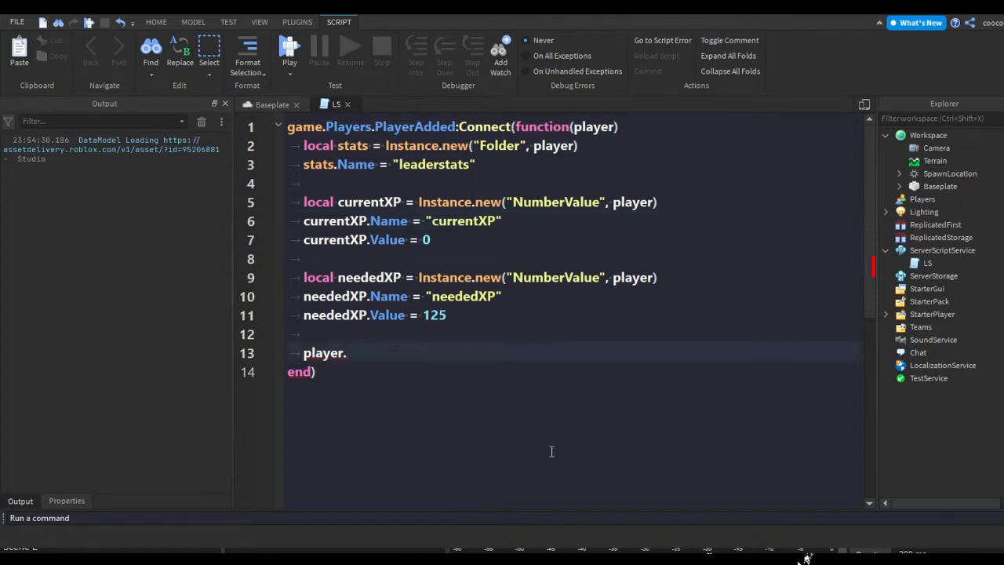
# - Add an empty player.currentXP.Changed:Connect(function() handler closed with end)
pyautogui.write('currentXp.Val')
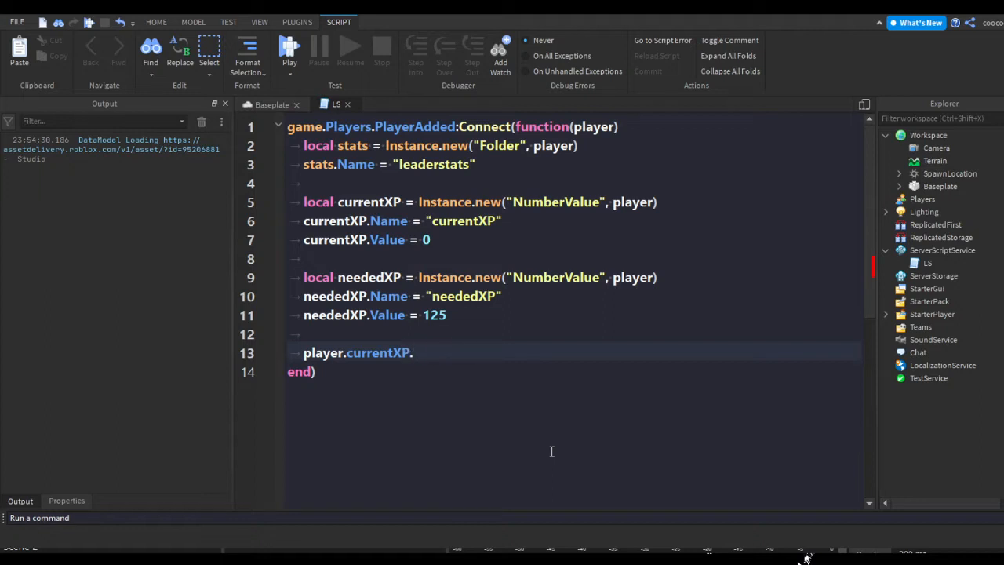
pyautogui.write('V')
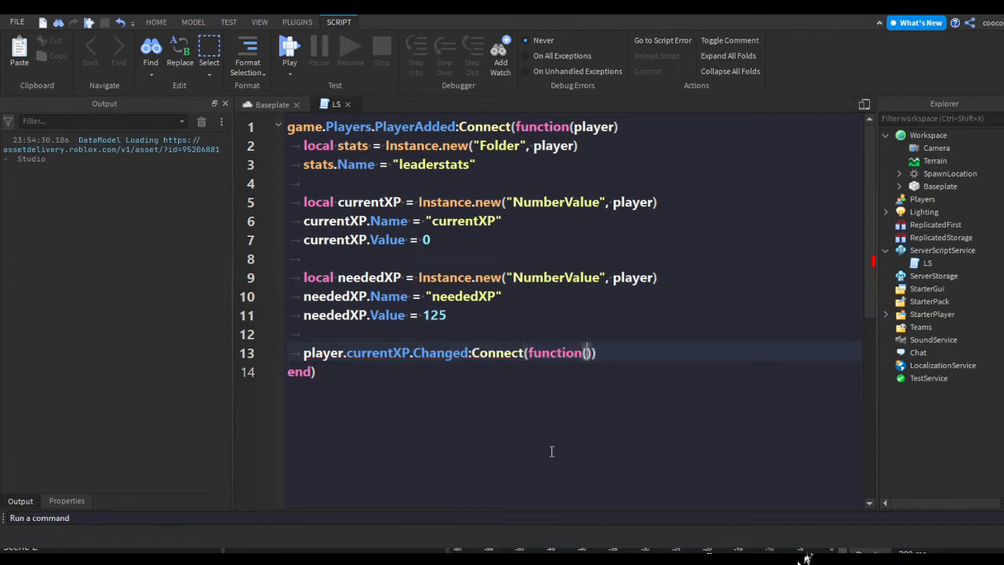
pyautogui.press('enter')
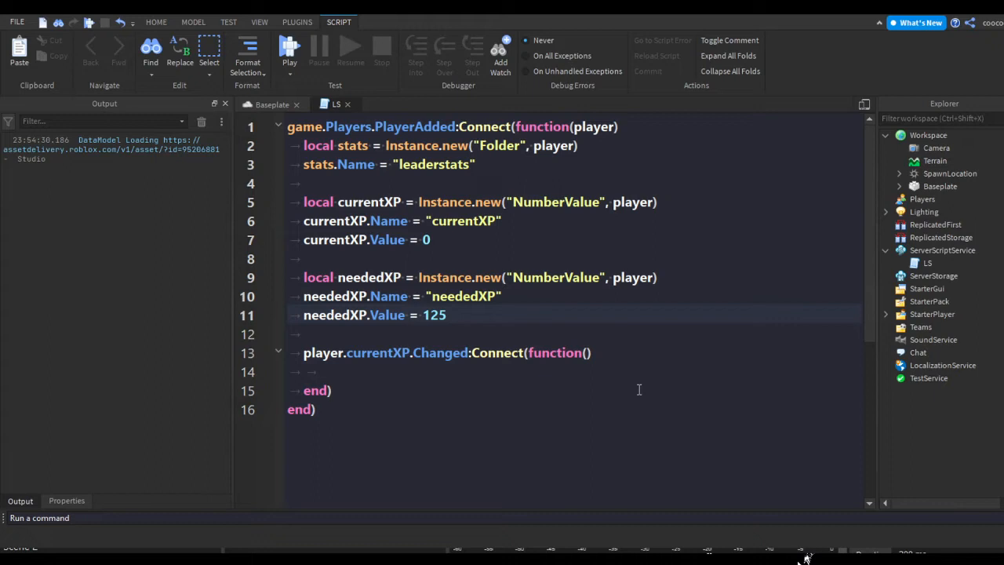
# - Create a level NumberValue with Instance.new("NumberValue", stats)
pyautogui.press('enter')
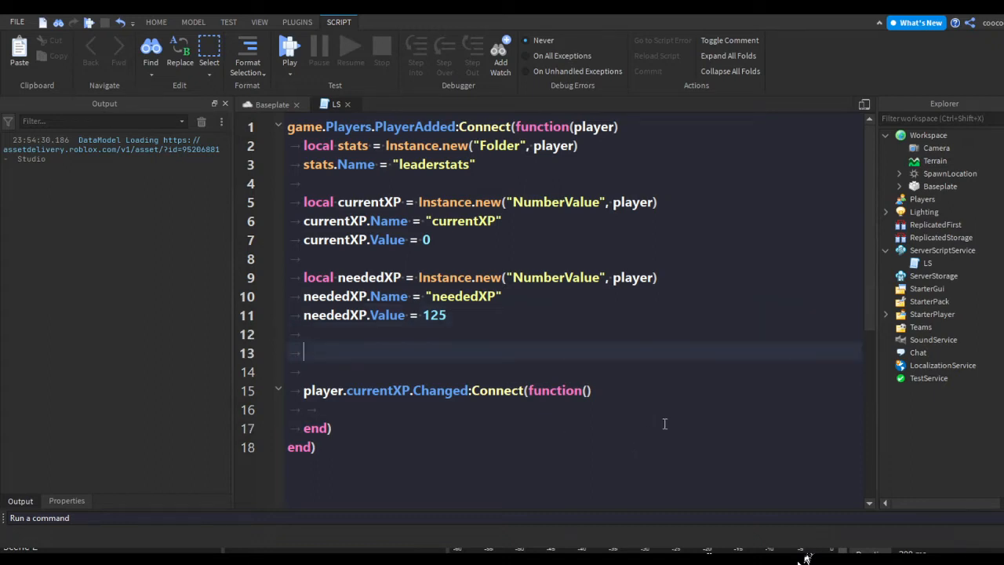
pyautogui.write('local level = Instance.')
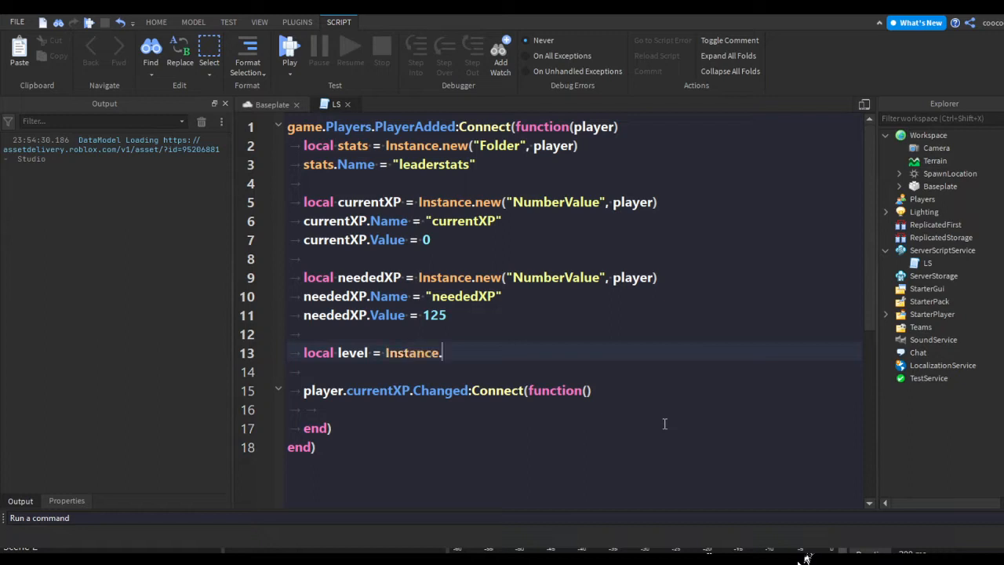
pyautogui.write('new("")')
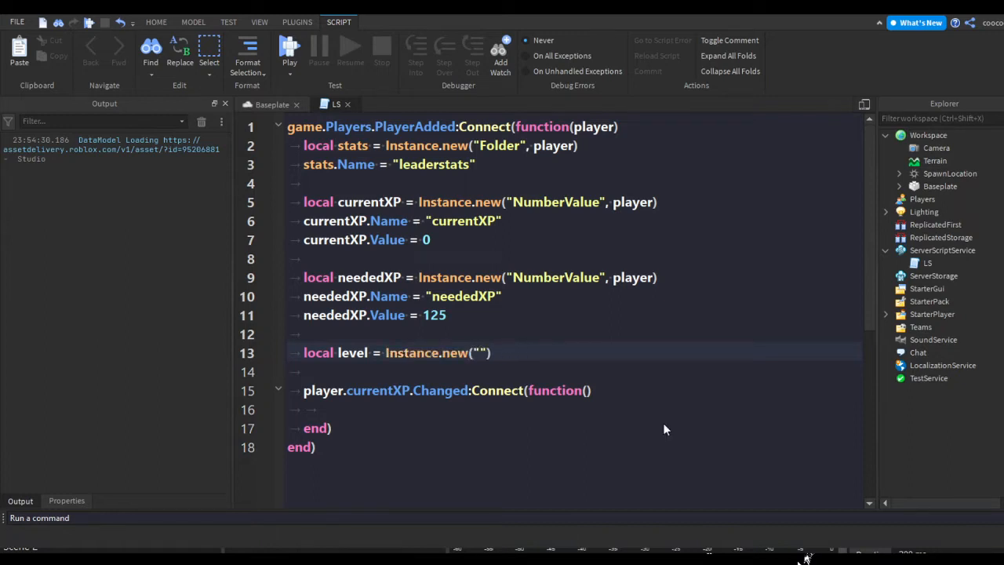
pyautogui.write('NumberValue')
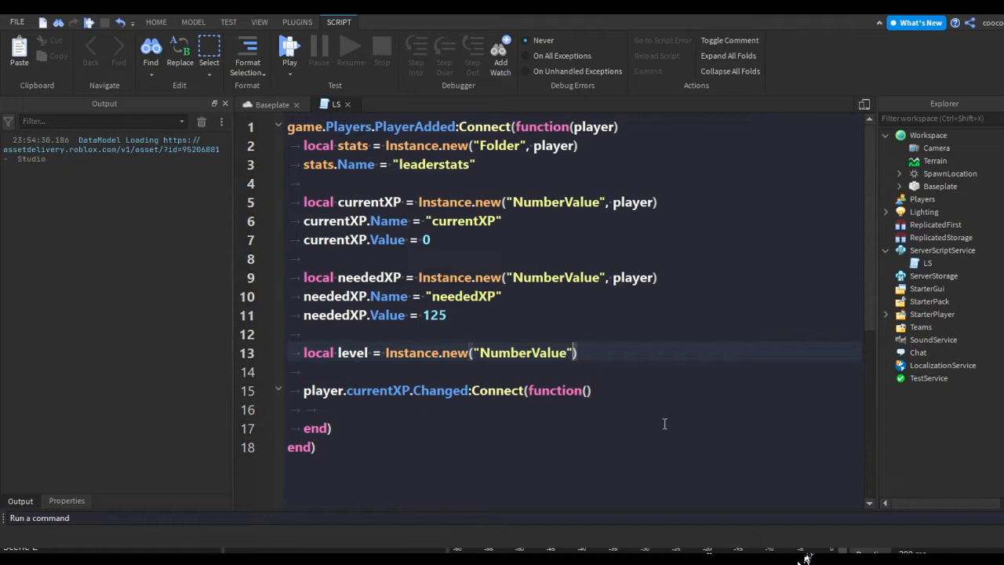
pyautogui.write(', stats')
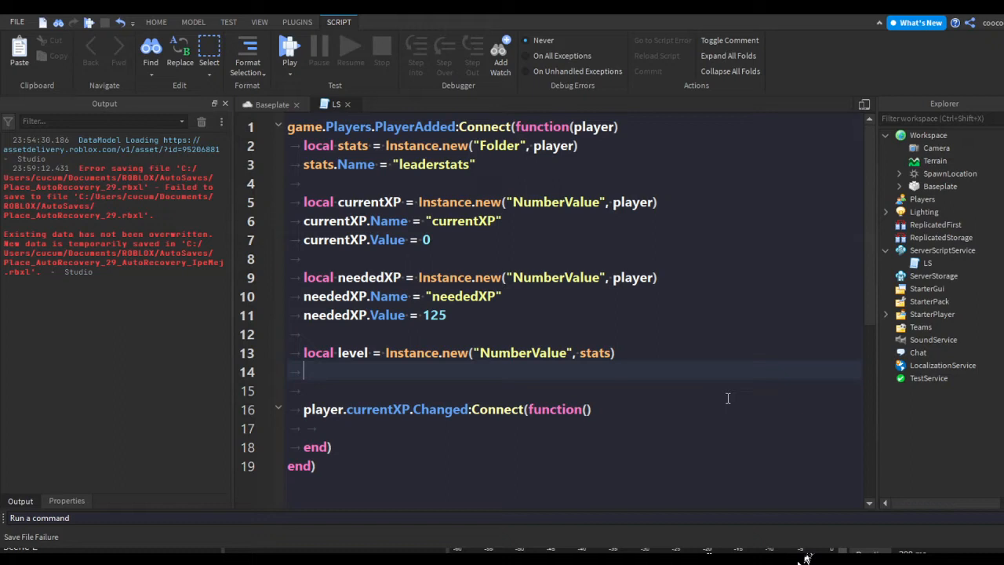
# - Set level.Name to "Level" and level.Value to 1
pyautogui.write('level.Va')
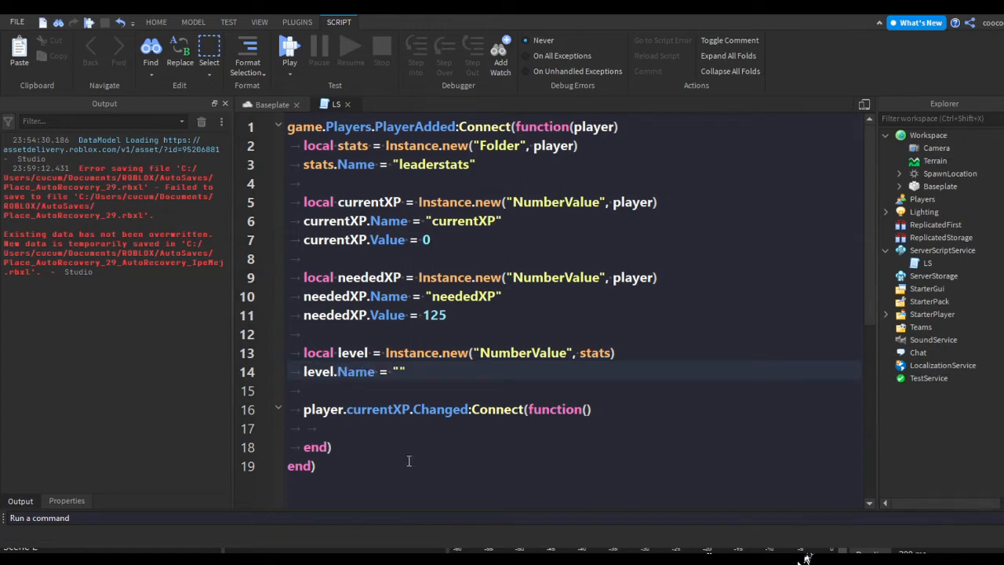
pyautogui.write('Level')
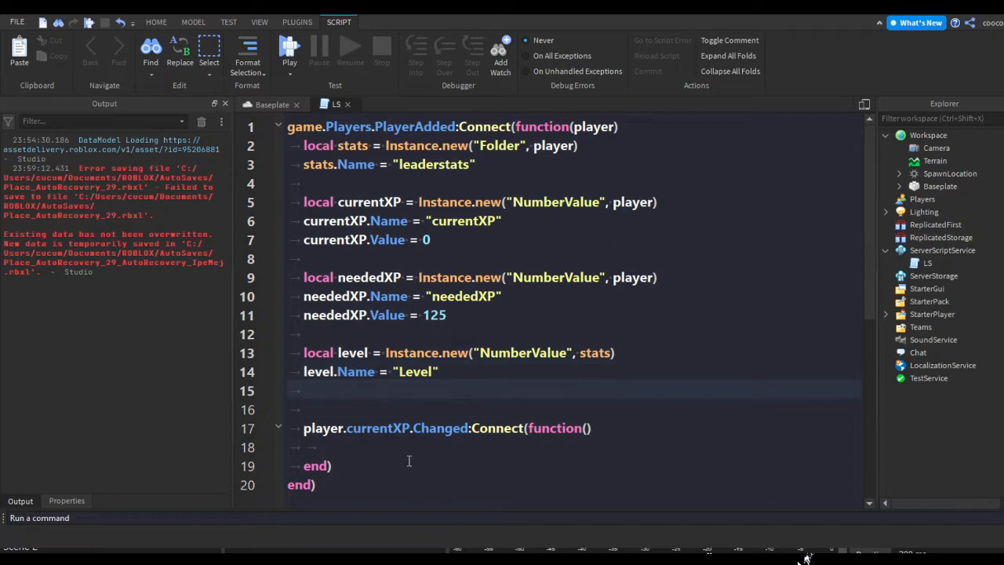
pyautogui.write('level.Value =')
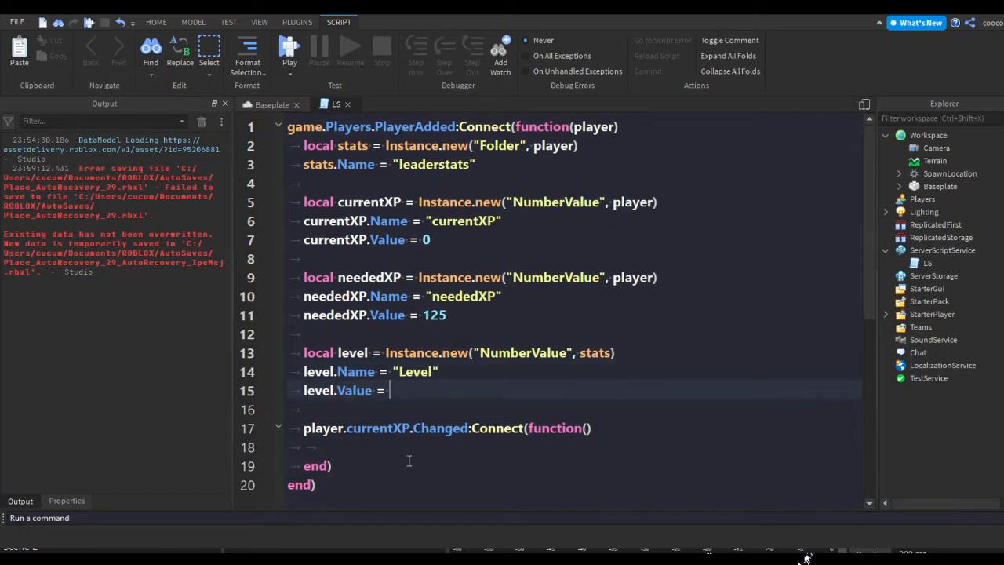
pyautogui.write('1')
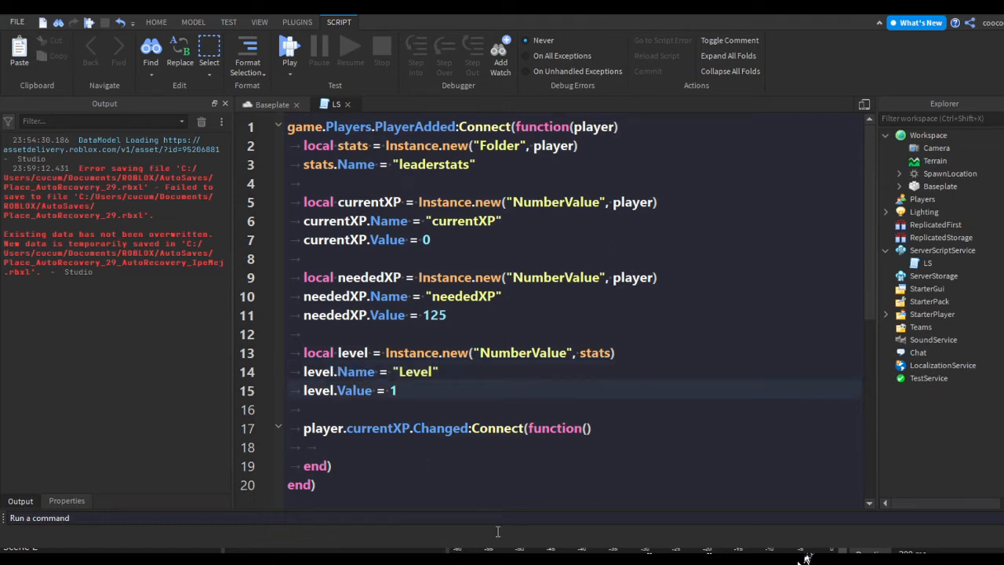
pyautogui.click(317, 445)
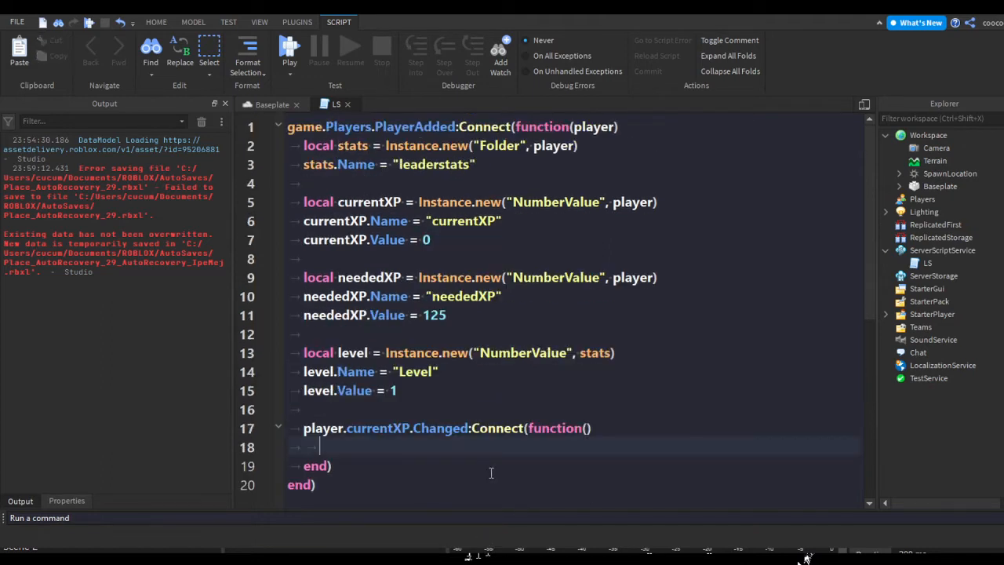
# - Add an if checking player.currentXP.Value >= player.neededXP.Value
pyautogui.write('if currentXP.Valu')
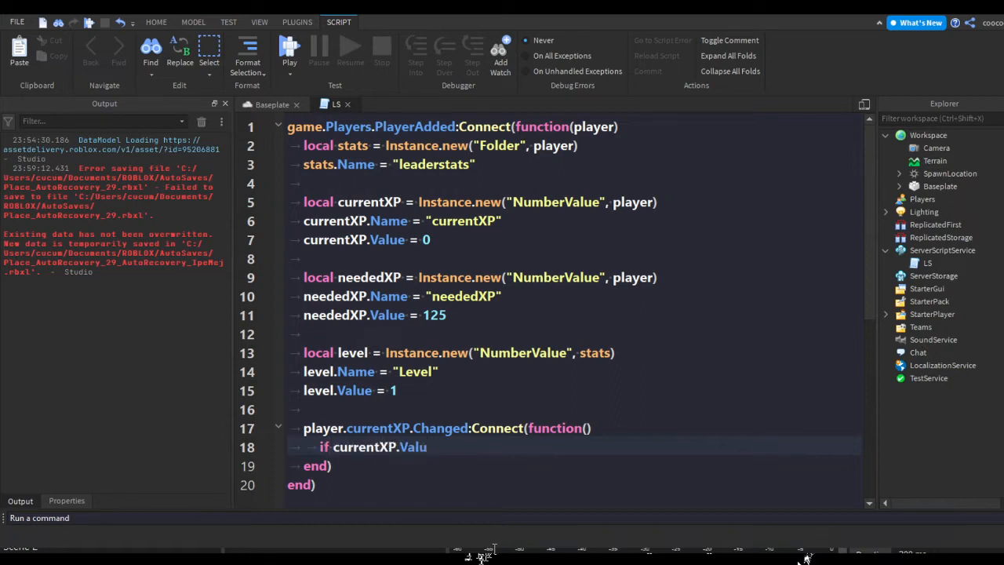
pyautogui.write('player.cur')
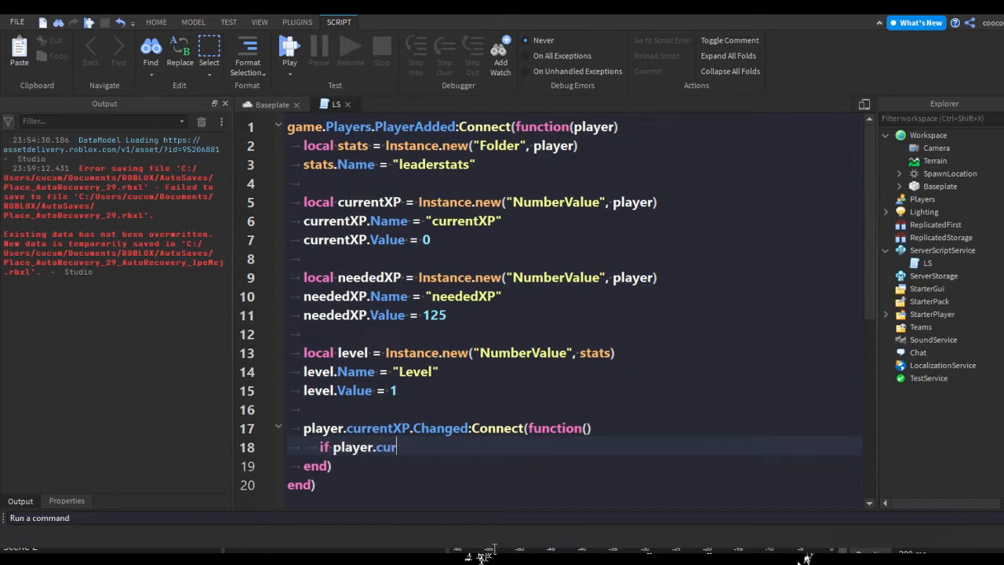
pyautogui.write('rentXP.Value')
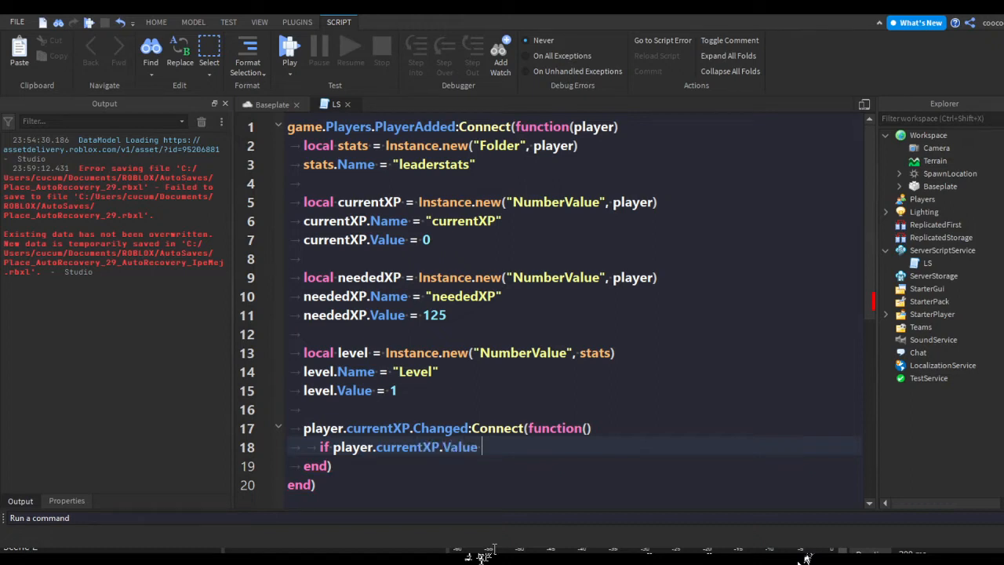
pyautogui.write('>')
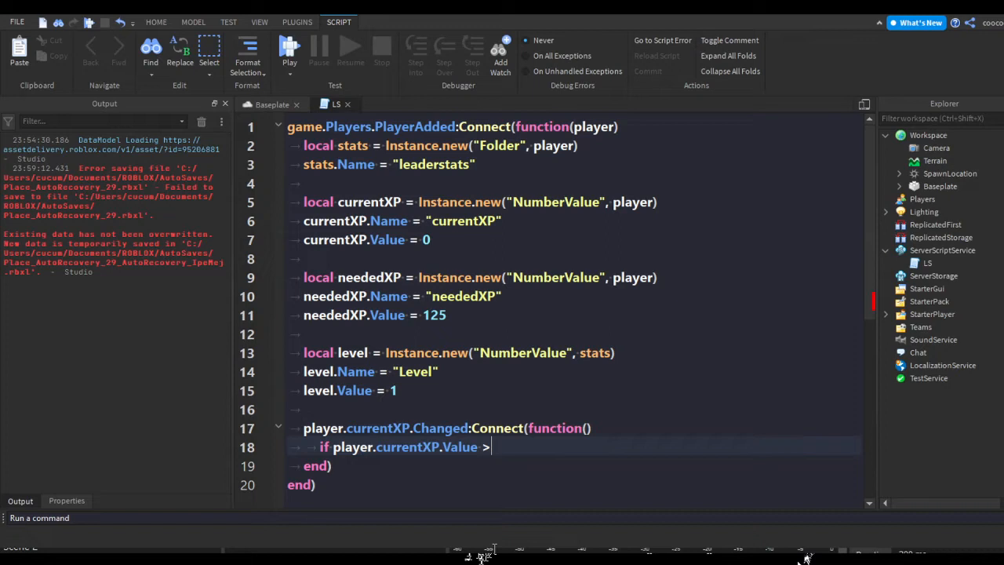
pyautogui.write('=')
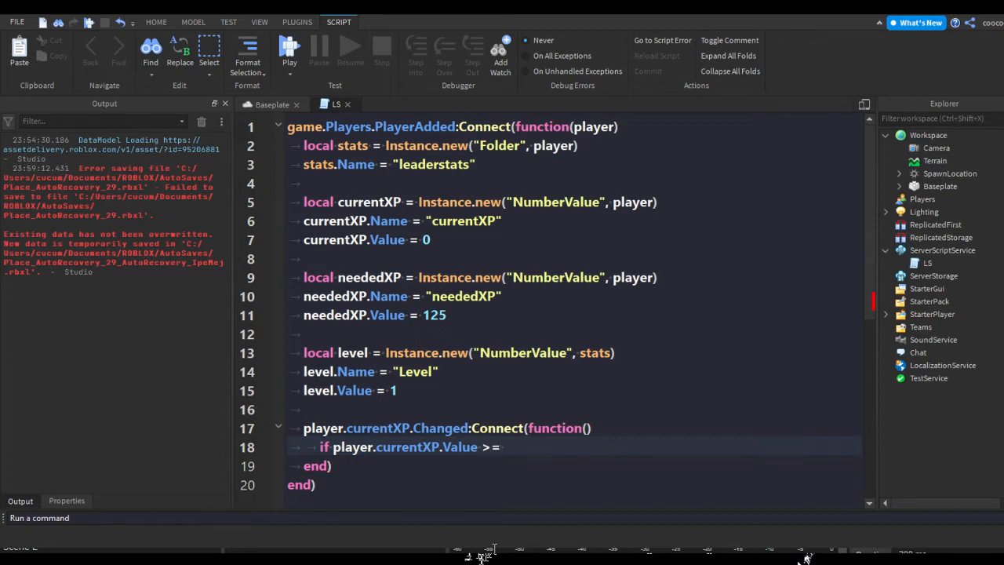
pyautogui.write('player.neededXP.Value then')
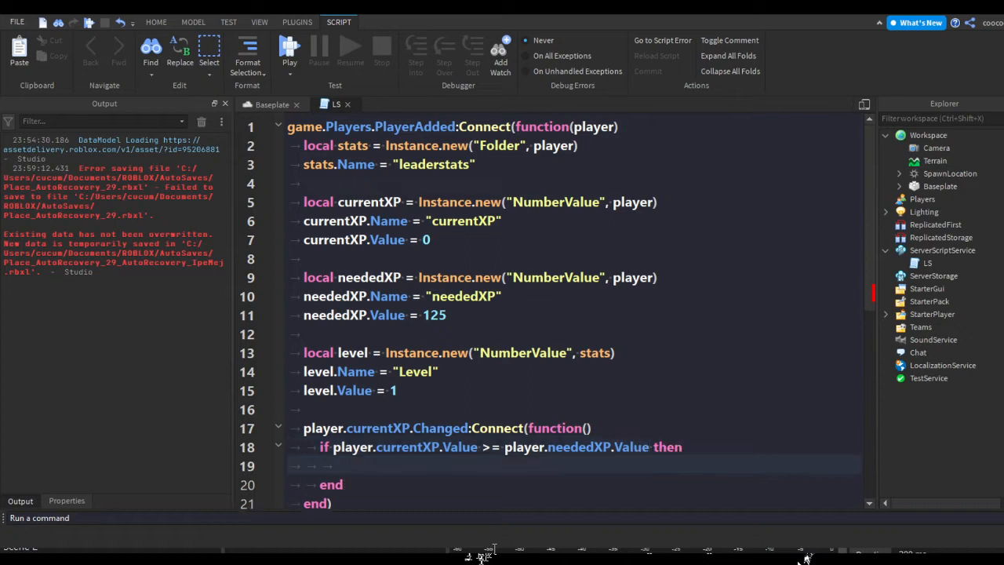
# - On level-up, raise leaderstats Level by 1 and reset currentXP.Value to 0
pyautogui.write('player.')
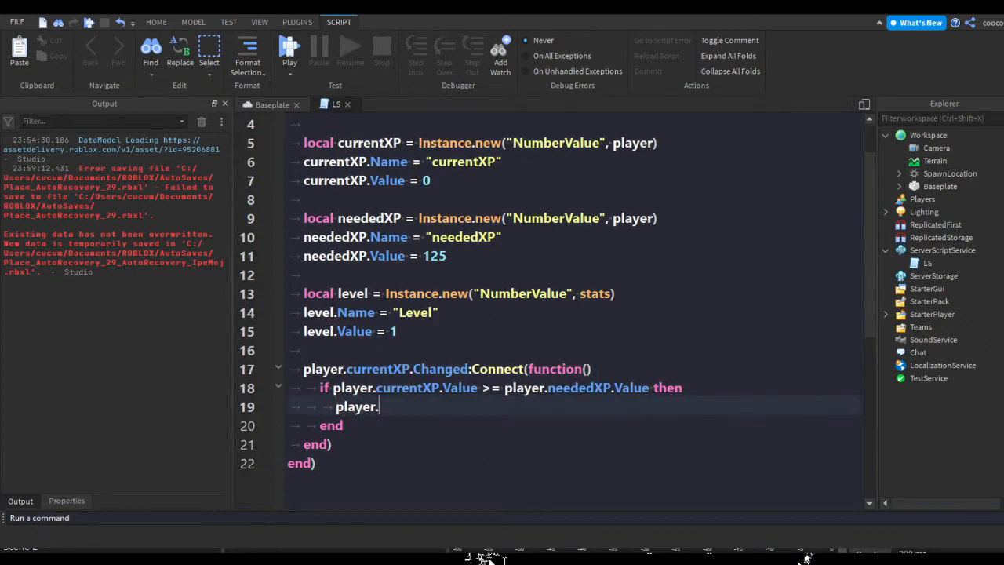
pyautogui.write('lead')
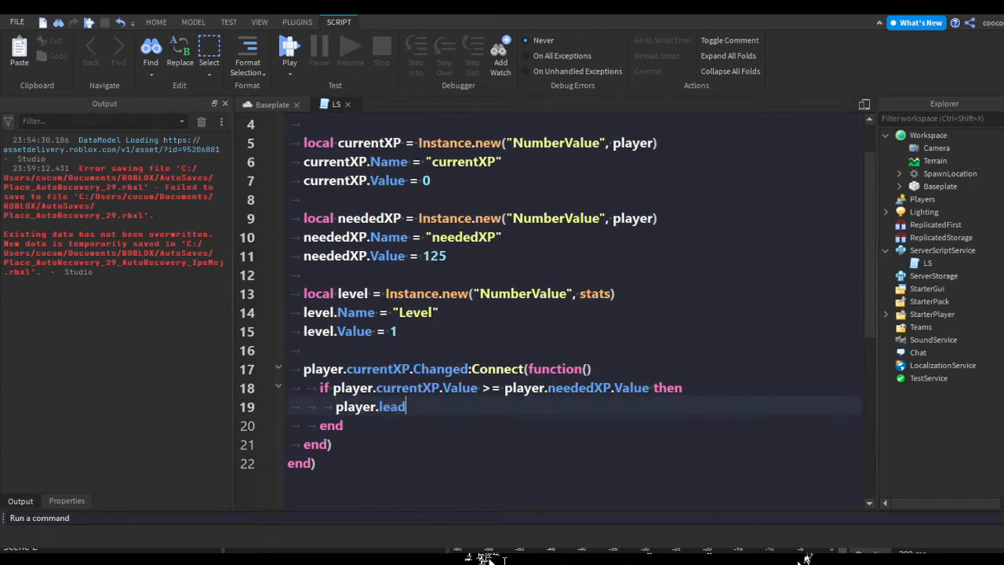
pyautogui.write('erstats.level.V')
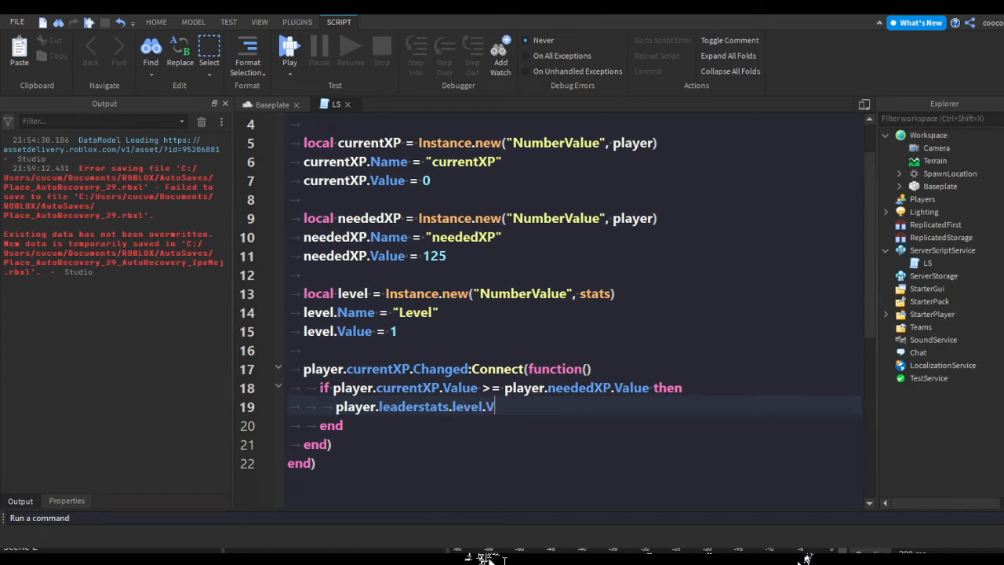
pyautogui.write('Level')
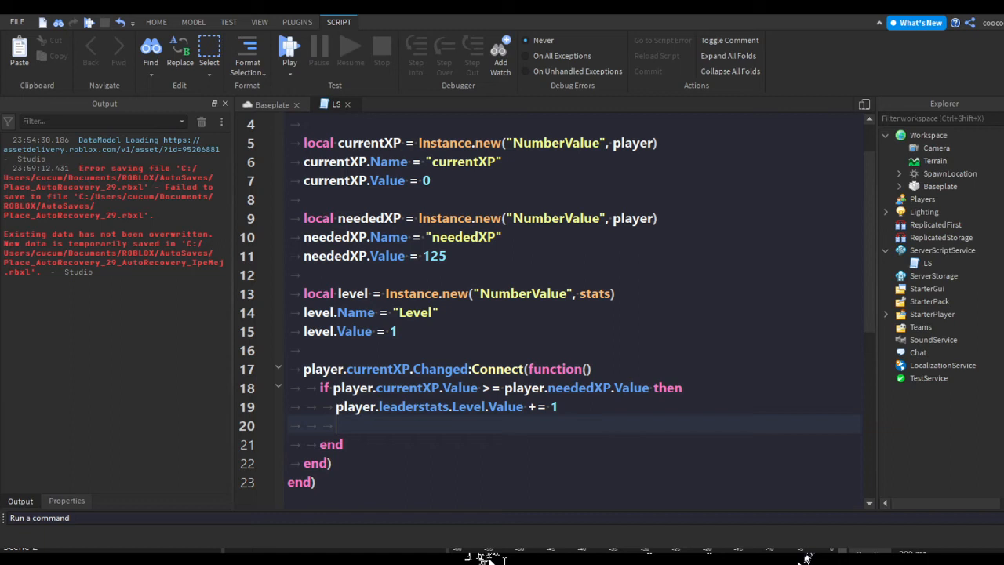
pyautogui.write('player.currentXp')
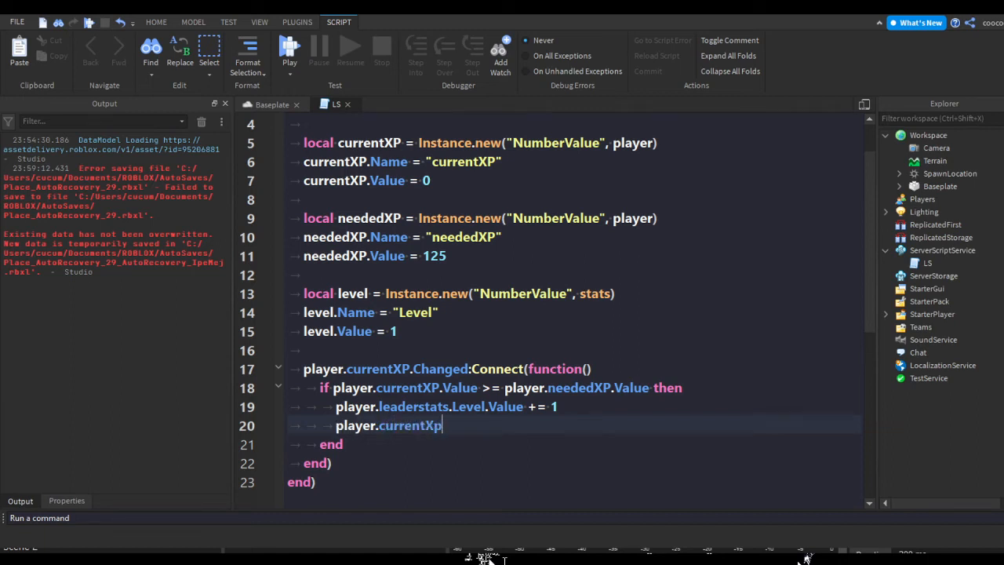
pyautogui.write('.Value = 0')
pyautogui.write('playe')
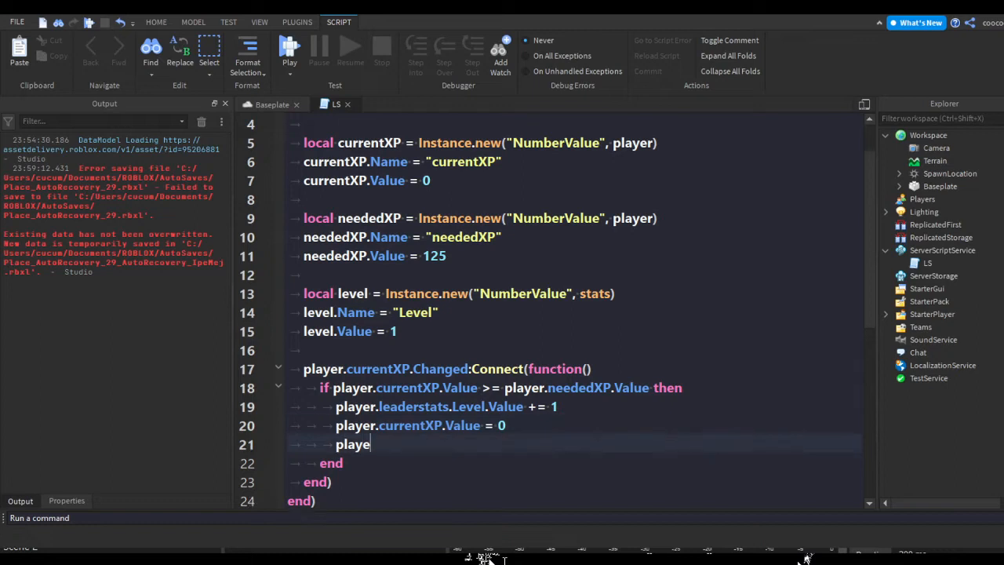
# - Multiply player.neededXP.Value by 1.75
pyautogui.write('r.neededXp.V')
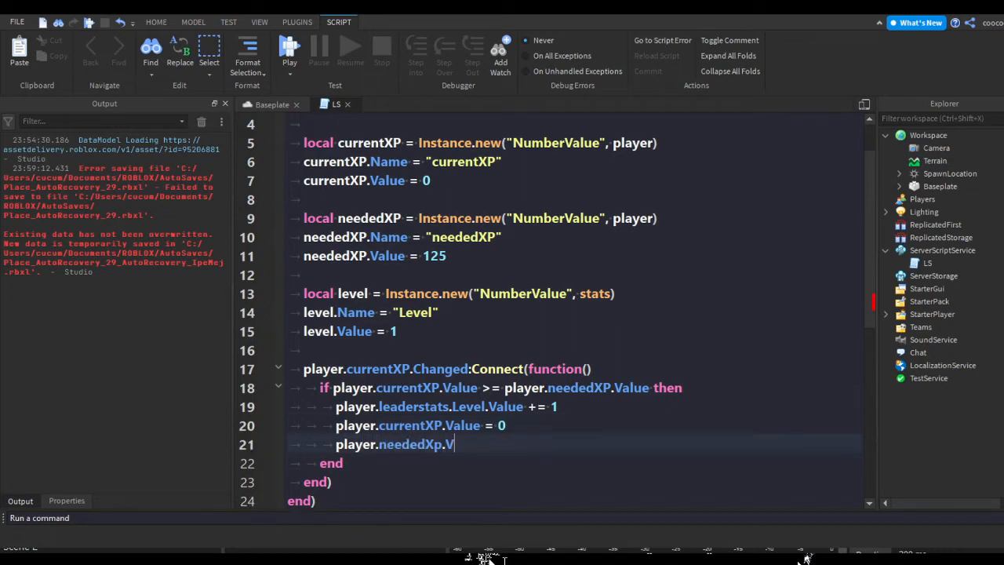
pyautogui.press('Backspace')
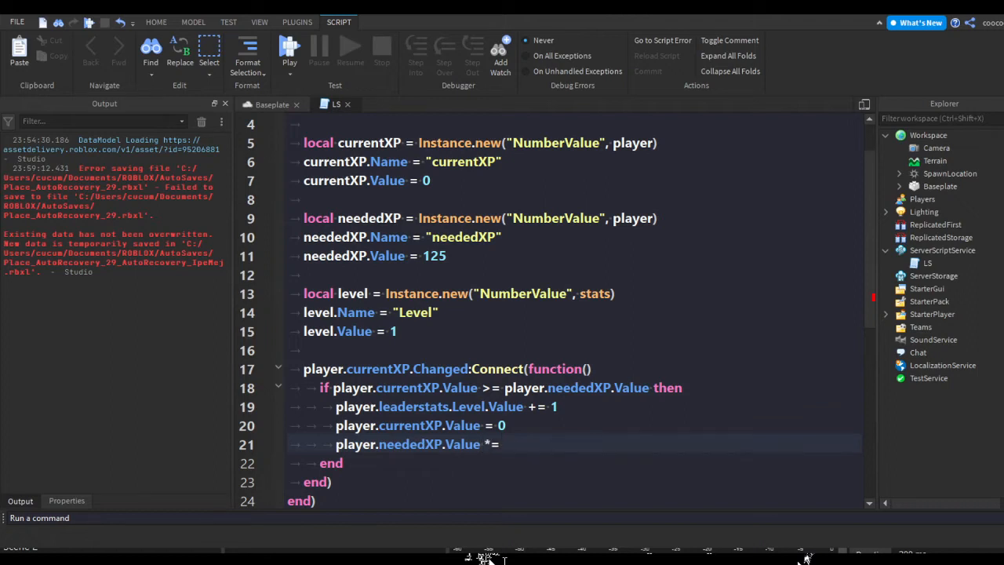
pyautogui.write('0.')
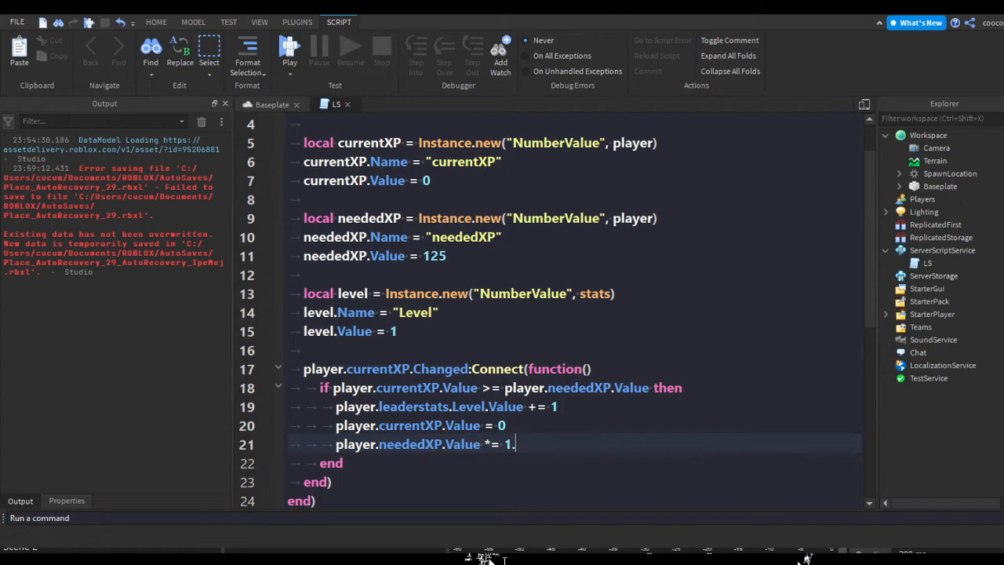
pyautogui.write('75')
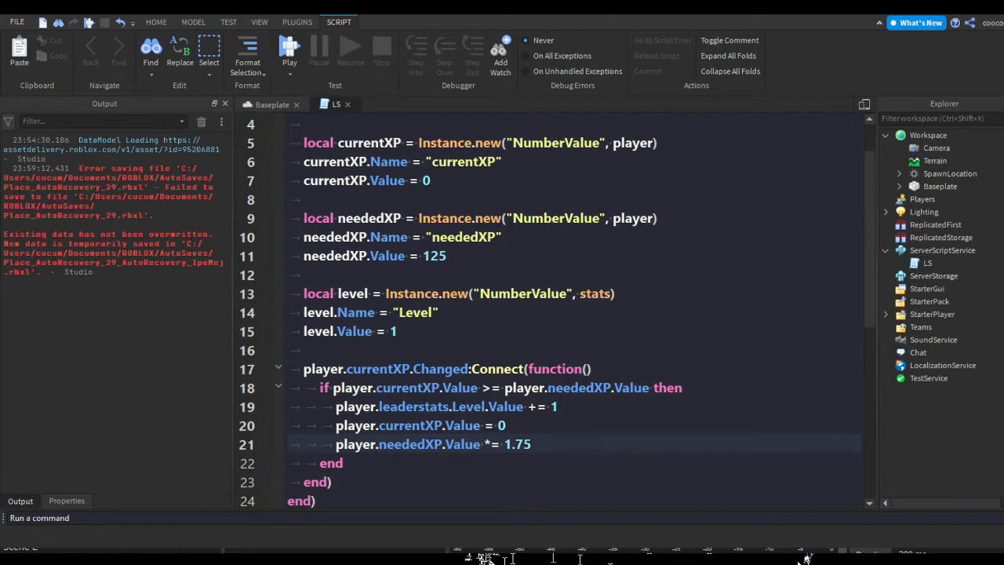
pyautogui.scroll(-3)
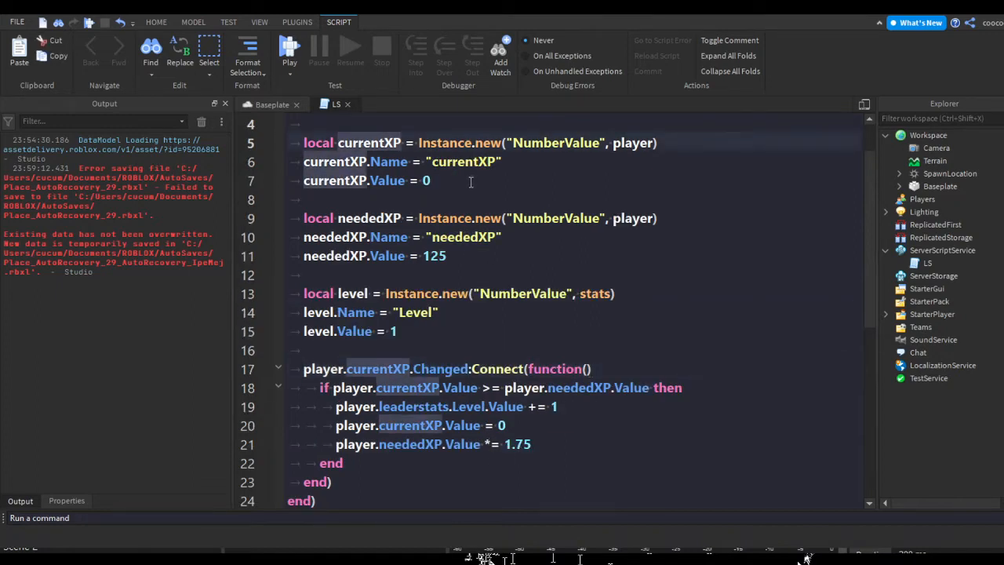
pyautogui.moveTo(830, 382)
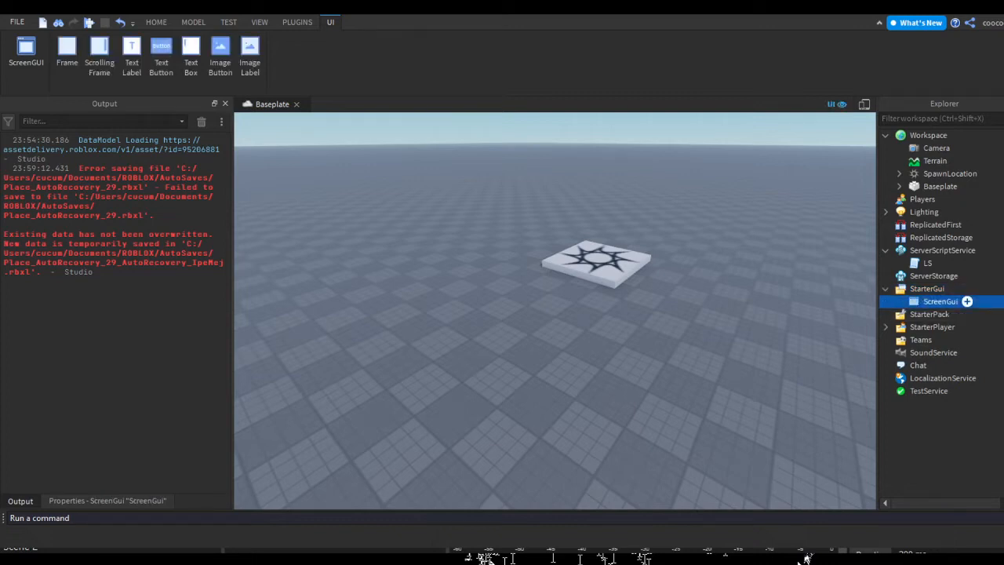
# - Add a TextLabel to the ScreenGui and turn on TextScaled in its Properties
pyautogui.click(132, 50)
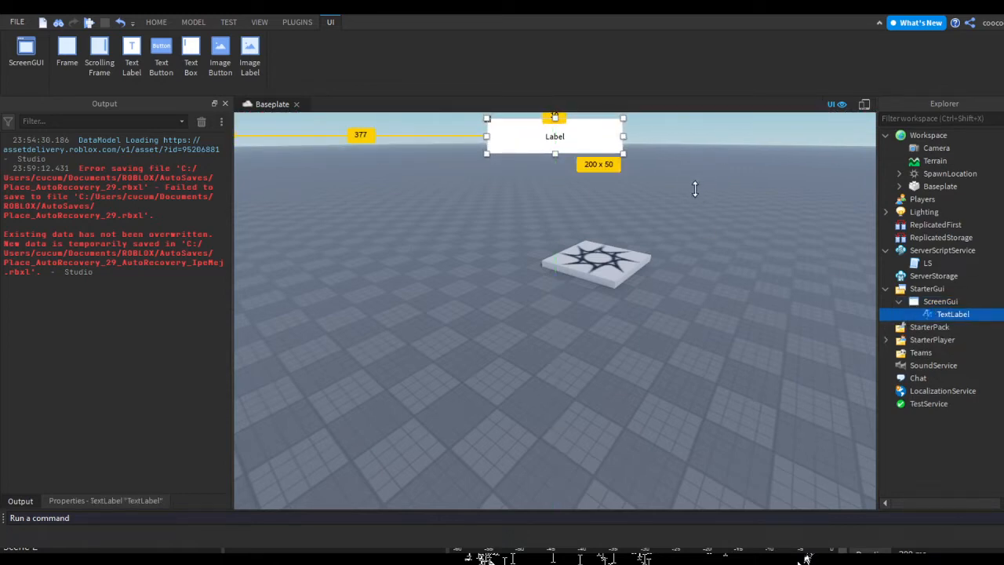
pyautogui.click(106, 500)
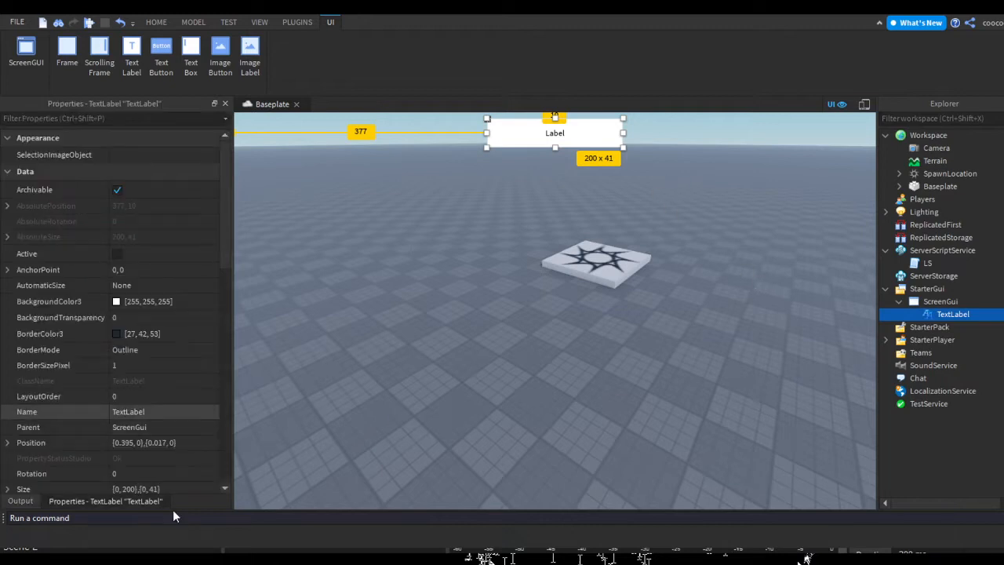
pyautogui.click(116, 320)
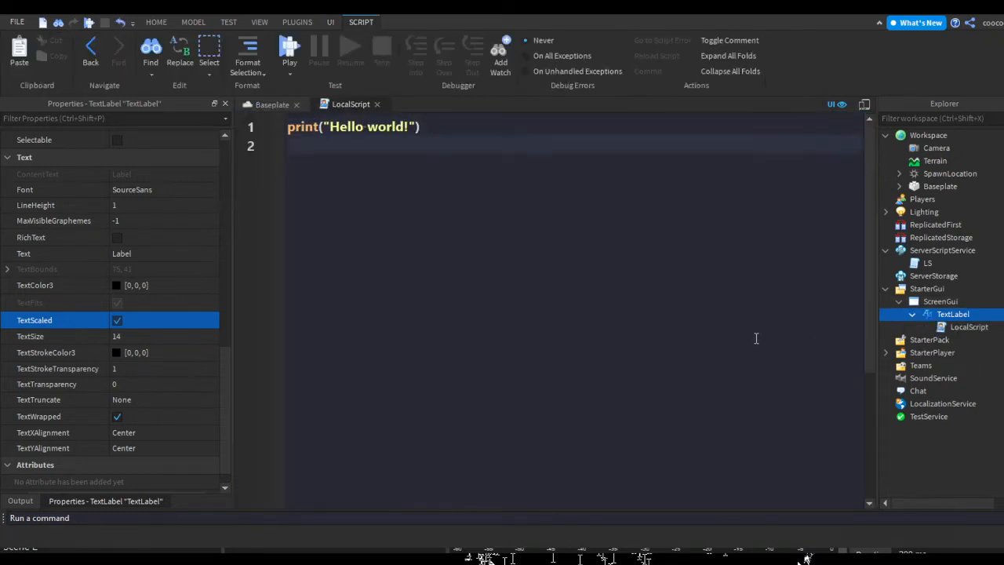
# - Get LocalPlayer and set script.Parent.Text to "xp rn: "..player.currentXP.Value
pyautogui.write('local player')
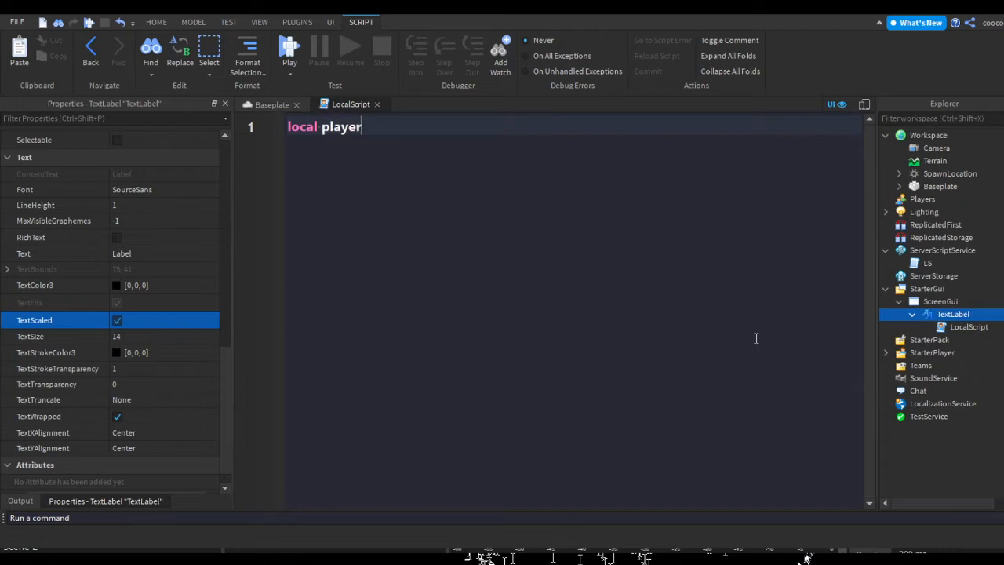
pyautogui.write('= game.Players.LocalPlayer')
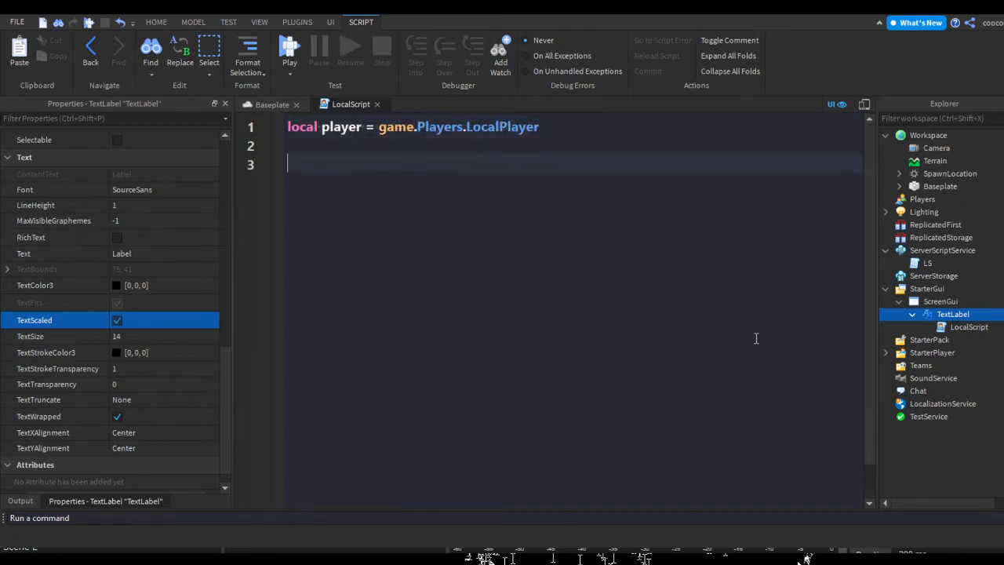
pyautogui.write('script.Parent.Text =')
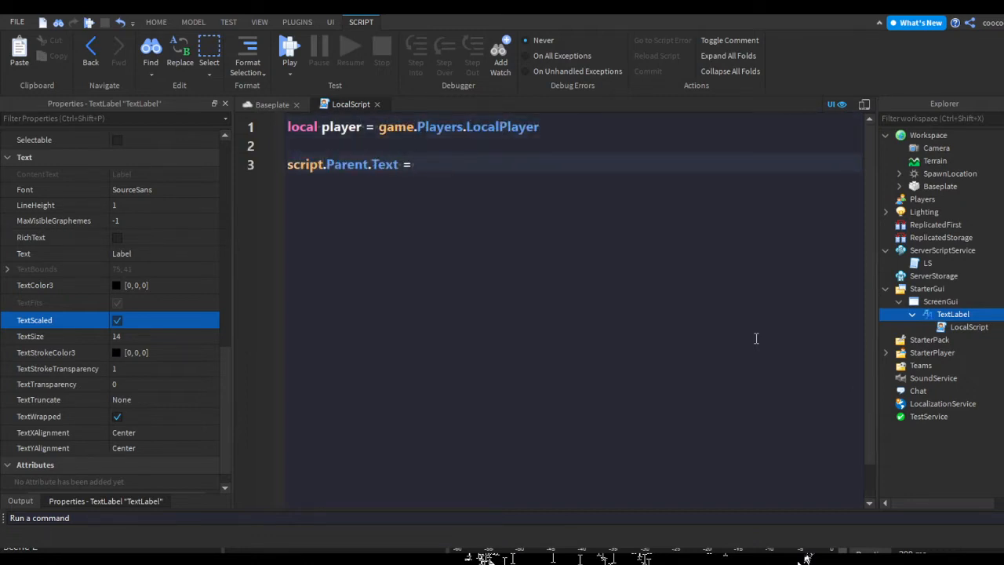
pyautogui.write('""')
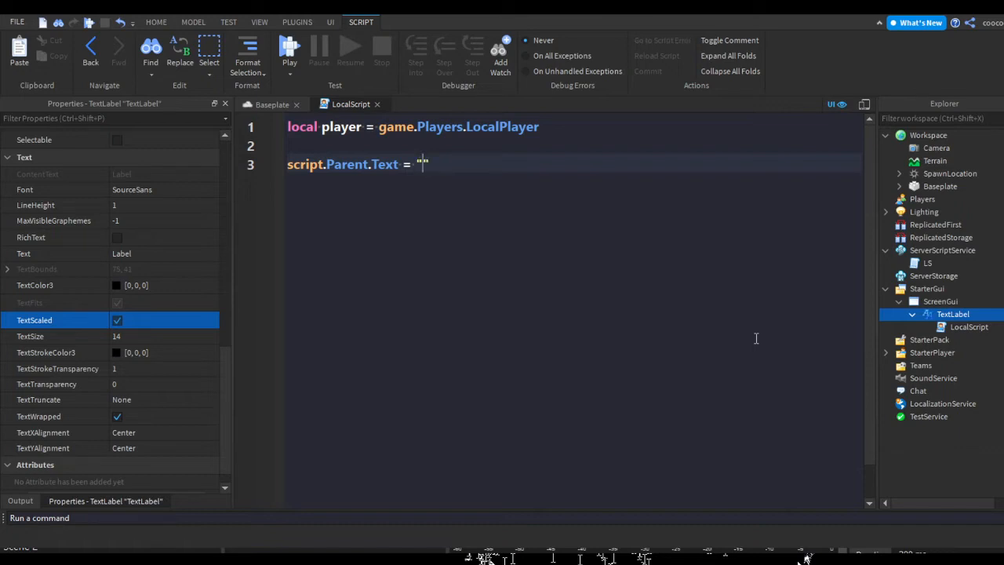
pyautogui.write('xp rn:')
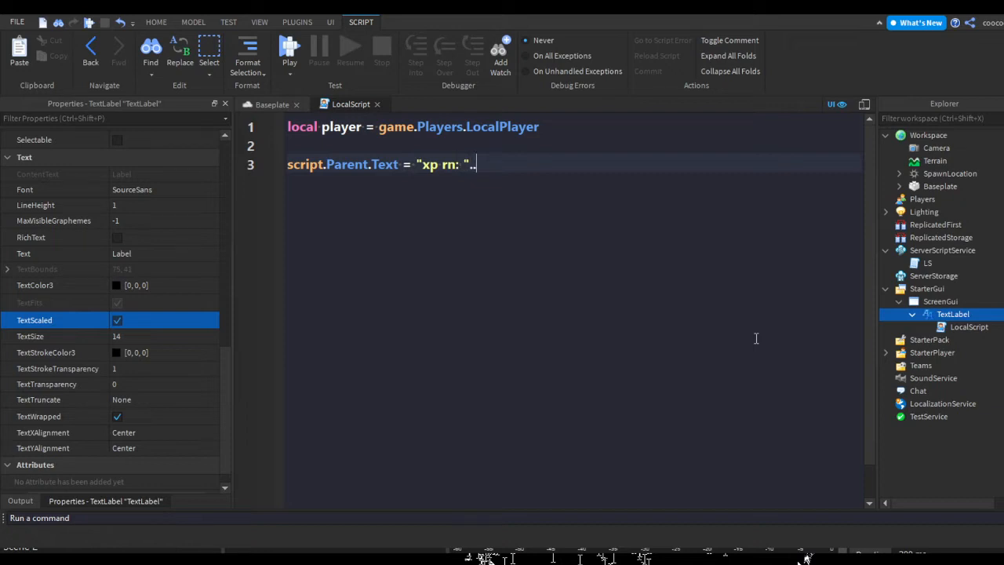
pyautogui.write('player.currentXp>')
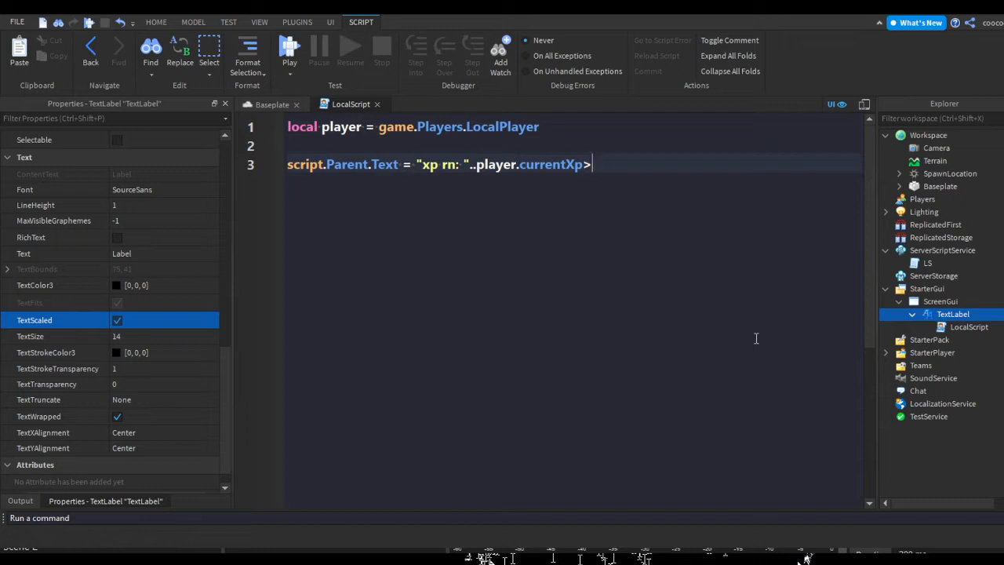
pyautogui.write('P.Value')
pyautogui.write('player.currentXP.Changed:Connec')
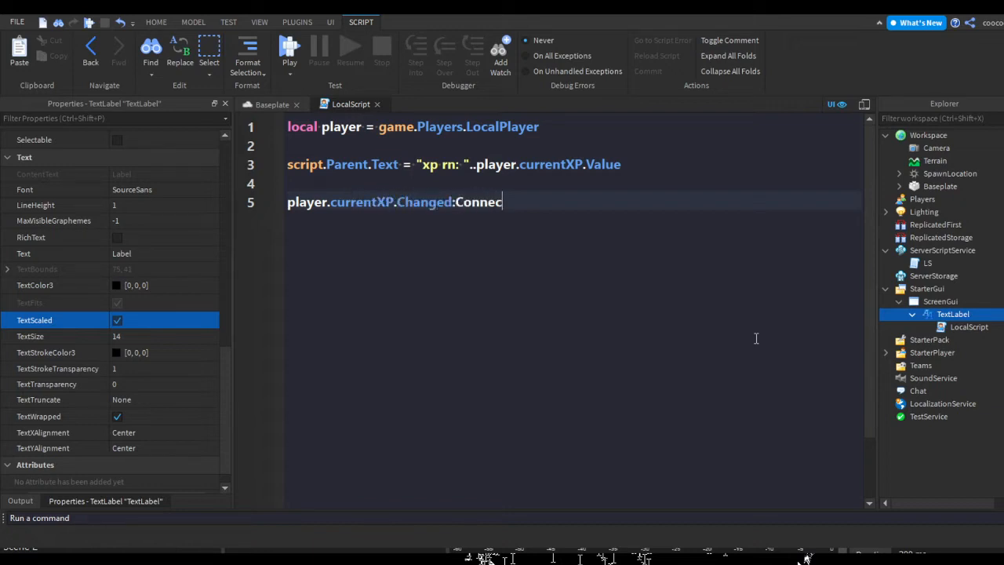
# - Repeat the label text update inside player.currentXP.Changed:Connect(function()
pyautogui.write('t(function()')
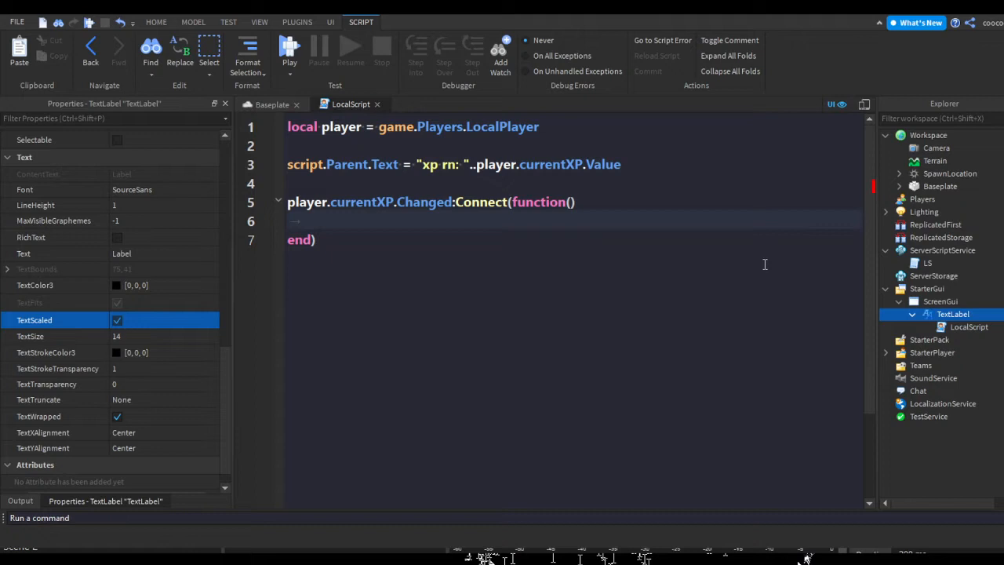
pyautogui.write('script.Parent.Text = "xp rn: "..player.currentXP.Value')
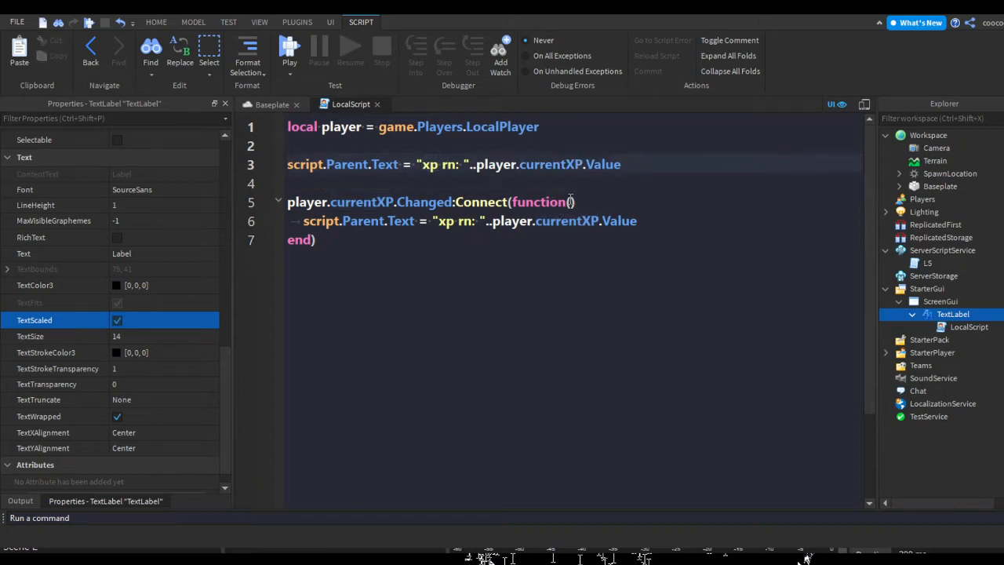
pyautogui.doubleClick(552, 165)
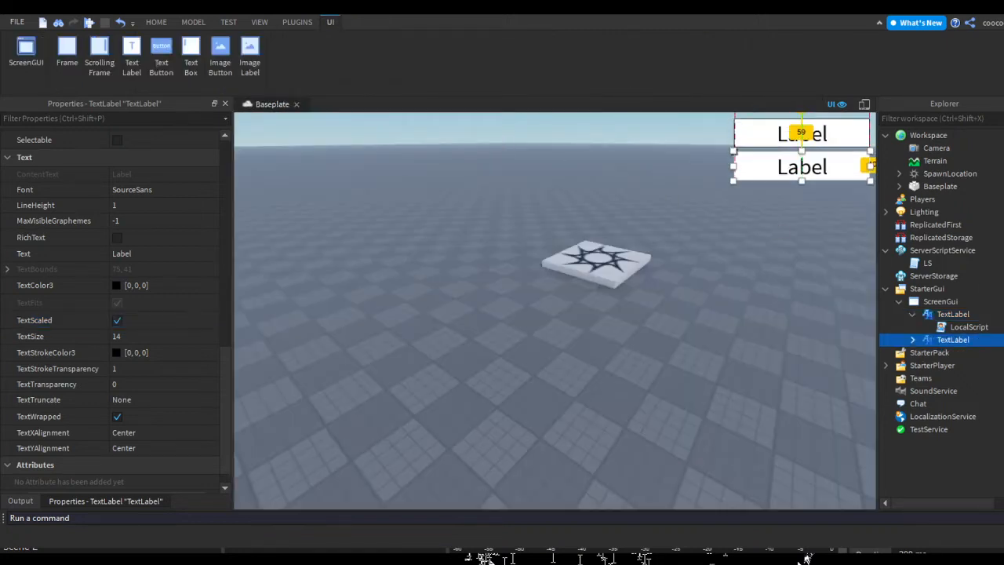
# - Edit the copied label's LocalScript to track neededXP and show "xp needed rn: "
pyautogui.doubleClick(969, 352)
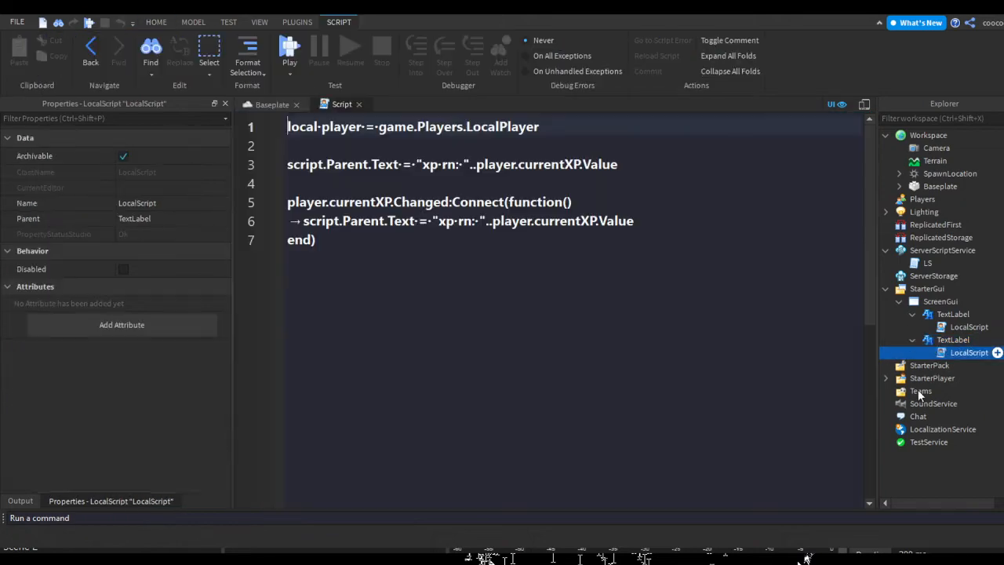
pyautogui.write('needed')
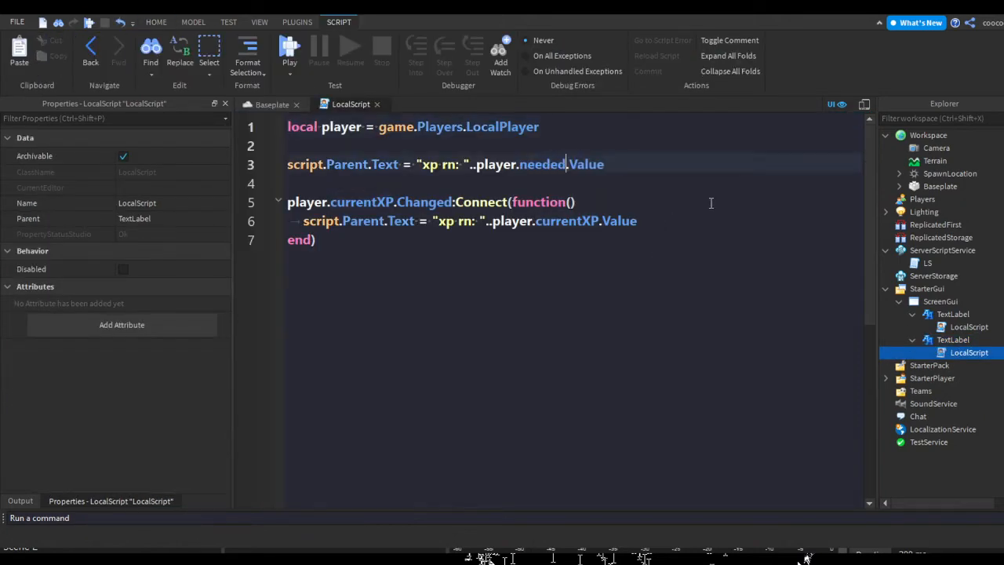
pyautogui.write('XP')
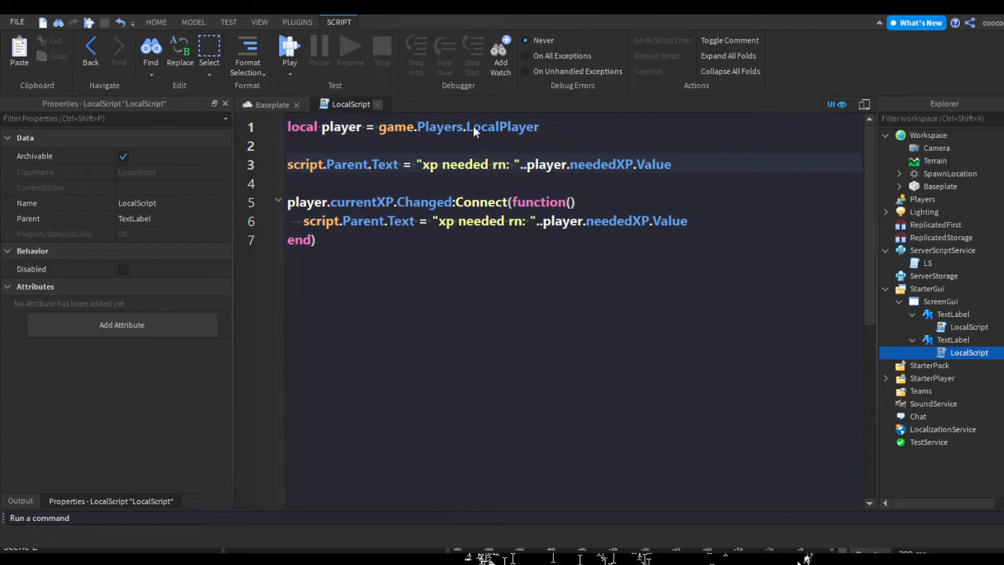
pyautogui.click(157, 22)
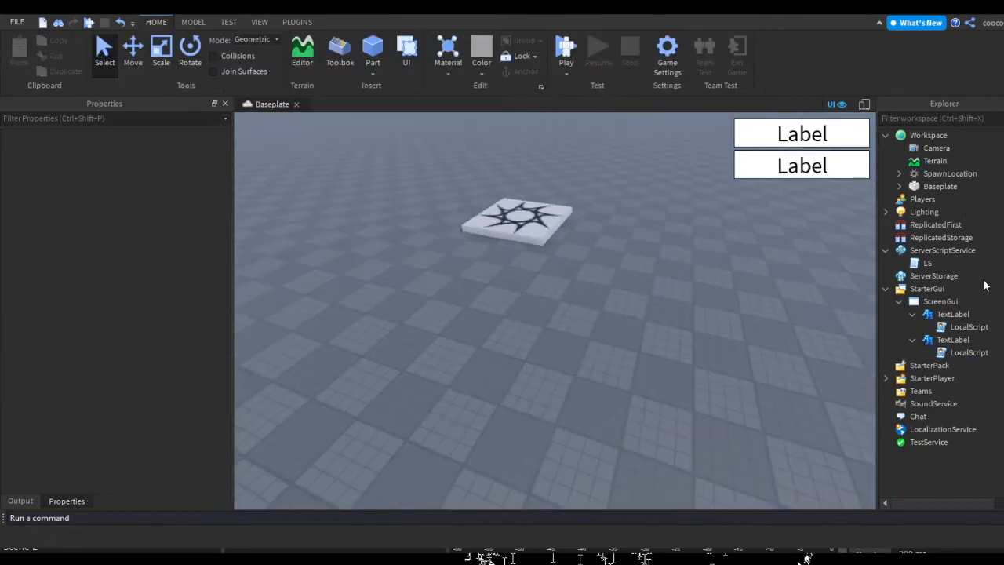
pyautogui.click(565, 48)
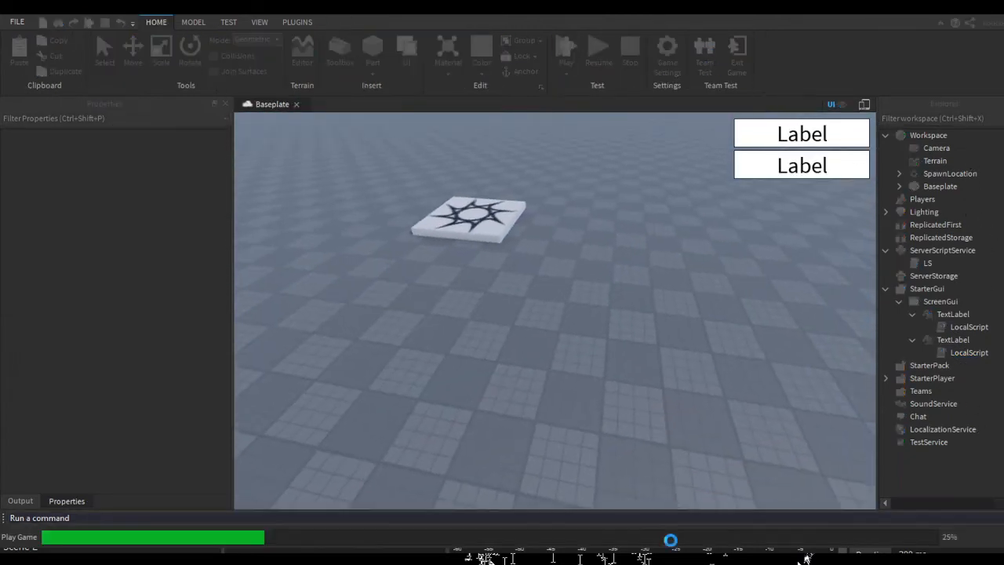
pyautogui.click(565, 47)
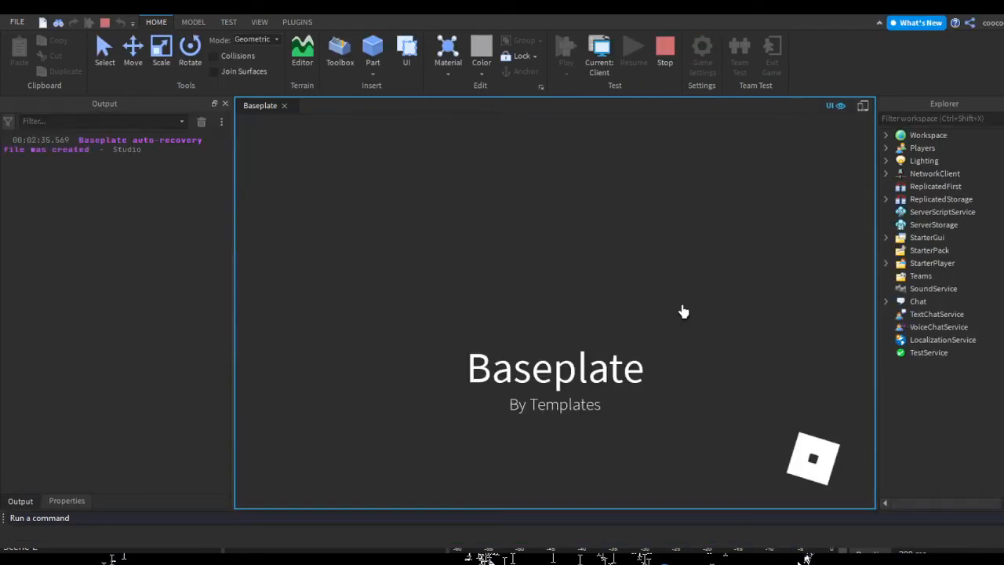
pyautogui.click(564, 48)
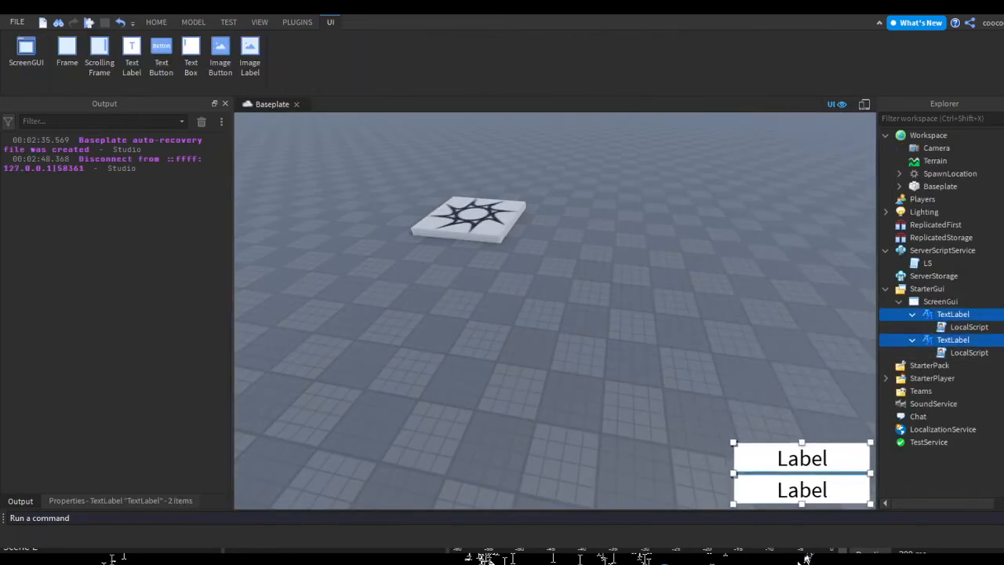
# - Add a TextButton with Text 'give xp' and TextScaled enabled in the ScreenGui
pyautogui.click(155, 22)
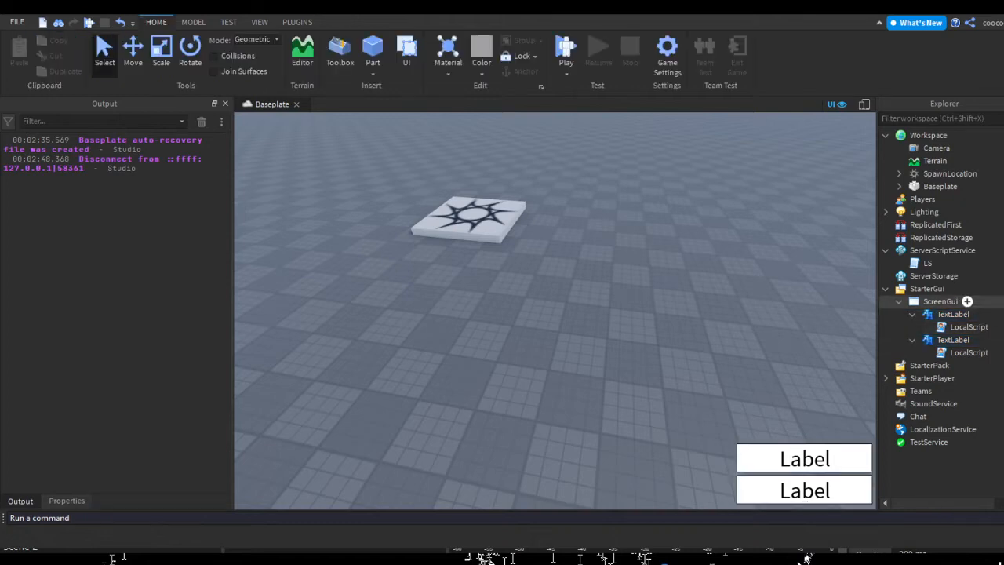
pyautogui.click(329, 22)
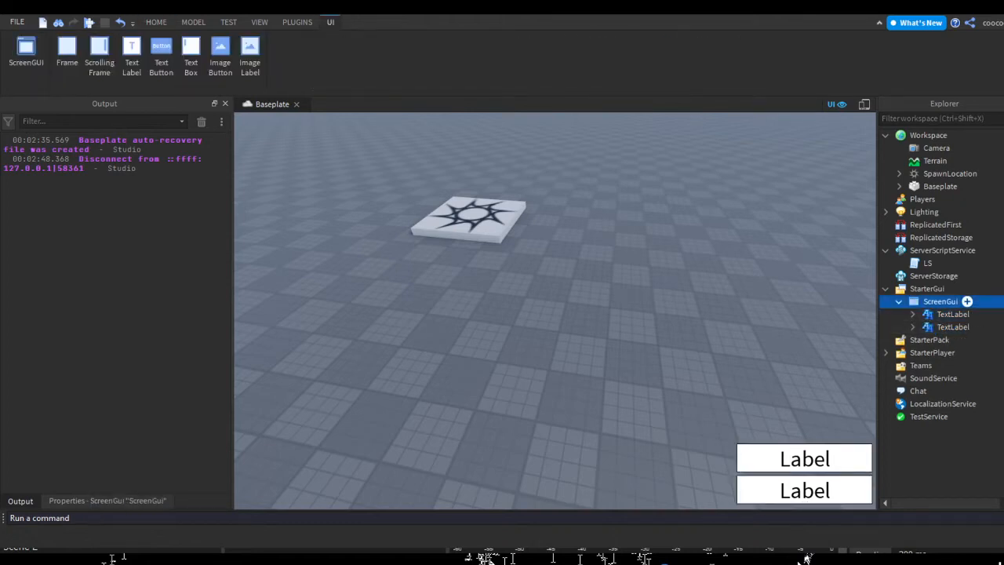
pyautogui.click(160, 50)
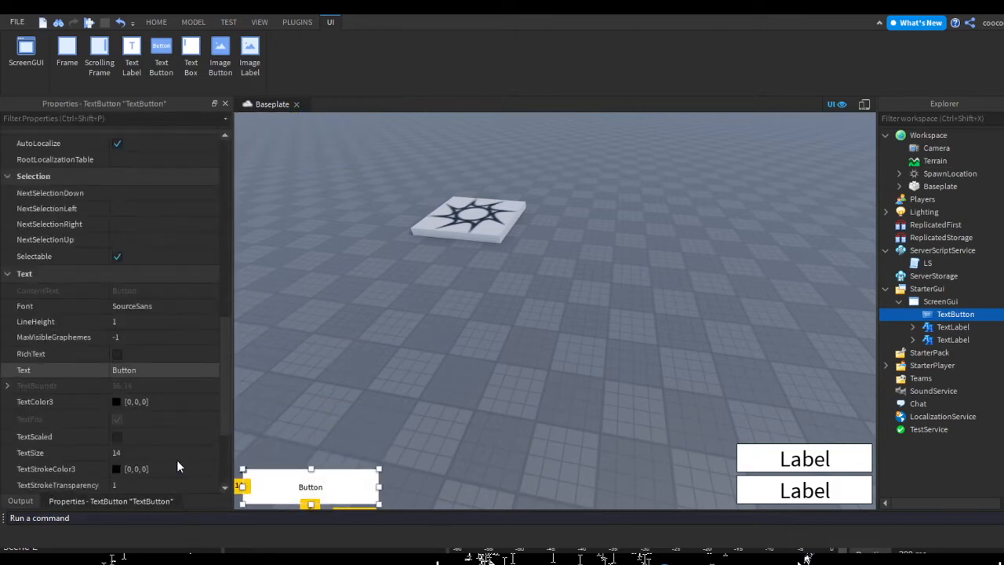
pyautogui.write('give xp')
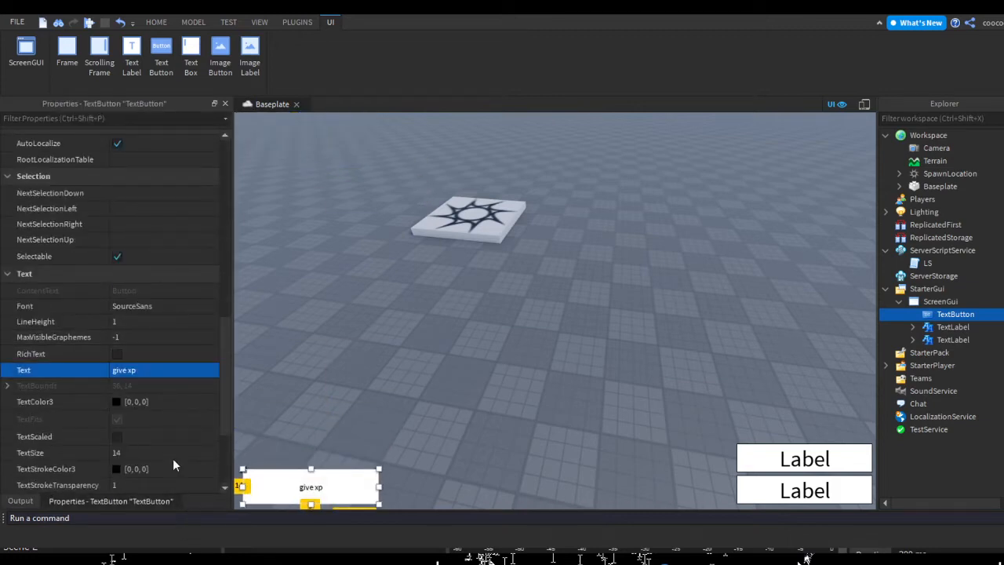
pyautogui.click(116, 436)
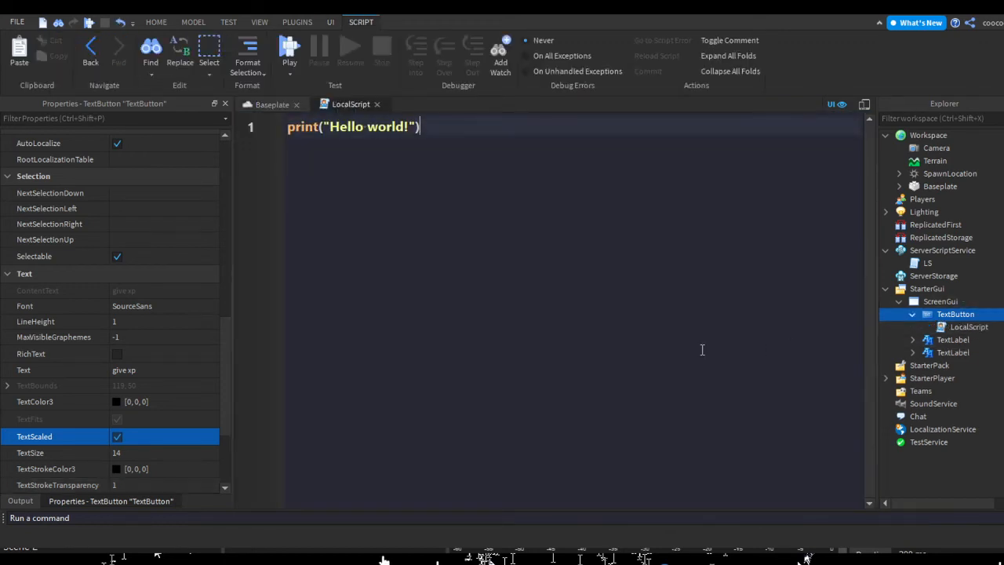
# - Write a MouseButton1Click handler that raises LocalPlayer's leaderstats currentXP.Value
pyautogui.write('script.Parent.MouseButton1Click:c')
pyautogui.write('game.p')
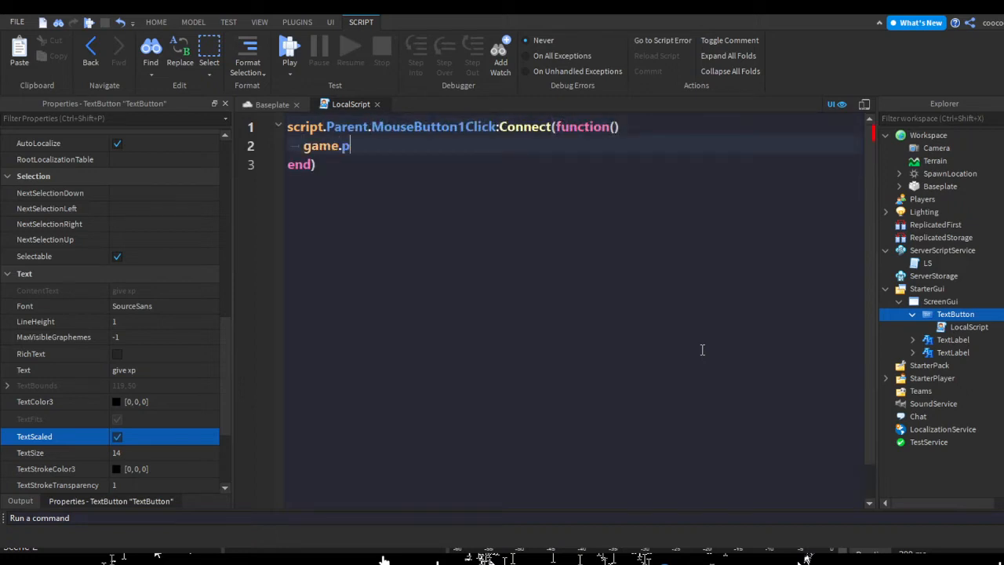
pyautogui.write('layers.LocalPlayer.lead')
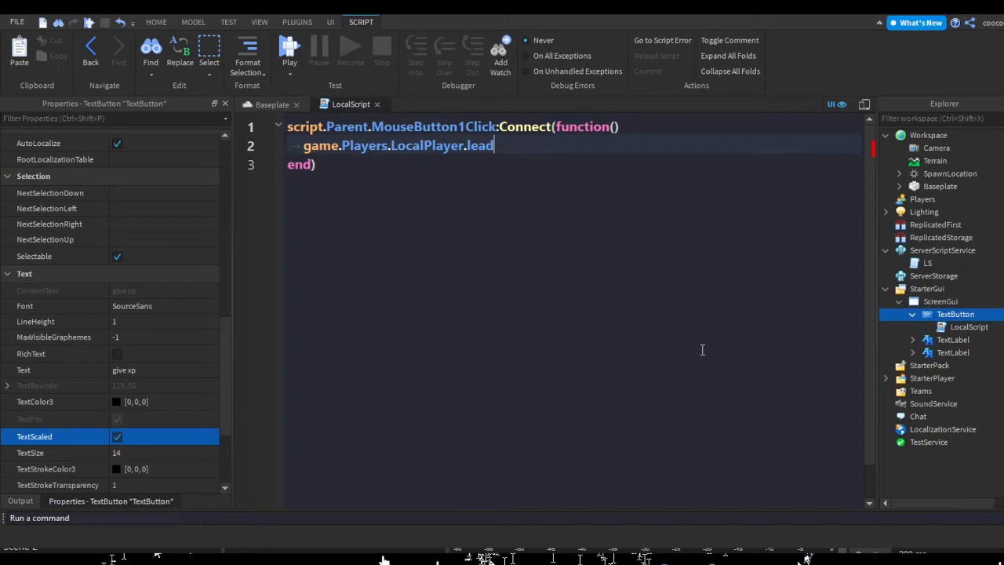
pyautogui.write('currentXP.Val')
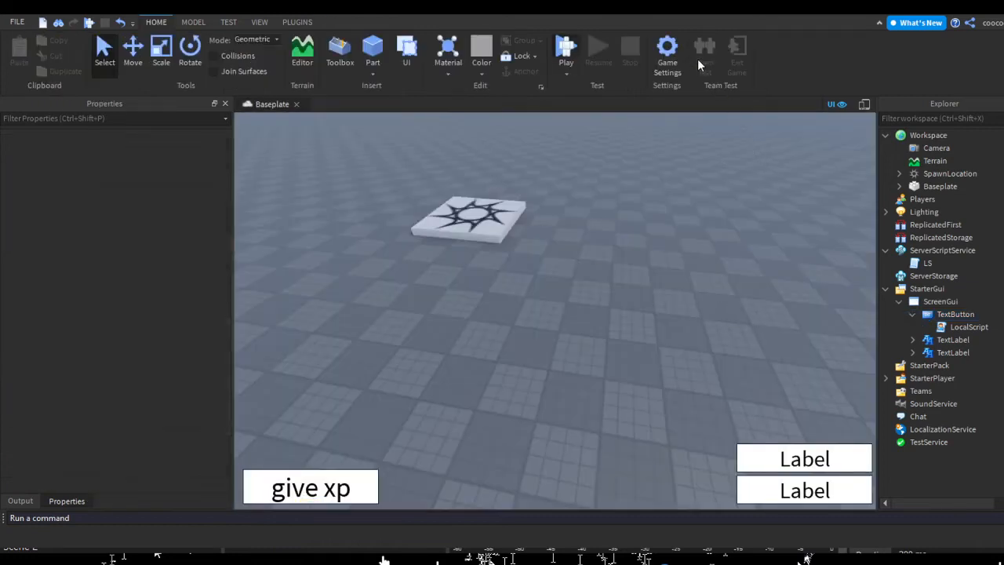
# - Playtest and hit give xp repeatedly, watching XP climb to 1200 without leveling
pyautogui.click(565, 49)
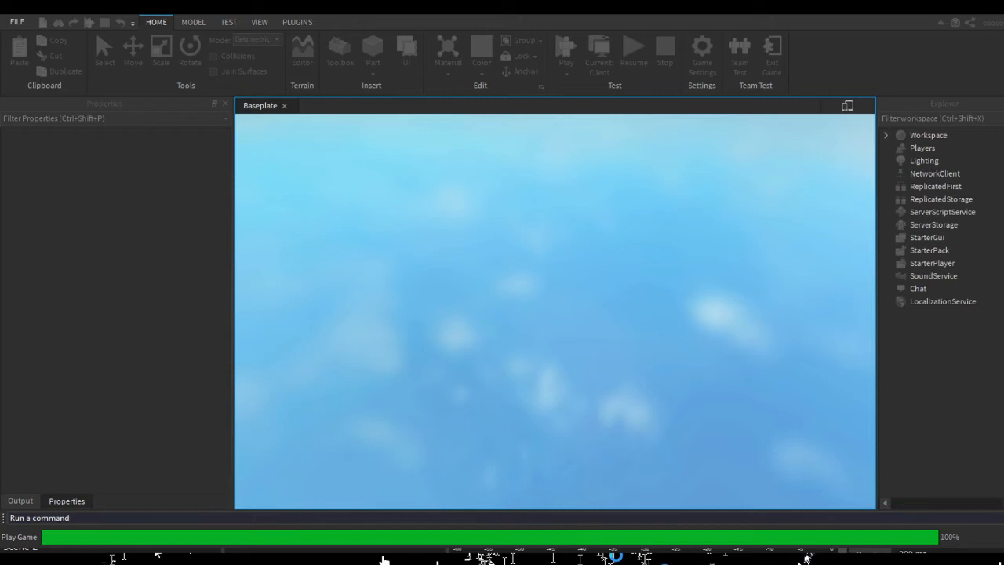
pyautogui.click(565, 48)
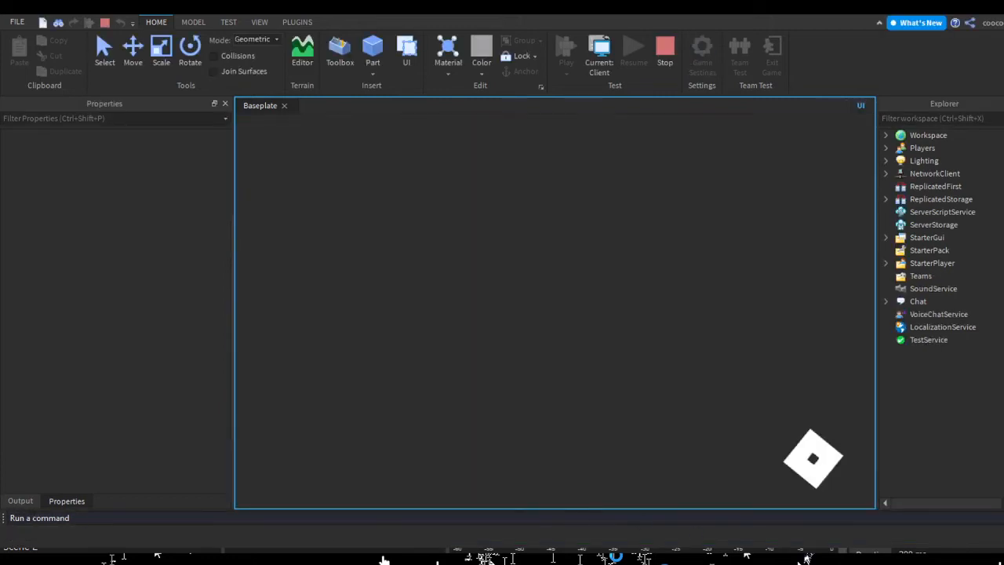
pyautogui.click(564, 49)
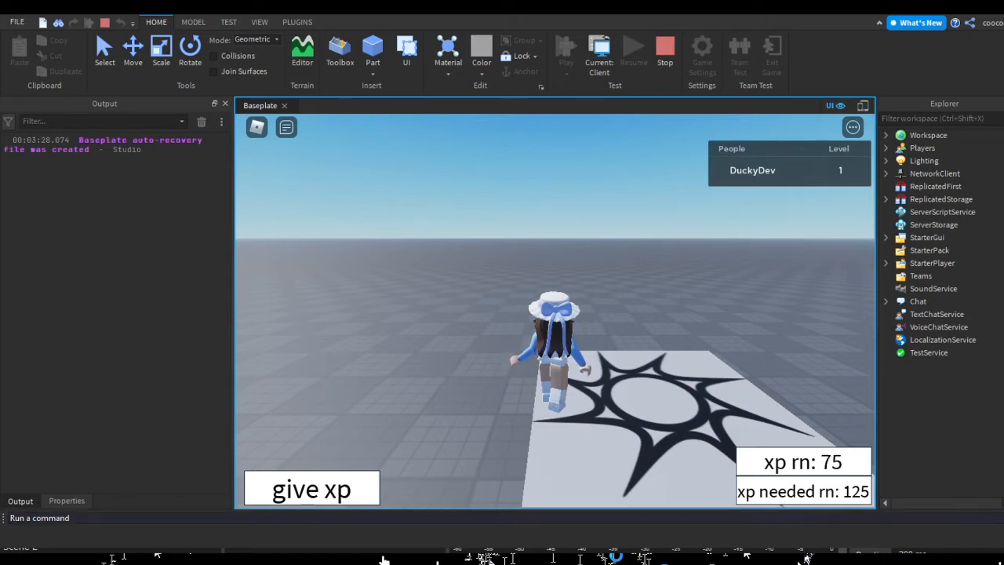
pyautogui.click(311, 489)
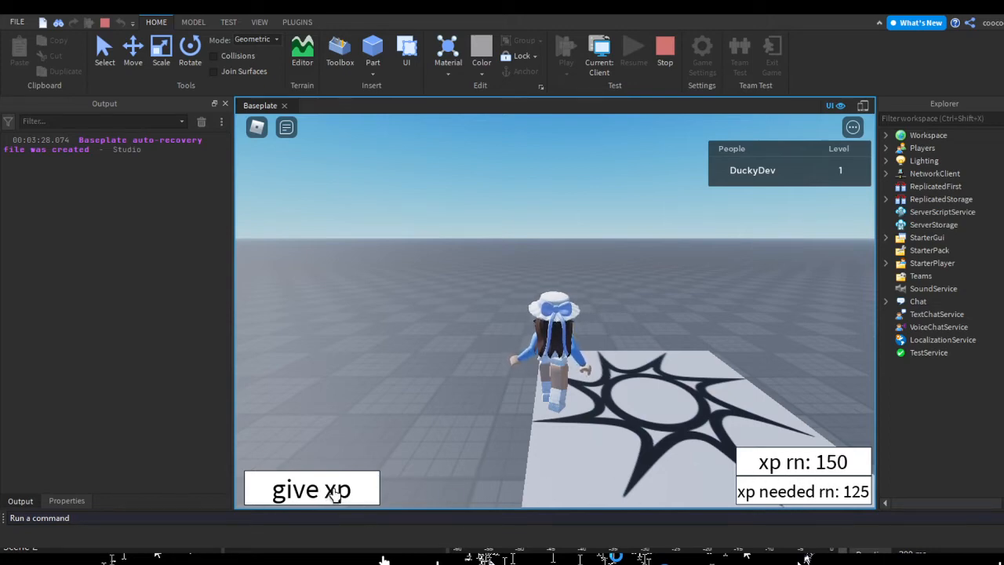
pyautogui.click(311, 490)
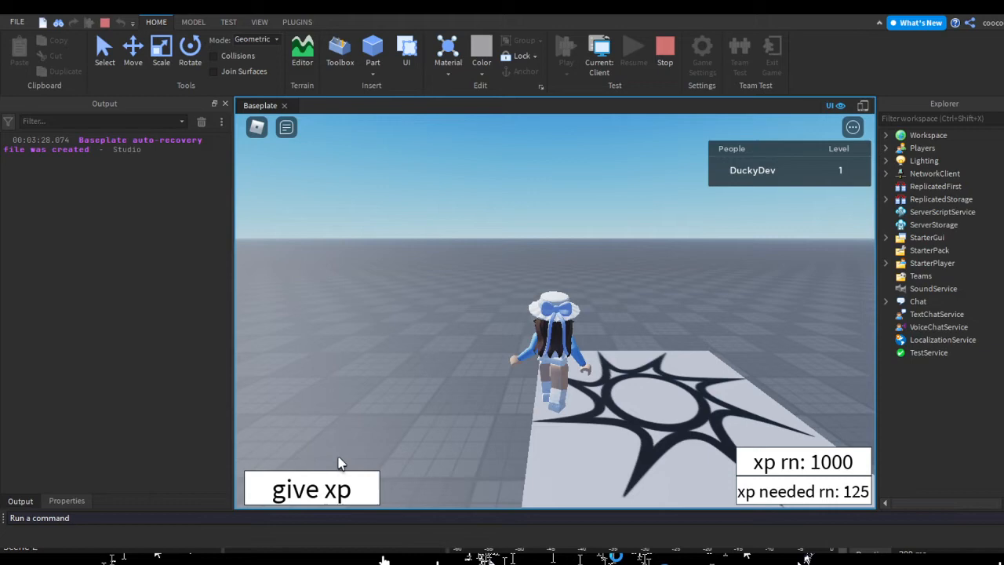
pyautogui.click(311, 490)
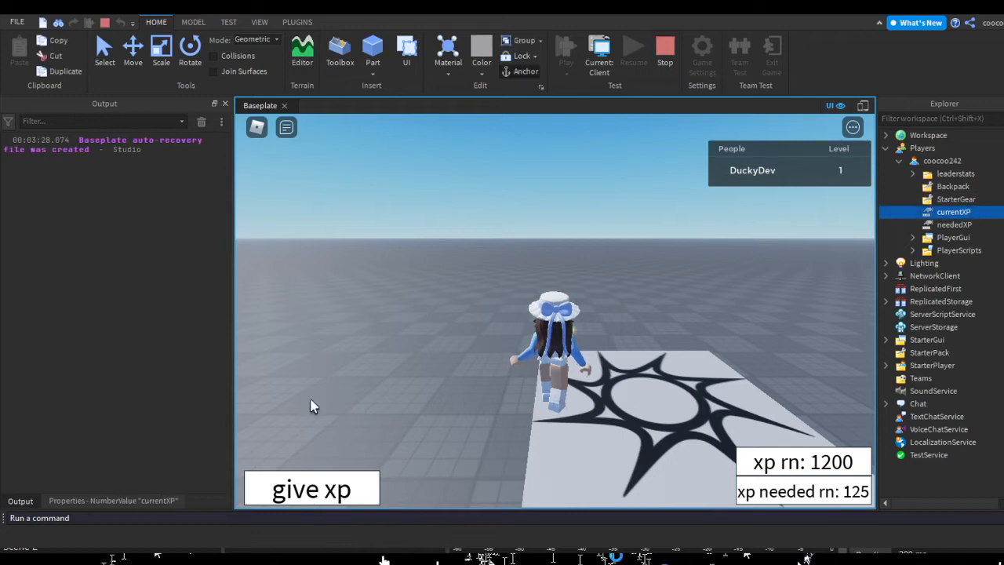
# - Inspect the player's currentXP and neededXP values in Explorer (needed XP still 125)
pyautogui.click(954, 224)
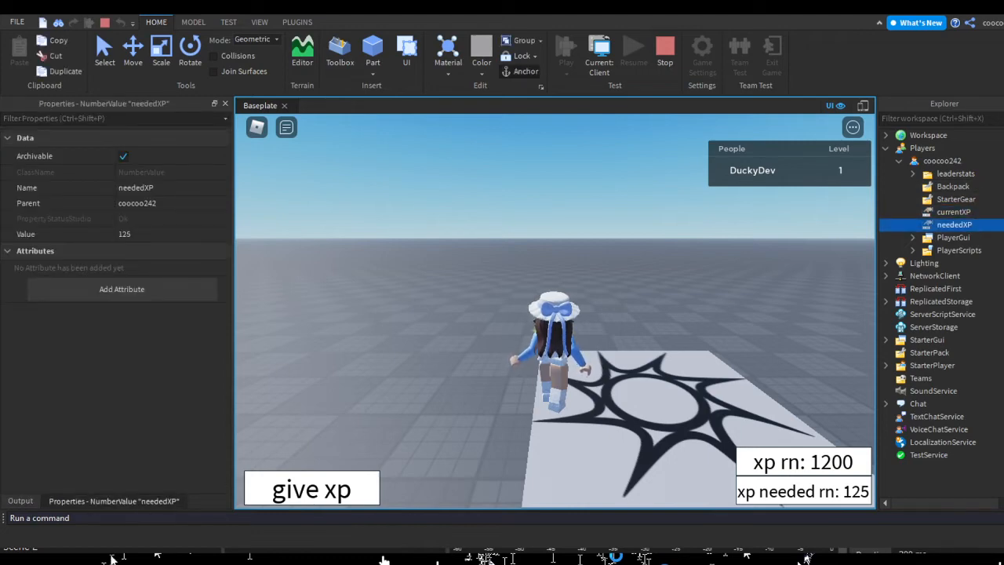
pyautogui.click(21, 501)
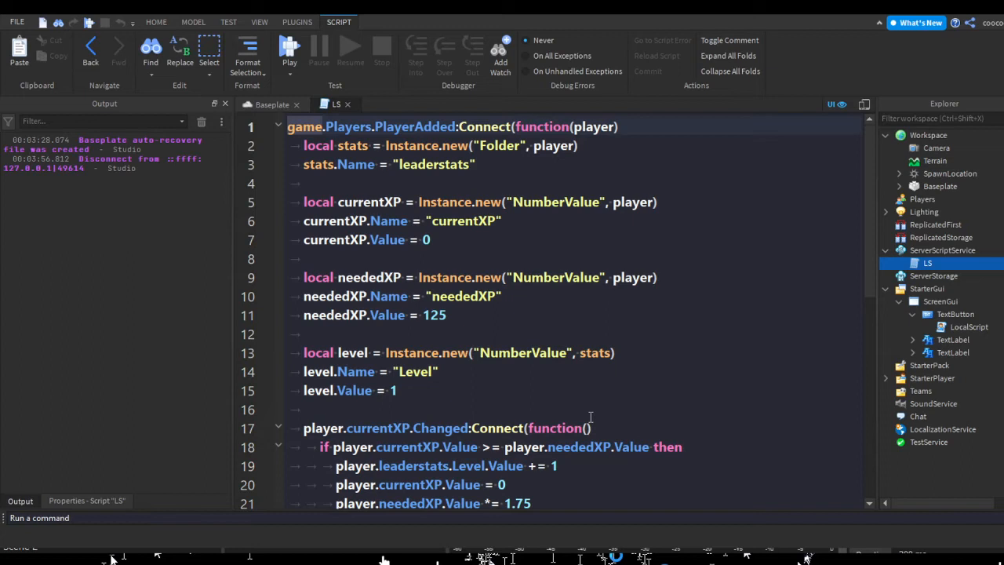
# - Add print("worked") as the first line of the currentXP.Changed handler in LS
pyautogui.scroll(-3)
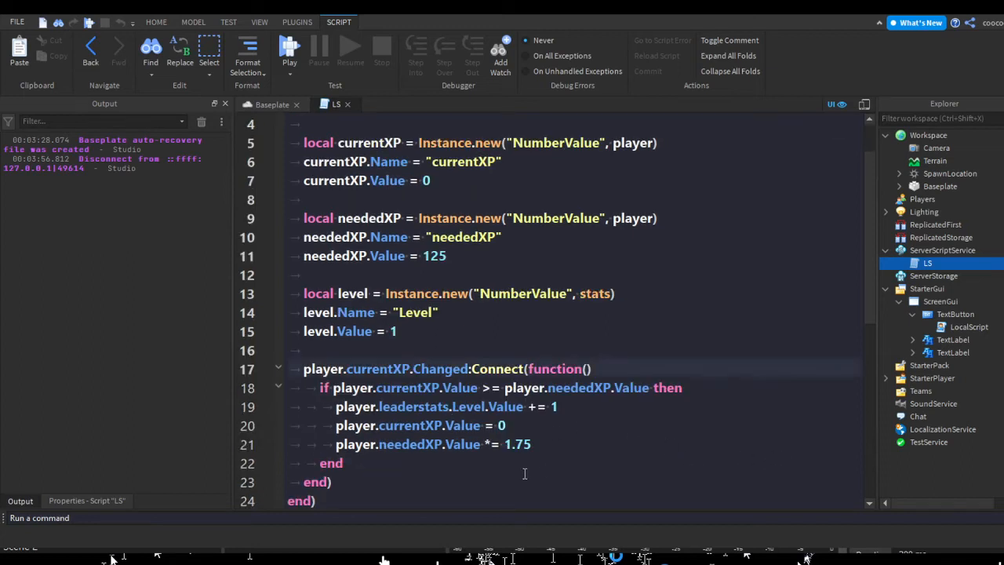
pyautogui.press('Enter')
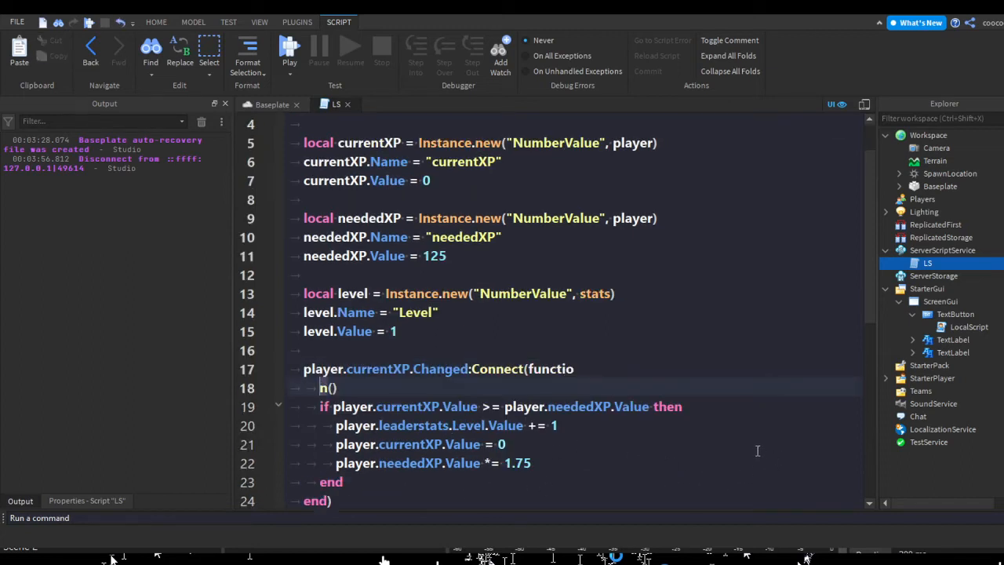
pyautogui.press('Backspace')
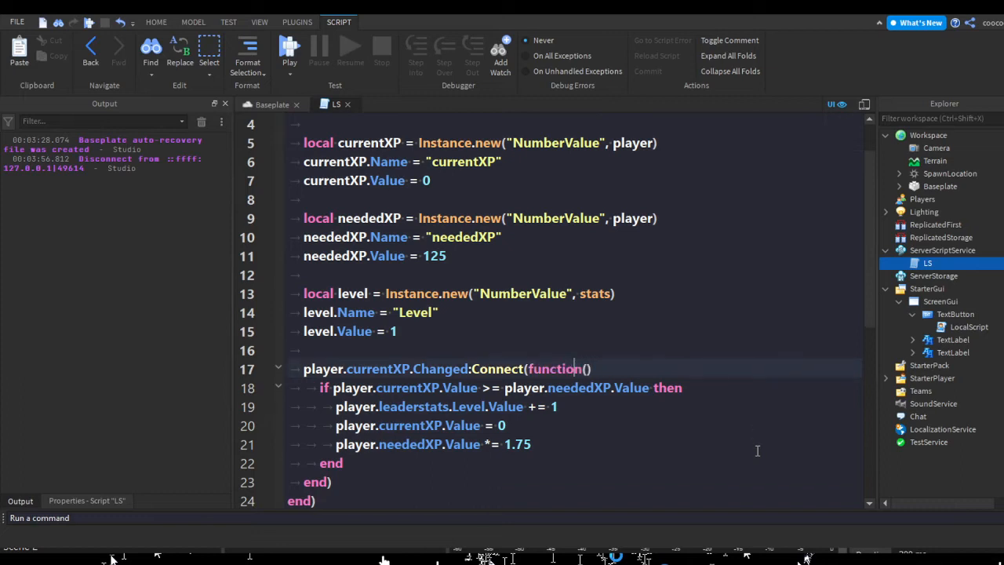
pyautogui.write('print()')
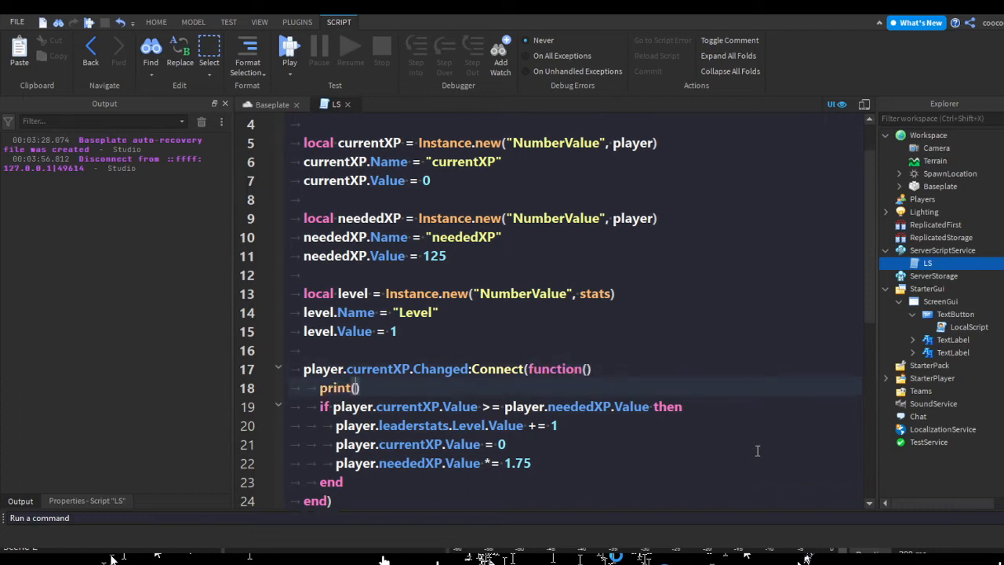
pyautogui.write('"worked"')
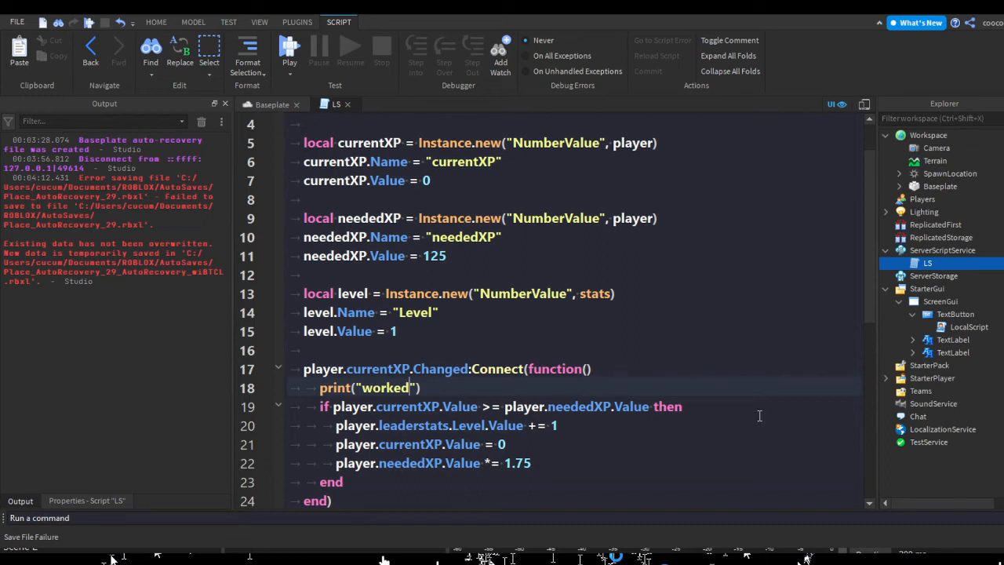
pyautogui.tripleClick(368, 387)
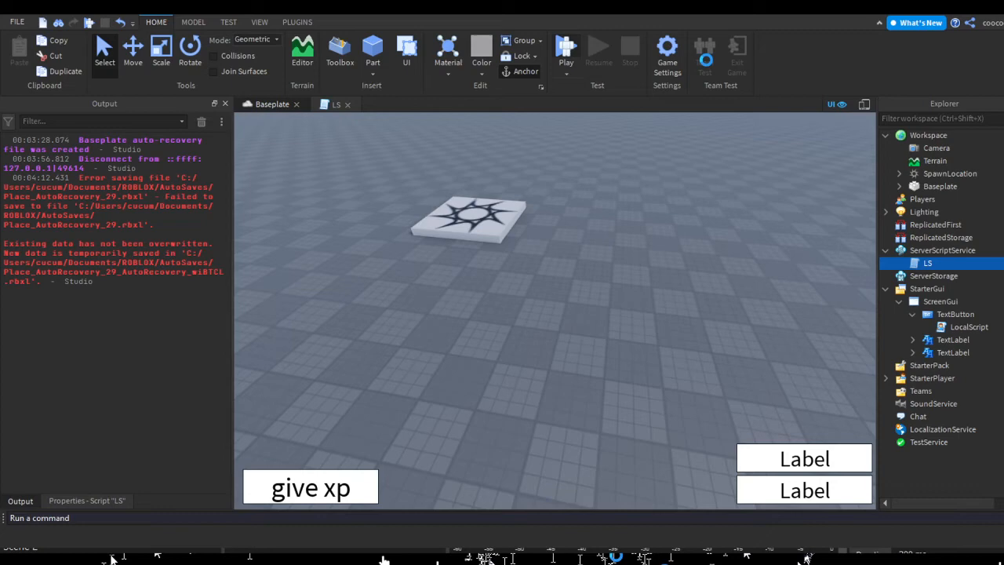
# - Change 'player.currentXP.Changed' to 'currentXP.Changed' in the LS script
pyautogui.click(564, 48)
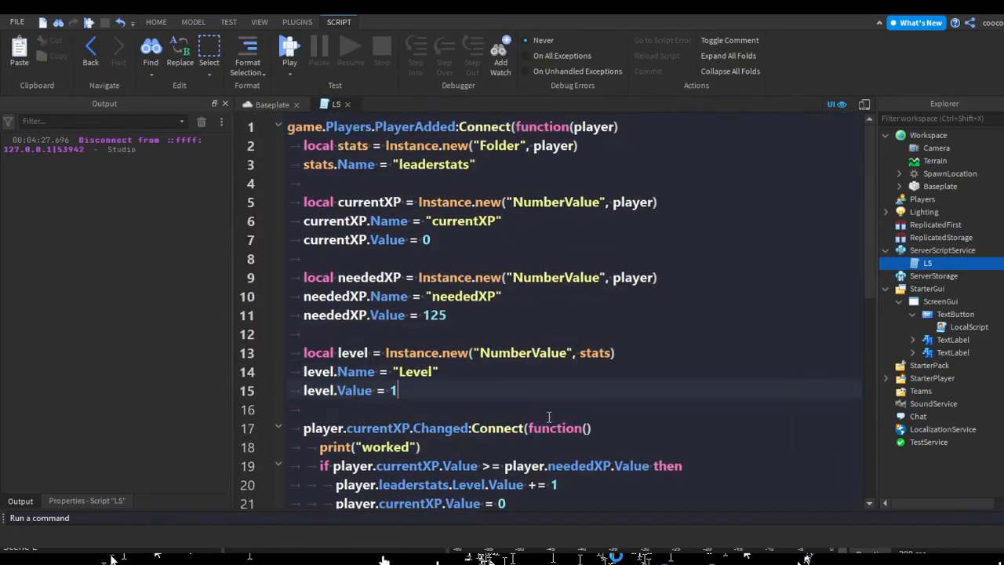
pyautogui.scroll(-3)
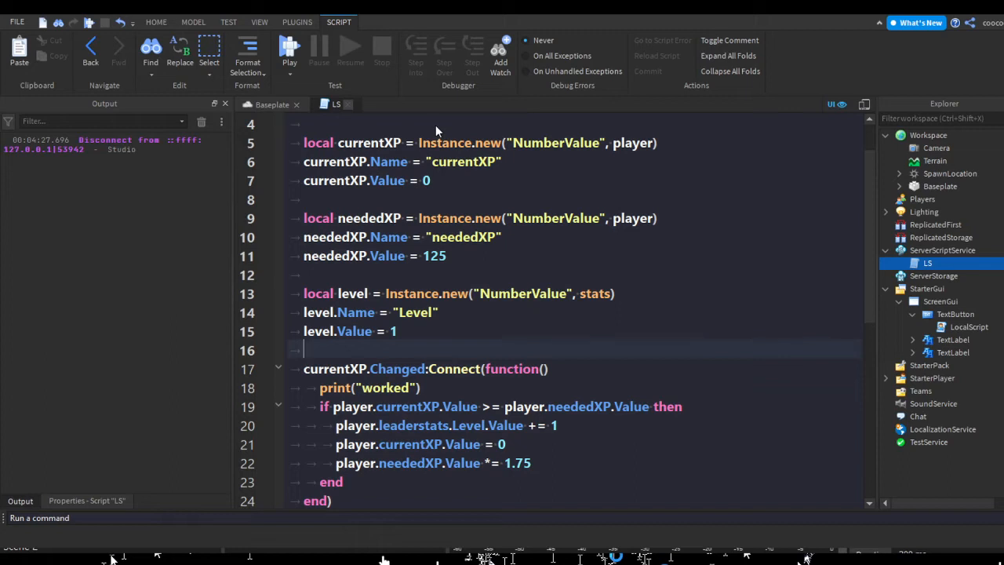
pyautogui.click(157, 22)
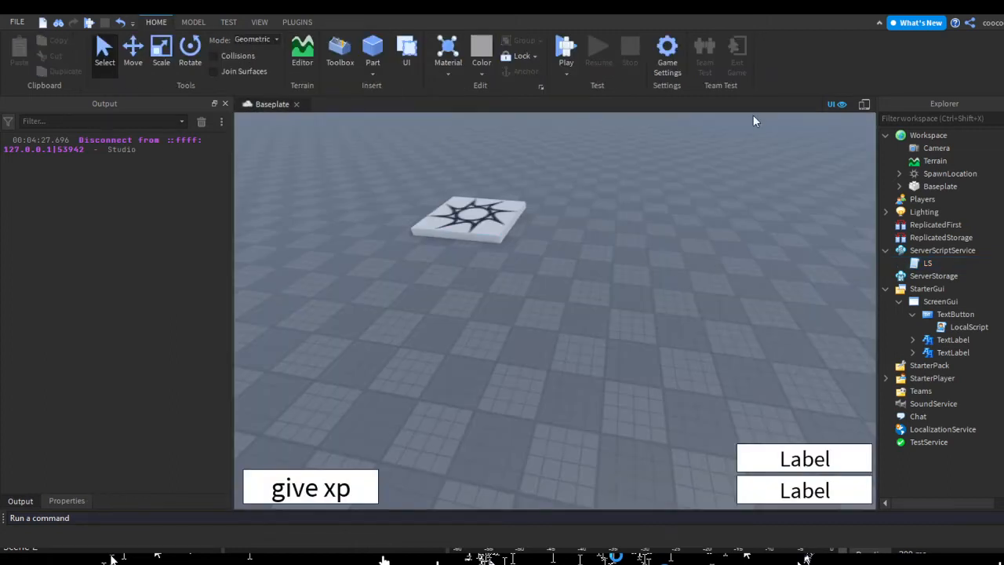
# - Playtest again and award XP once, showing 25 XP with level still 1
pyautogui.click(565, 48)
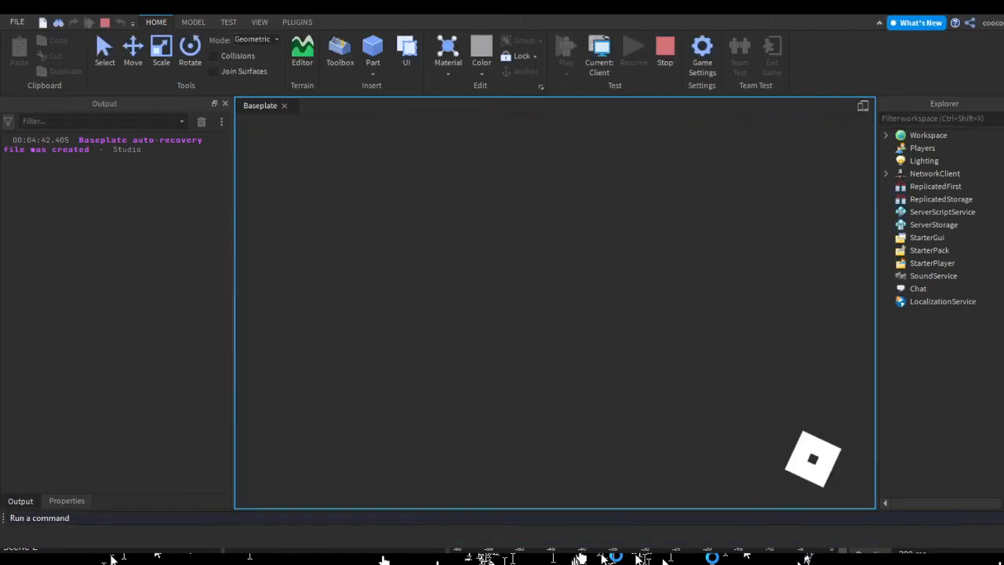
pyautogui.click(565, 47)
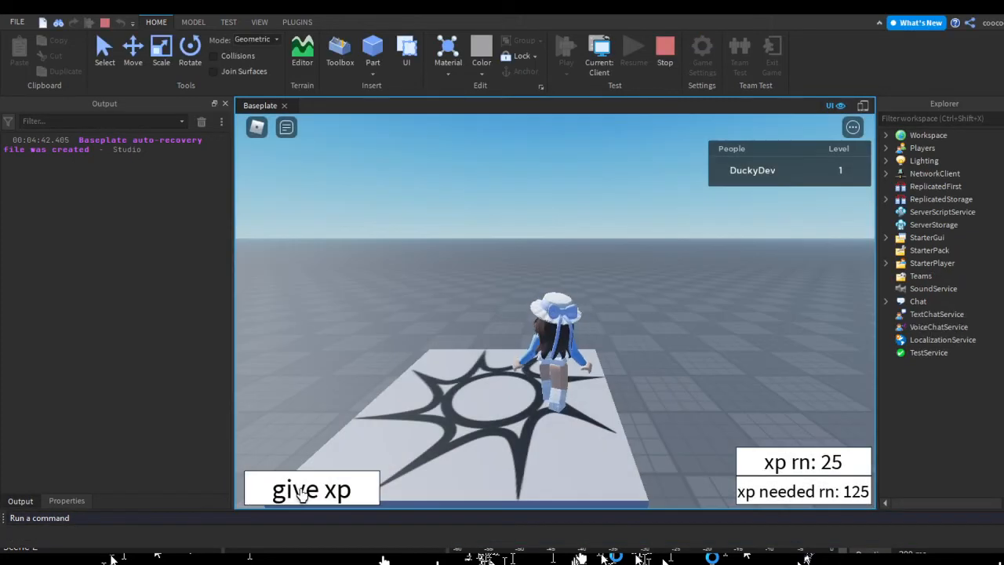
pyautogui.click(310, 490)
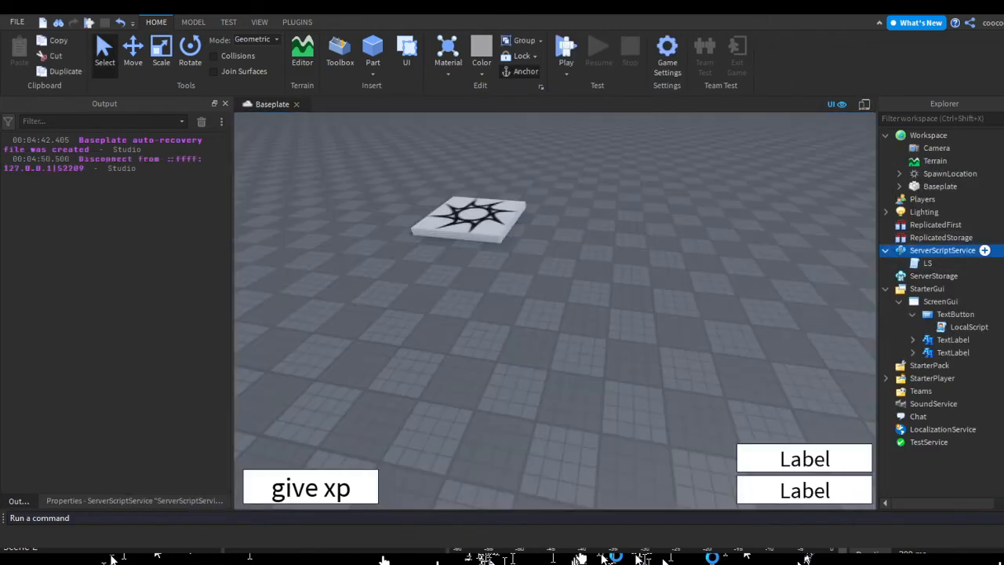
# - In LS, keep the currentXP.Changed level-up block and delete the leftover print test handler
pyautogui.doubleClick(928, 263)
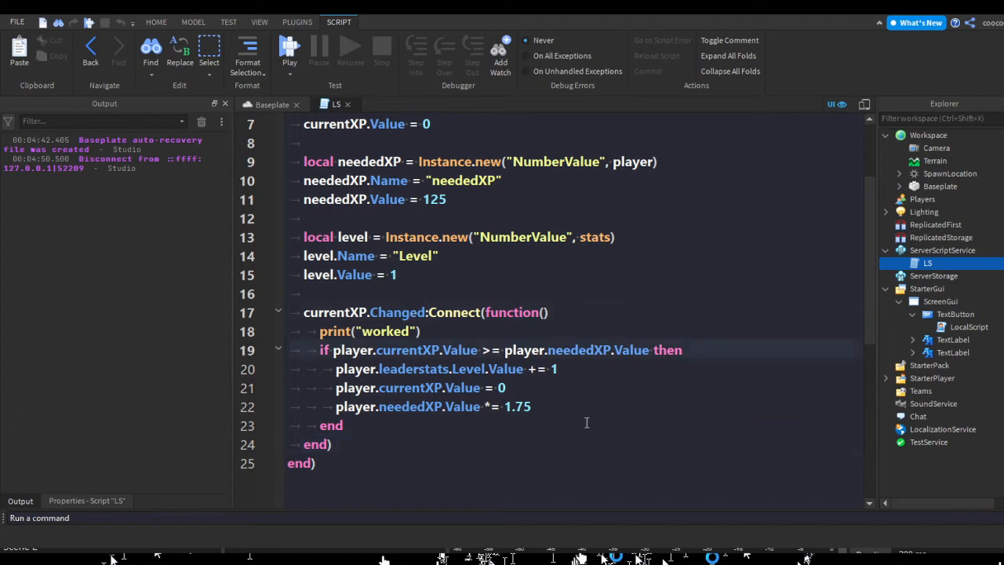
pyautogui.click(969, 326)
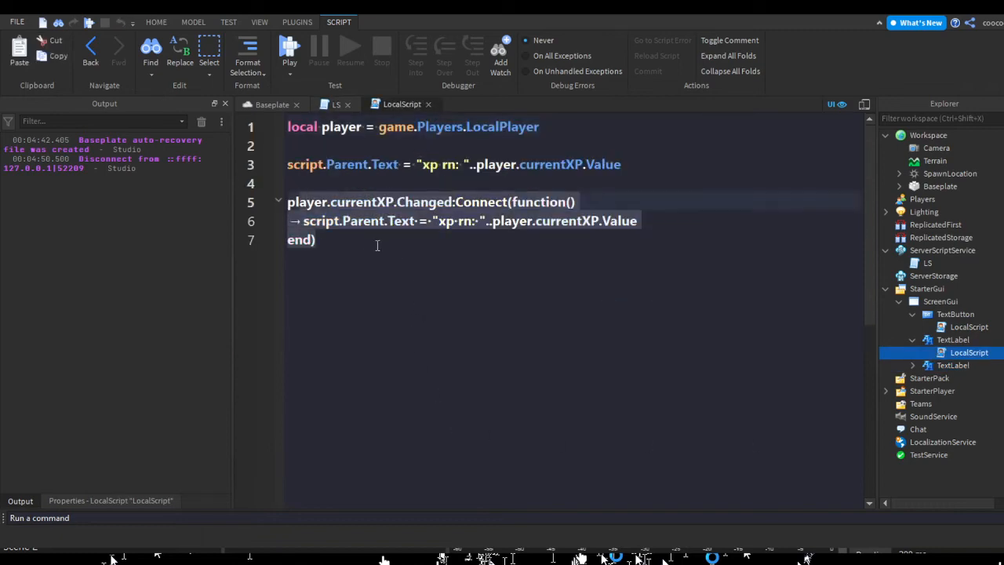
pyautogui.click(336, 104)
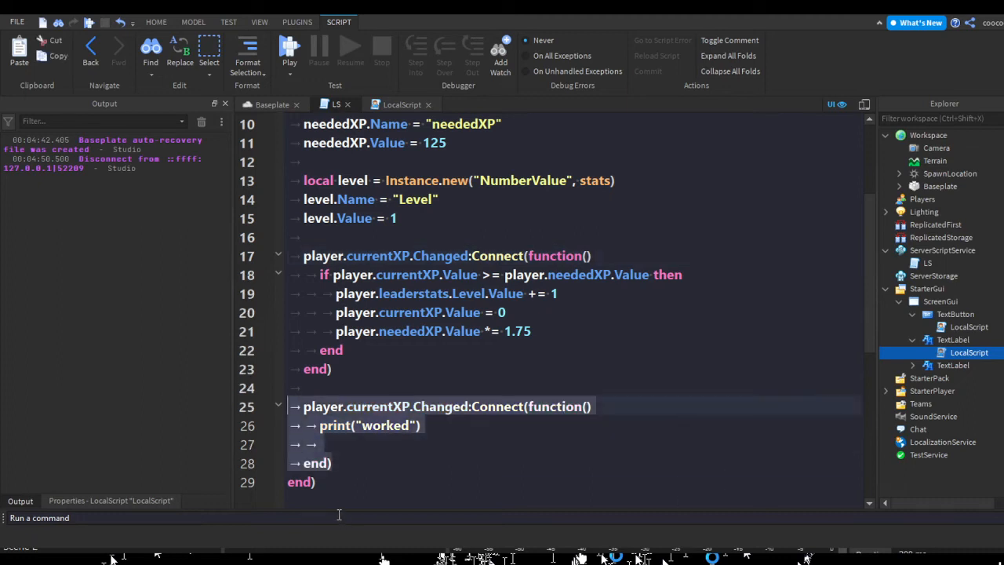
pyautogui.moveTo(582, 517)
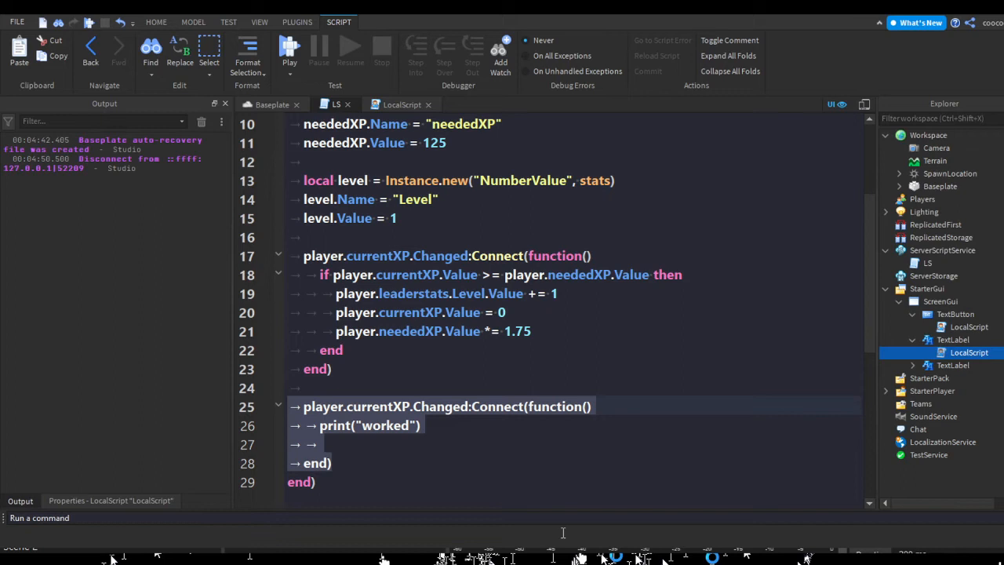
pyautogui.press('Delete')
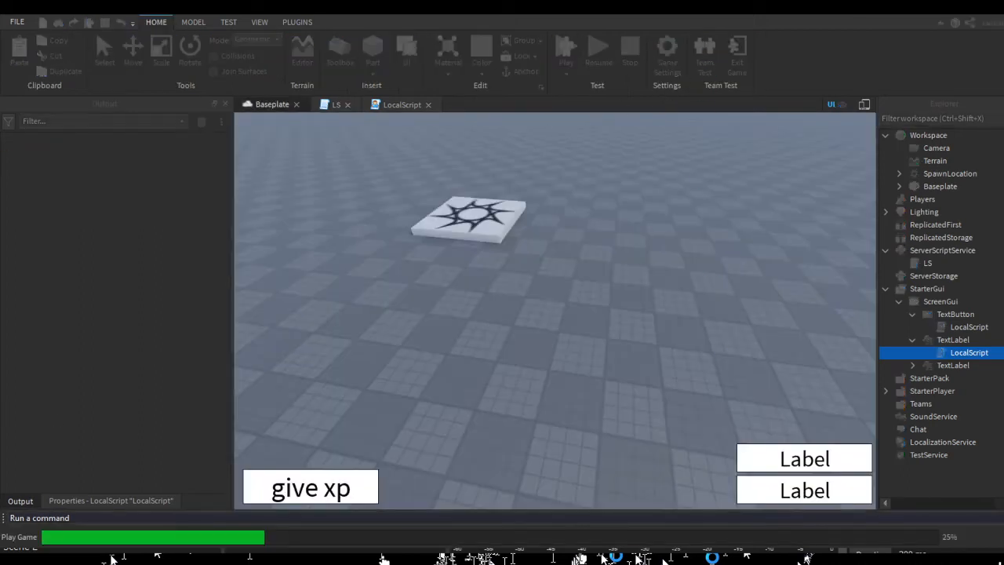
# - Playtest and give XP several times, watching XP reach 250 past 125 needed with level still 1
pyautogui.click(565, 48)
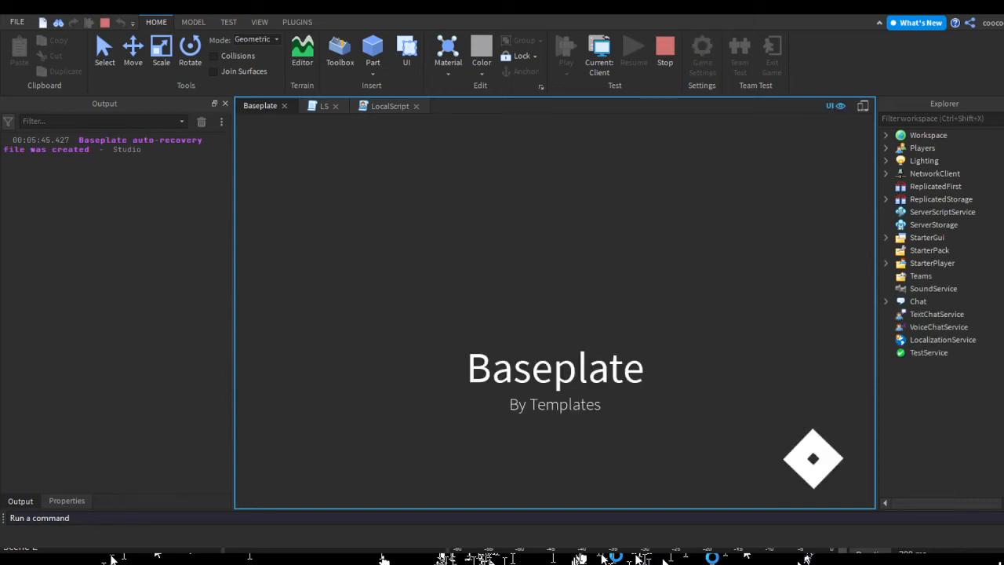
pyautogui.click(564, 48)
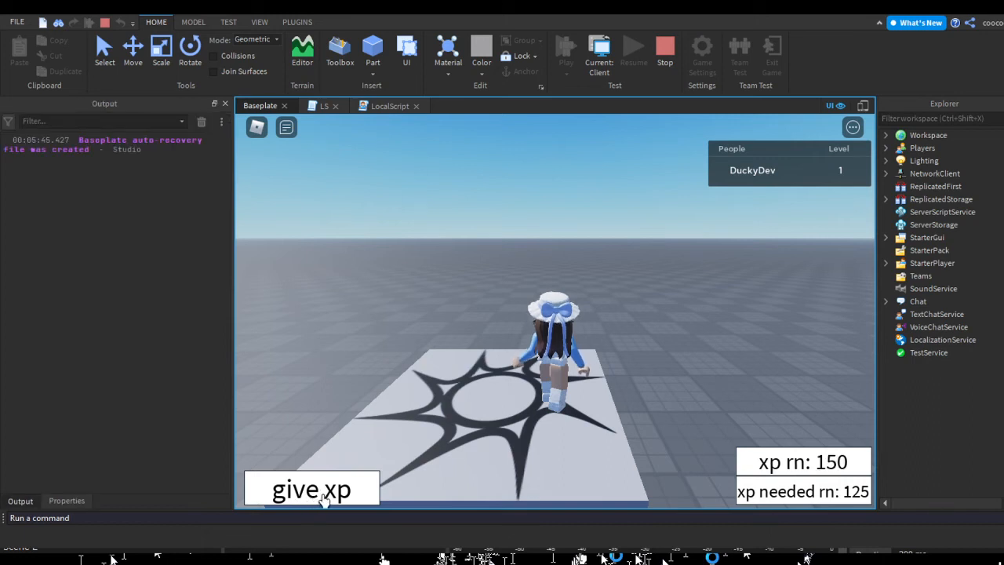
pyautogui.click(310, 490)
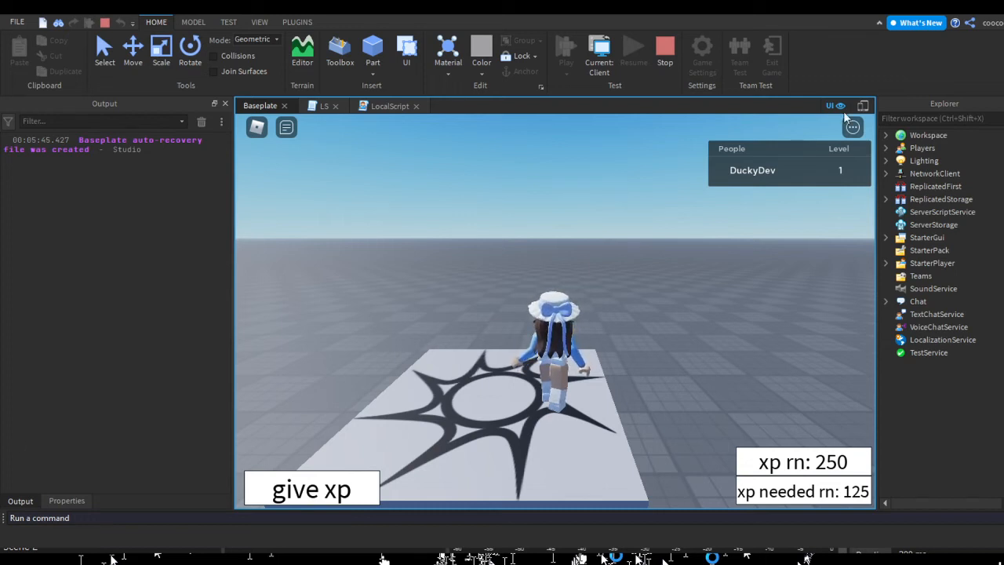
pyautogui.click(402, 103)
pyautogui.write('game.Players.PlayerAdded')
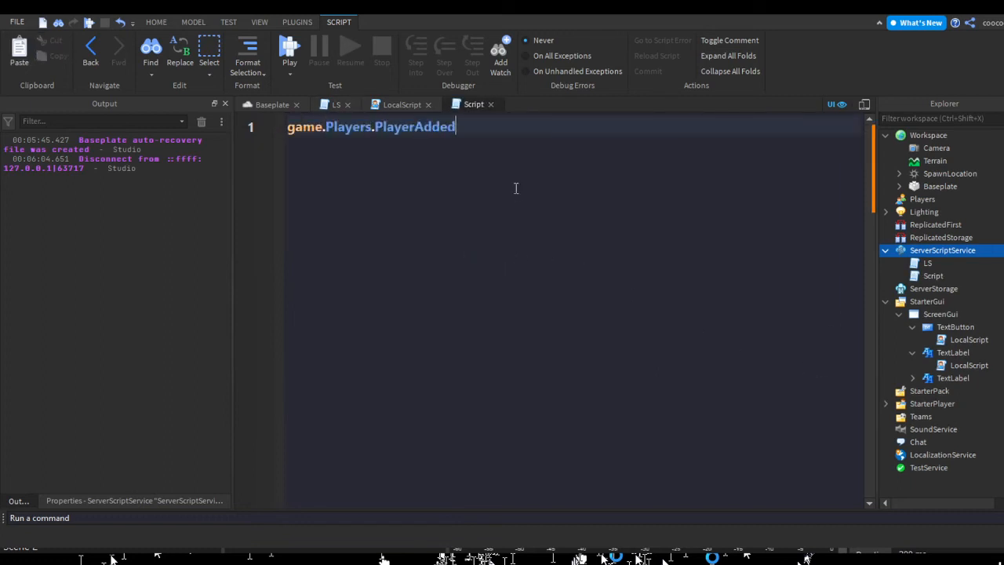
# - Wrap the level-up check in a PlayerAdded:Connect handler in the new server script and start a playtest
pyautogui.write(':Connect(function()')
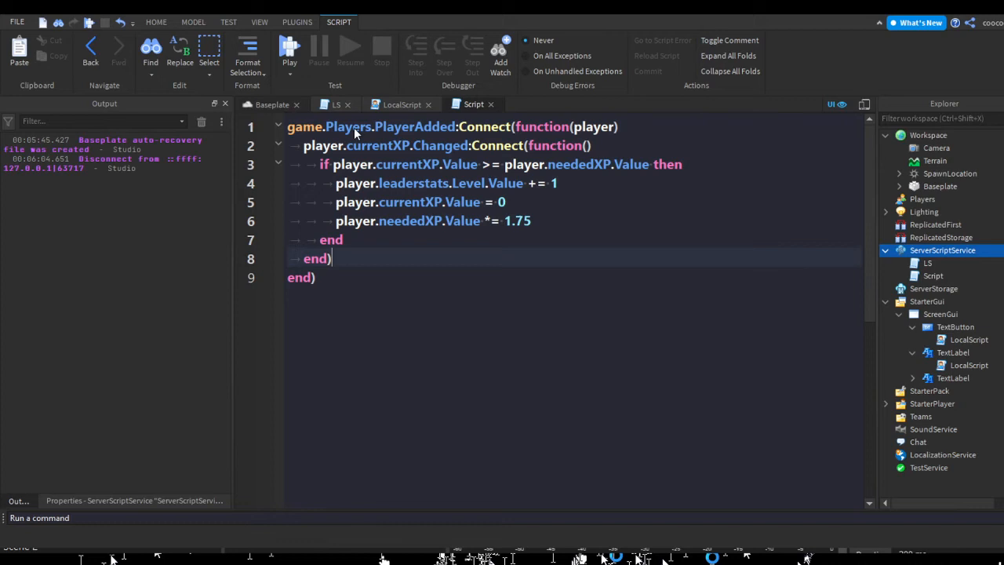
pyautogui.click(288, 62)
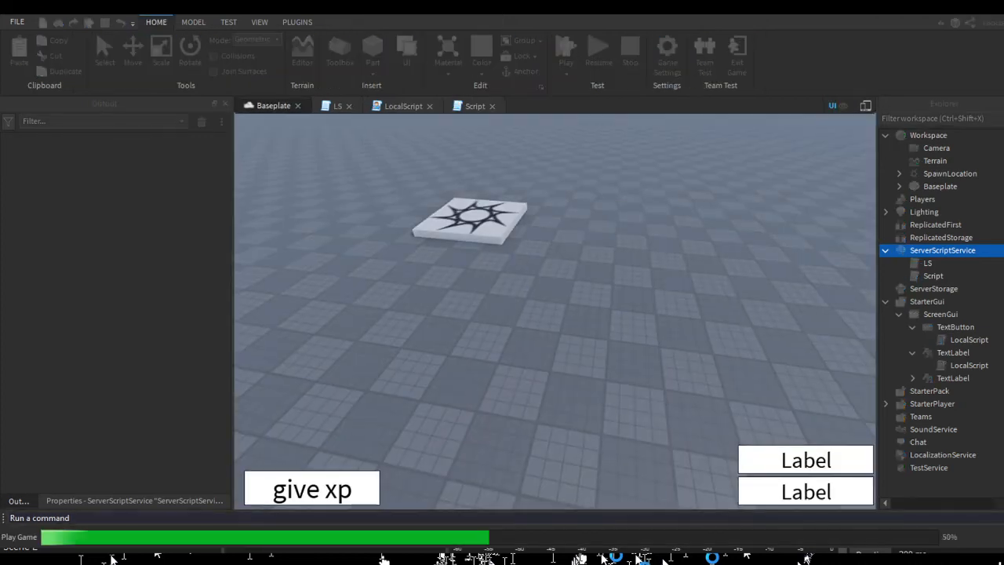
# - Stop the test after the currentXP error, start the PlayerAdded handler with wait(1), and play again
pyautogui.click(665, 50)
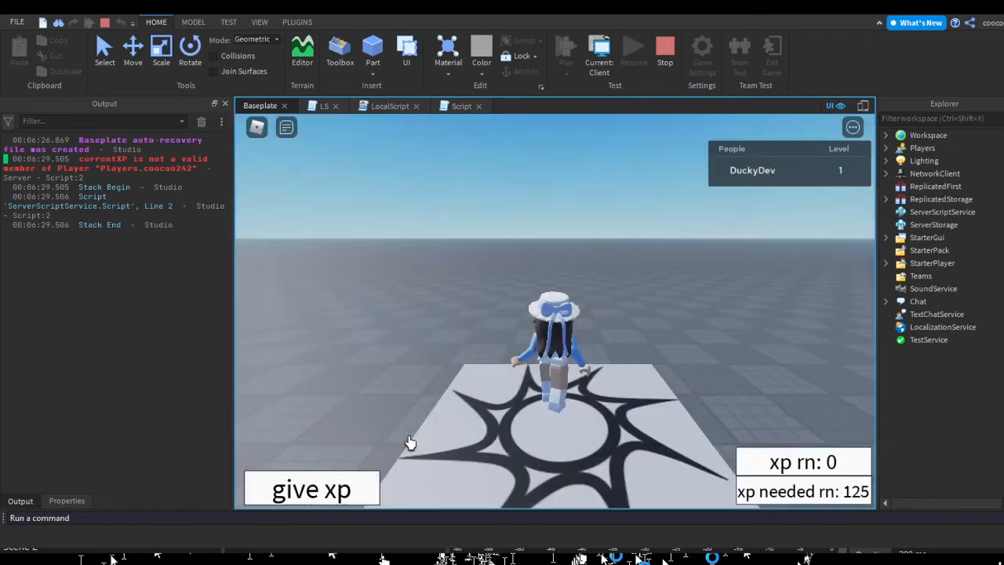
pyautogui.click(461, 107)
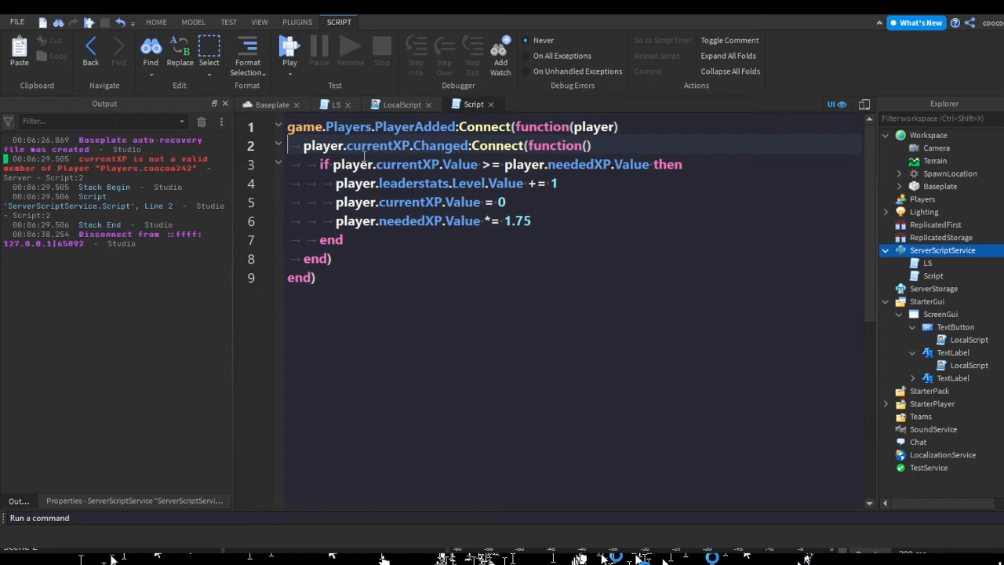
pyautogui.write('wait()')
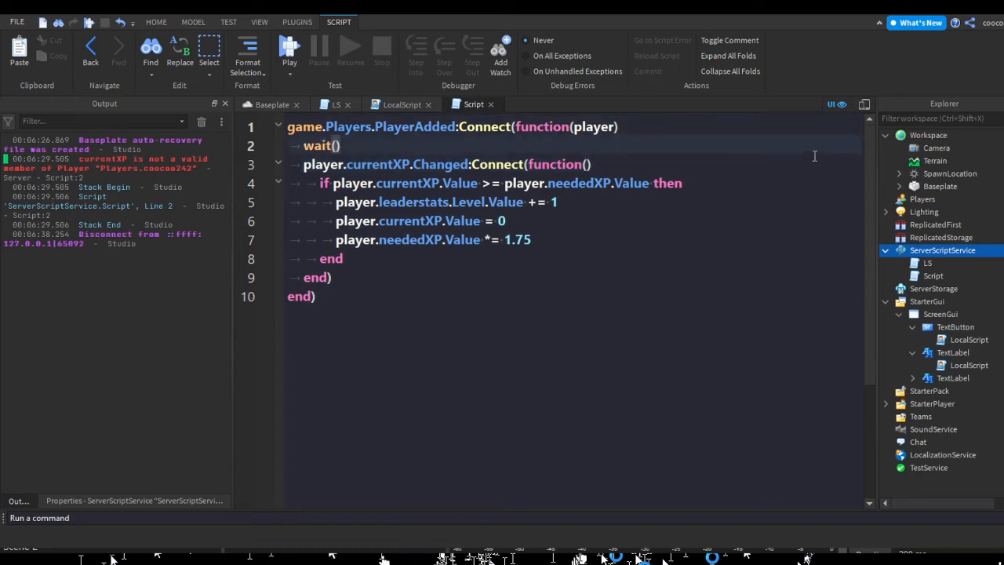
pyautogui.write('1,')
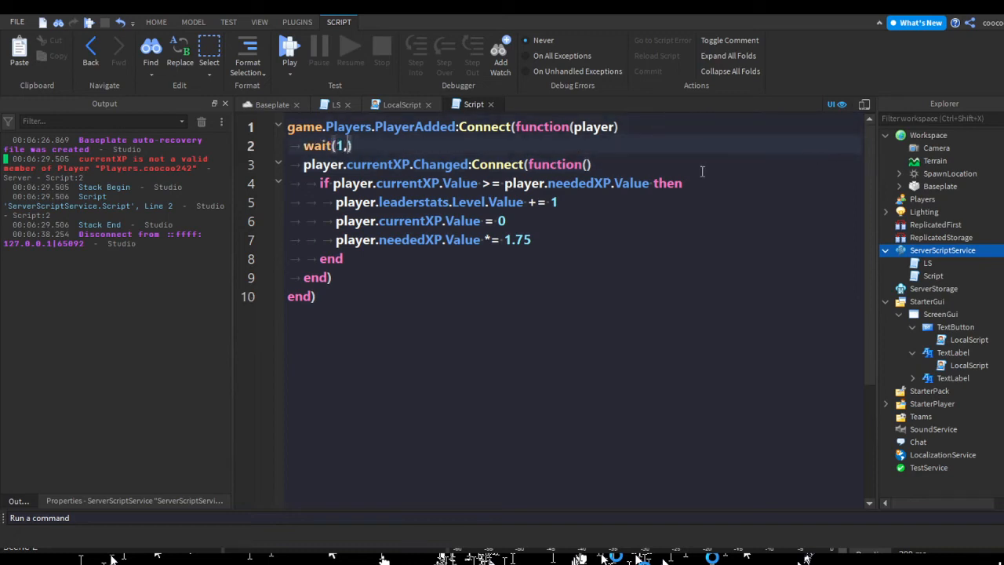
pyautogui.click(156, 22)
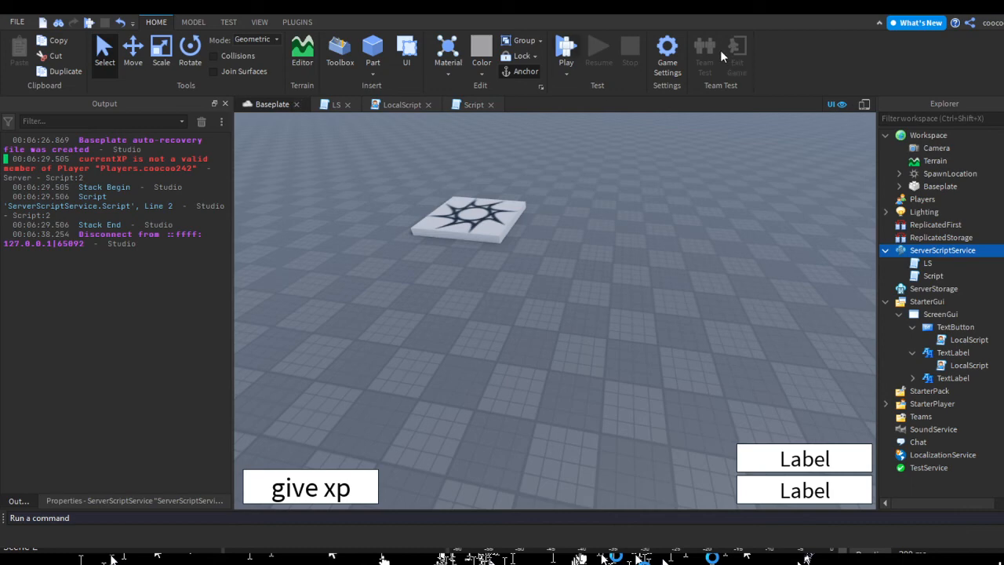
# - Expand Players, give XP five times to reach 675 with level 1 and needed XP 125, then stop
pyautogui.click(565, 48)
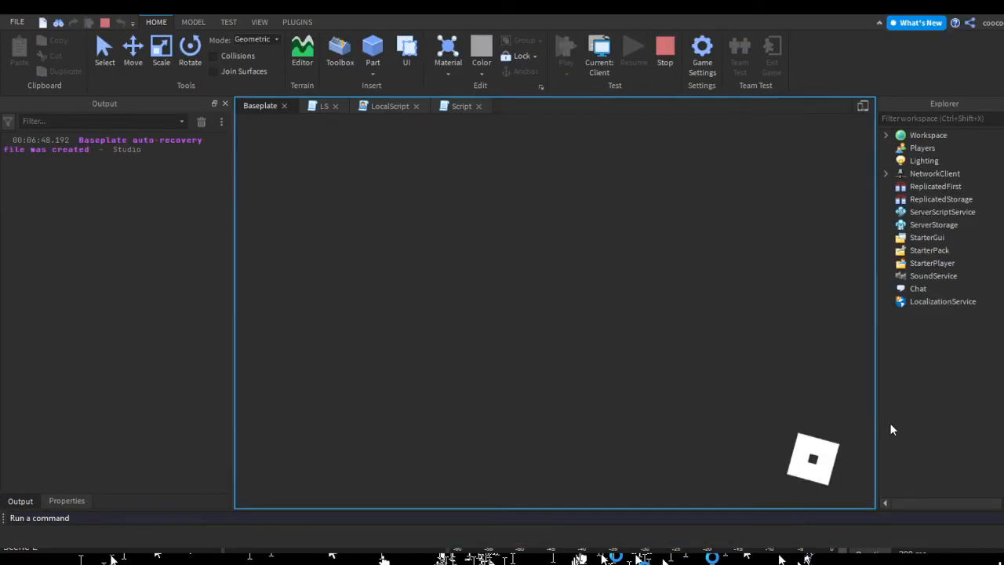
pyautogui.click(565, 47)
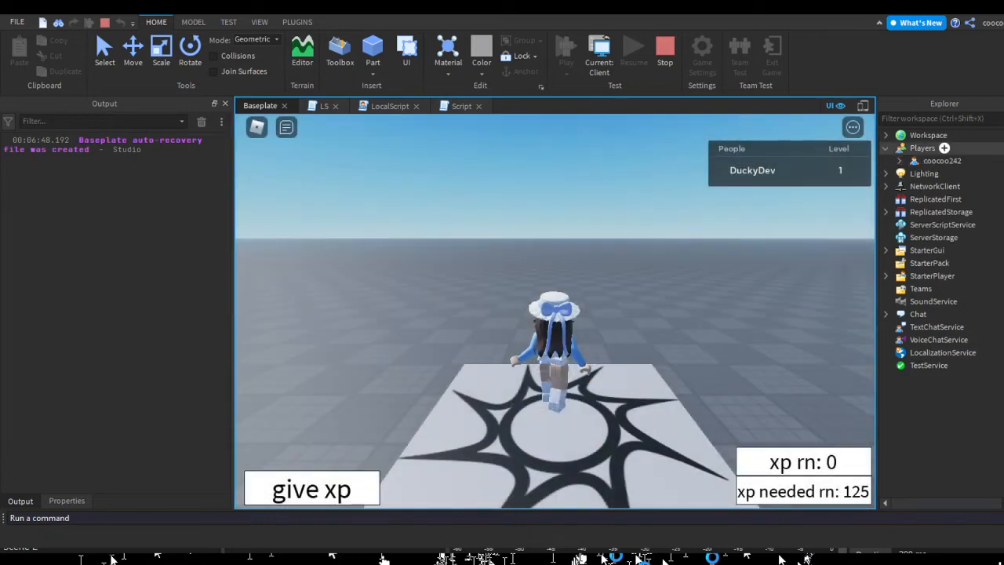
pyautogui.click(311, 489)
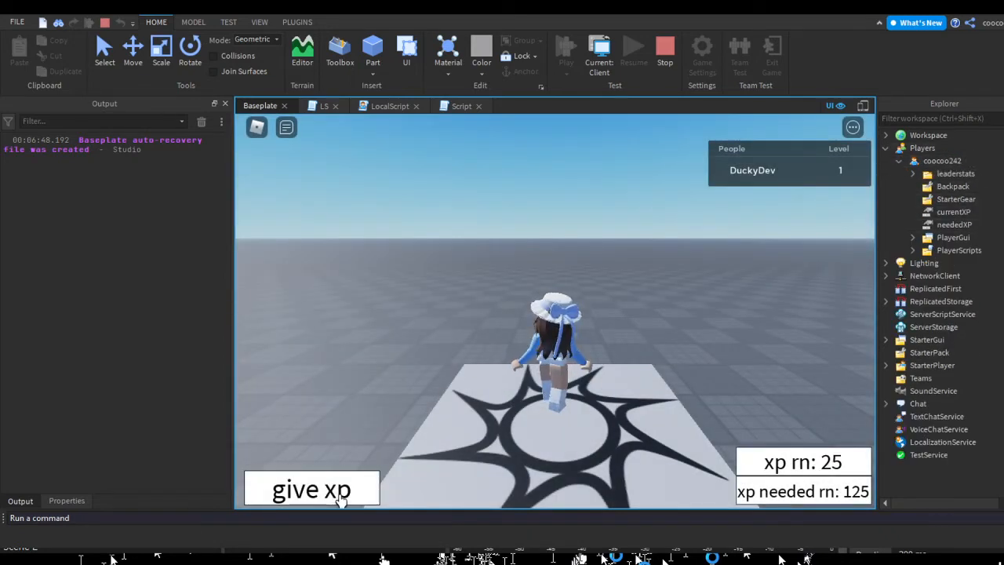
pyautogui.click(311, 489)
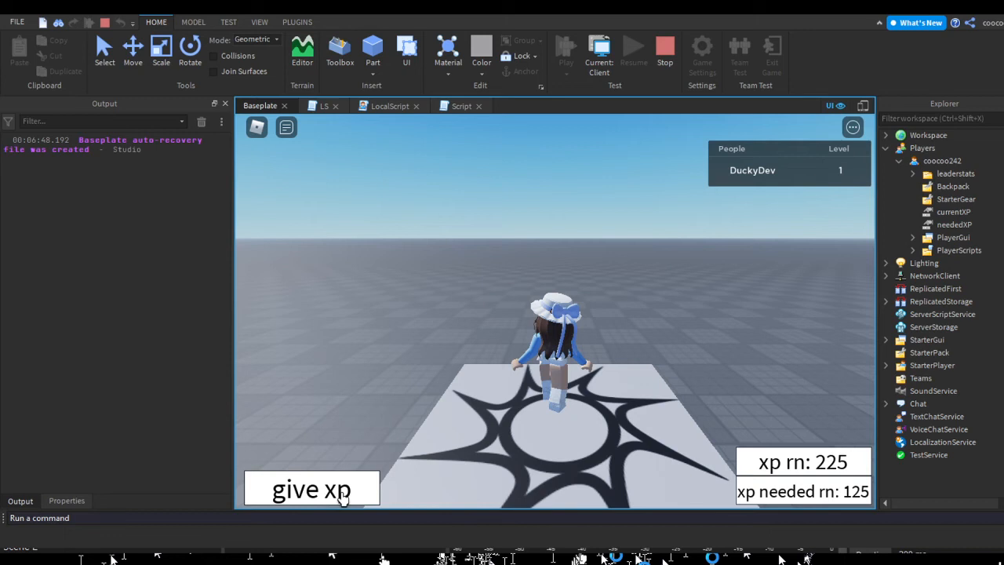
pyautogui.click(310, 490)
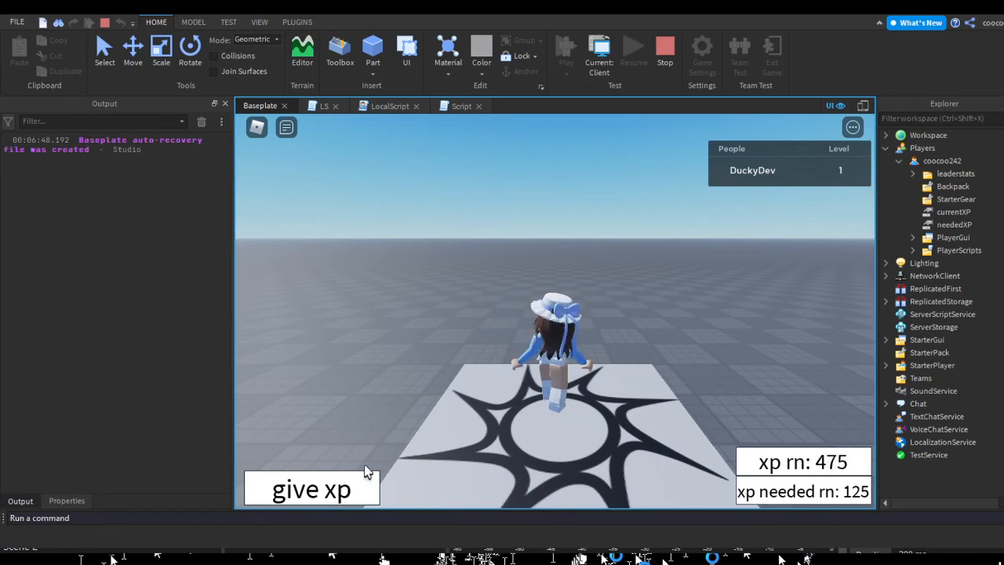
pyautogui.click(310, 490)
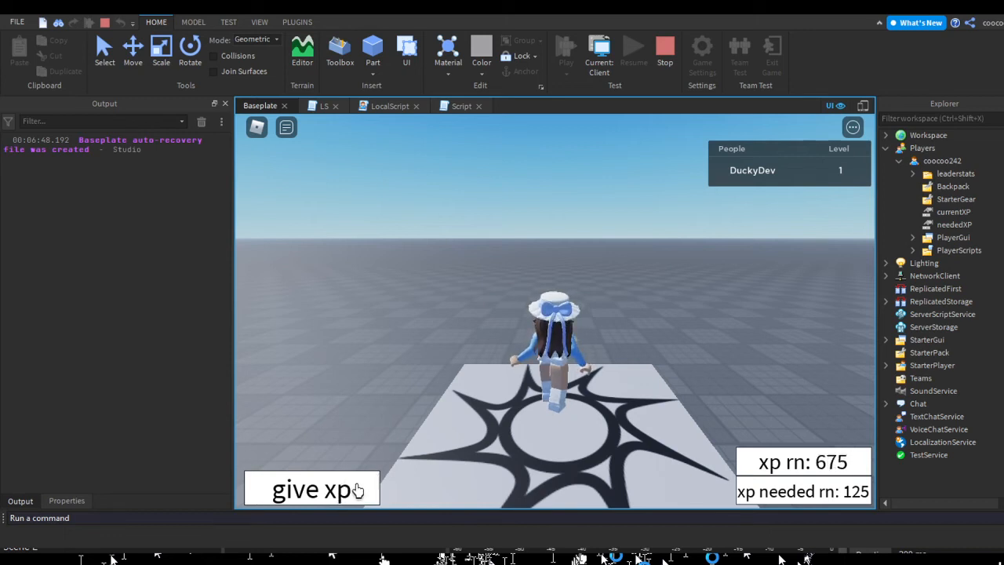
pyautogui.click(311, 489)
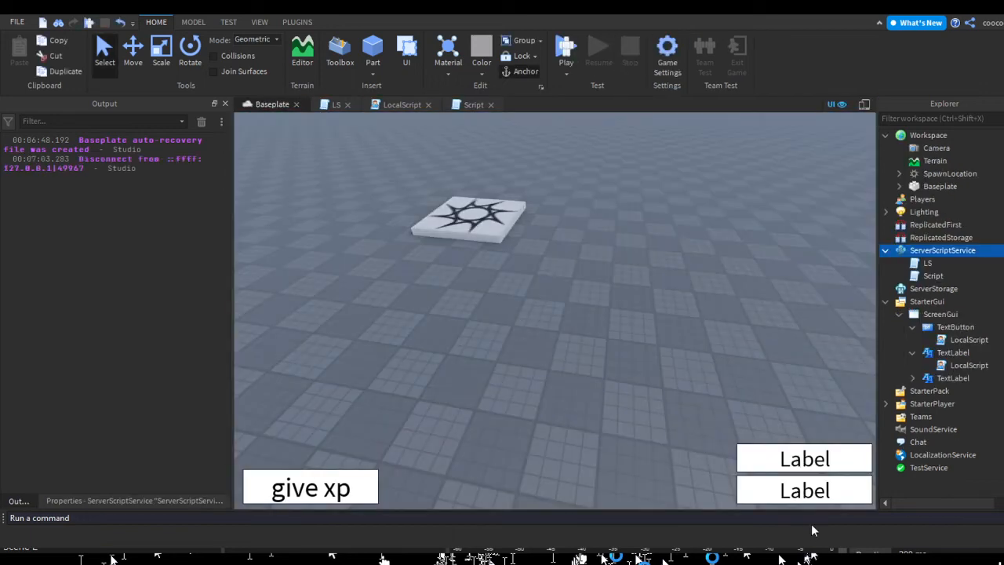
# - Move the wait(1.5) Changed handler into LS, delete the extra Script, and add a RemoteEvent under the give xp button
pyautogui.click(474, 104)
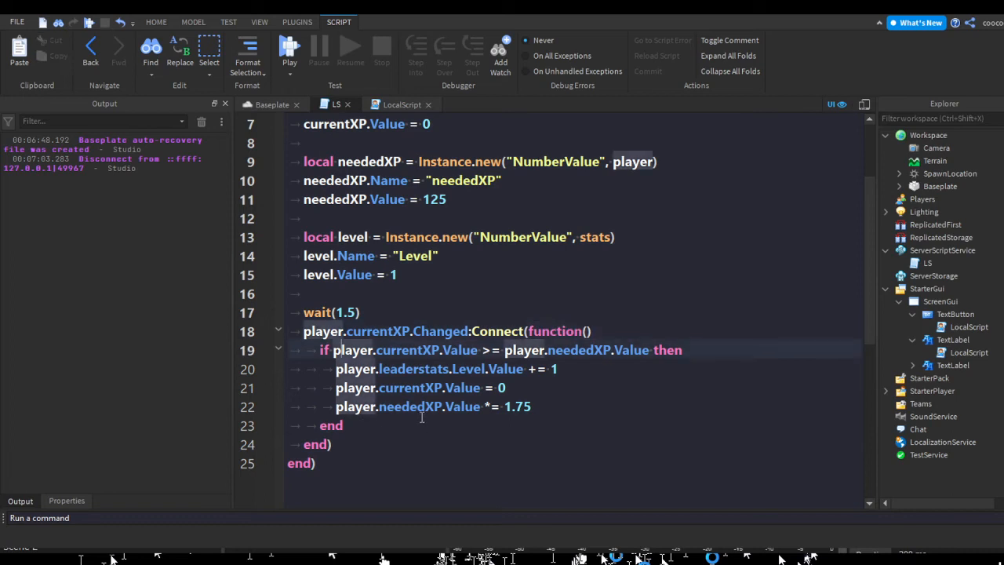
pyautogui.doubleClick(377, 331)
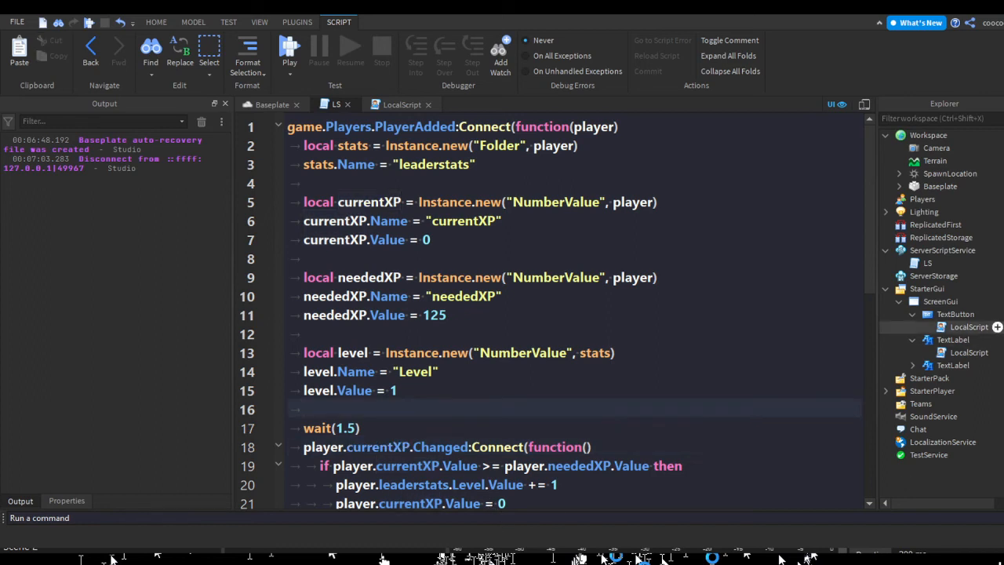
pyautogui.click(969, 326)
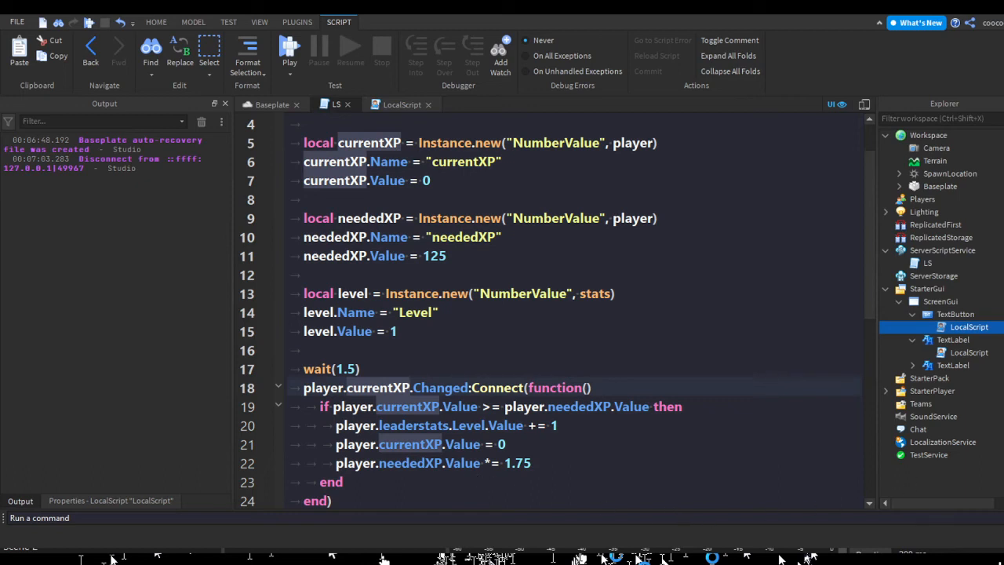
pyautogui.click(955, 314)
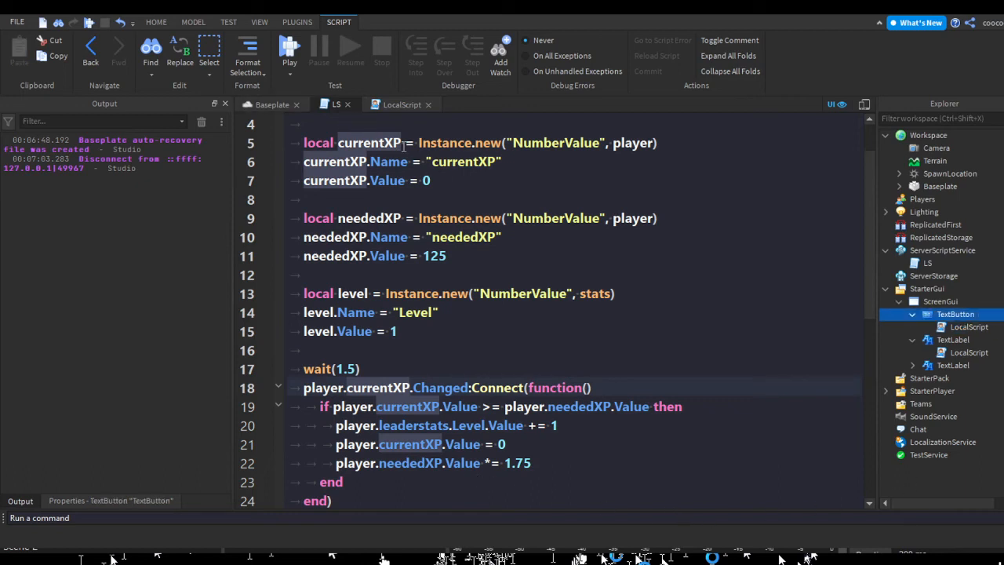
pyautogui.click(157, 22)
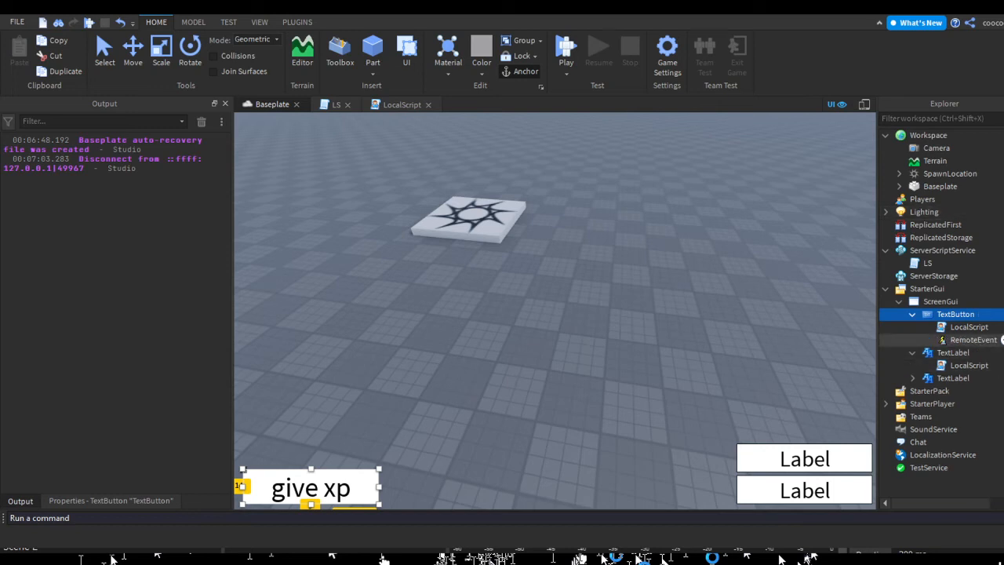
# - Add a server Script under the give xp button and empty the LocalScript's click handler
pyautogui.click(330, 22)
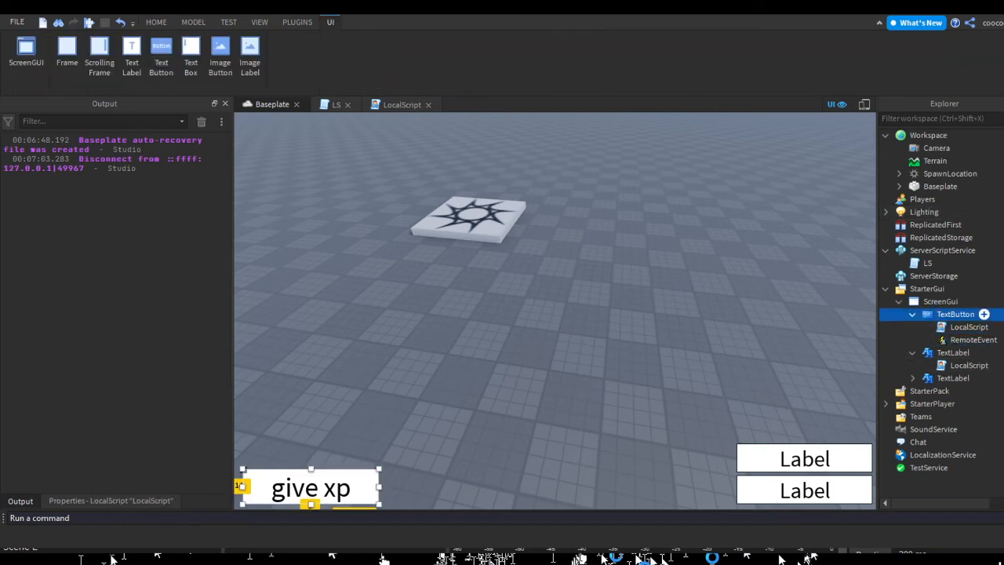
pyautogui.click(953, 313)
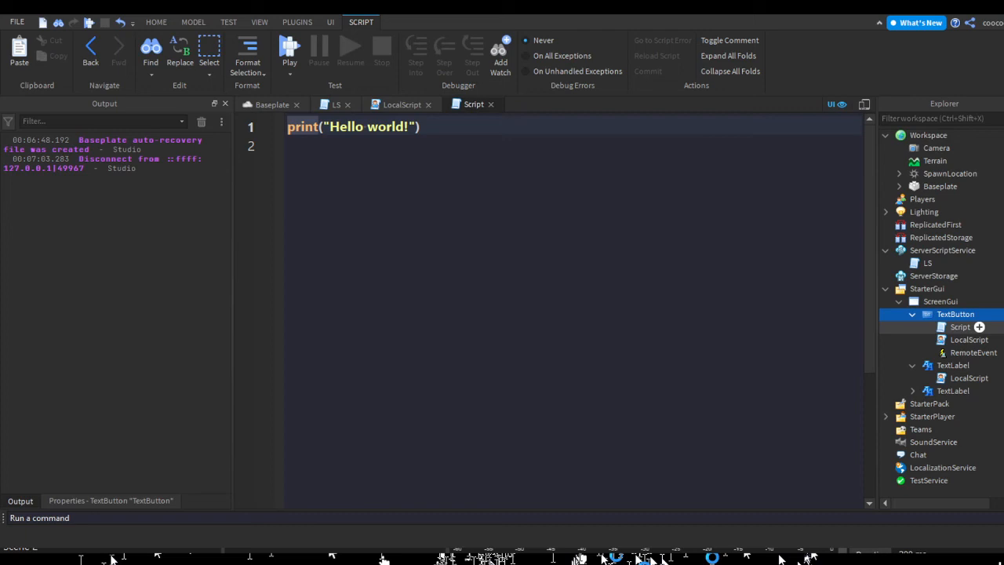
pyautogui.click(969, 339)
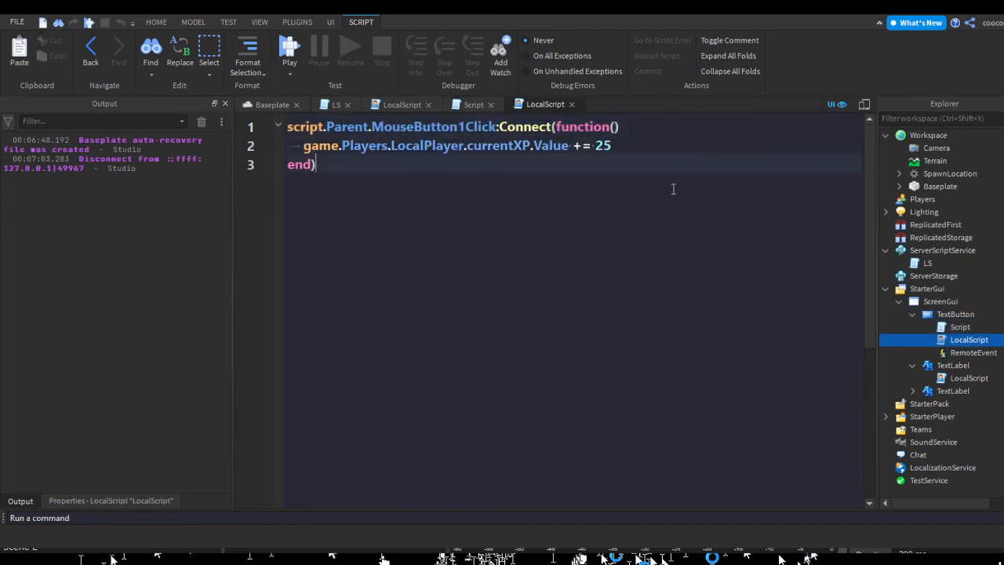
pyautogui.click(473, 104)
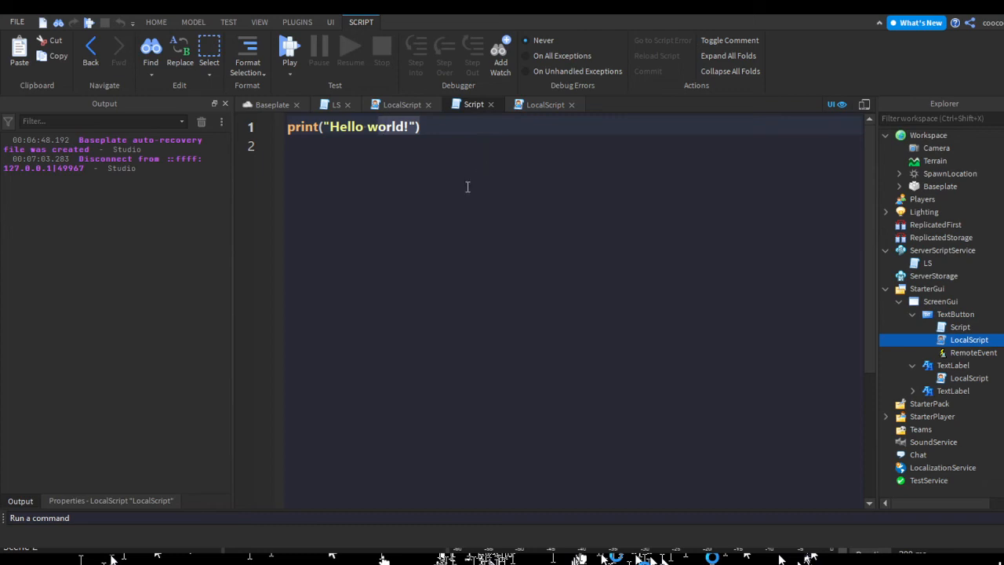
# - Write the RemoteEvent.OnServerEvent:Connect(function) handler in the button's server Script
pyautogui.write('script.p')
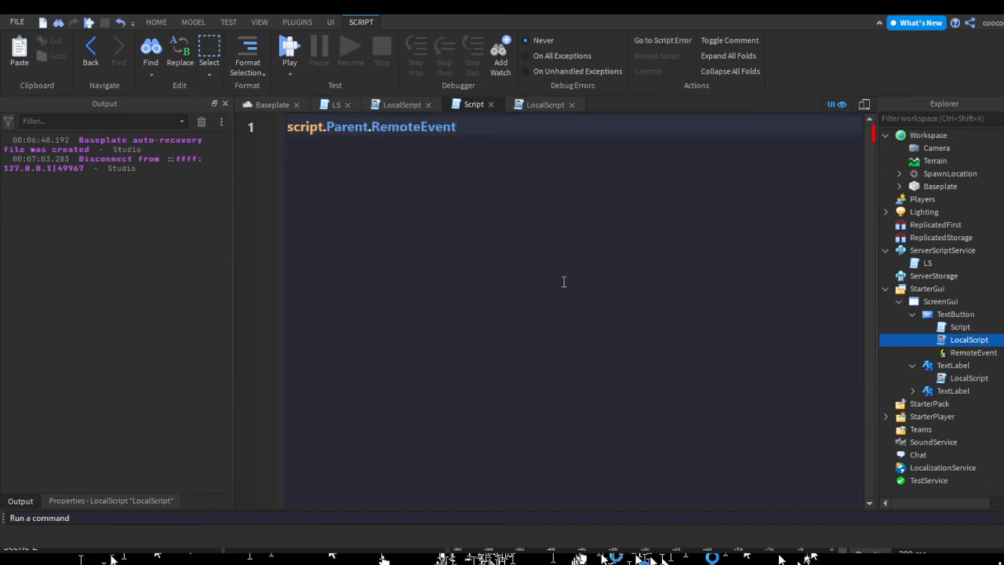
pyautogui.write('.OnServerEvent:Connect(function)')
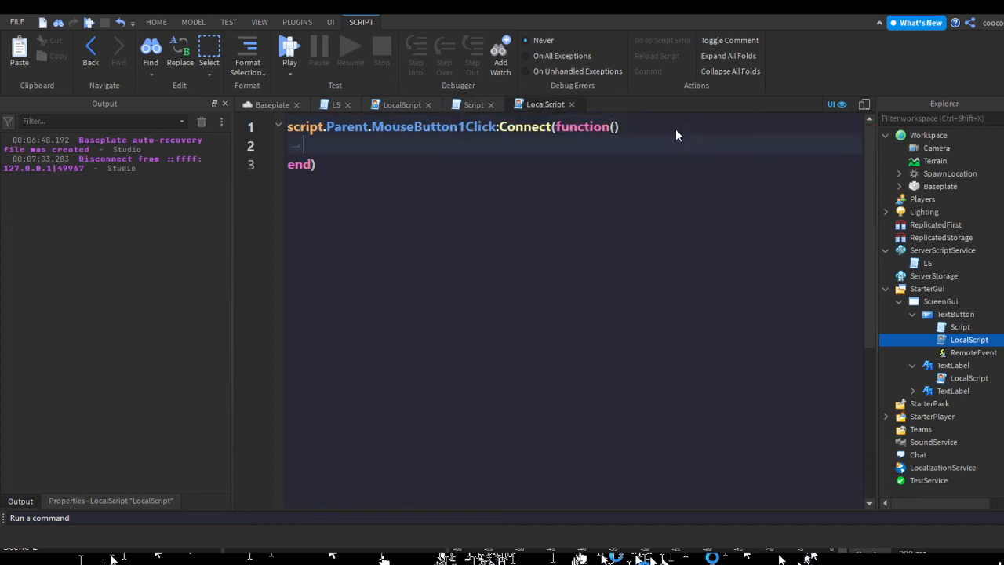
pyautogui.write('sc')
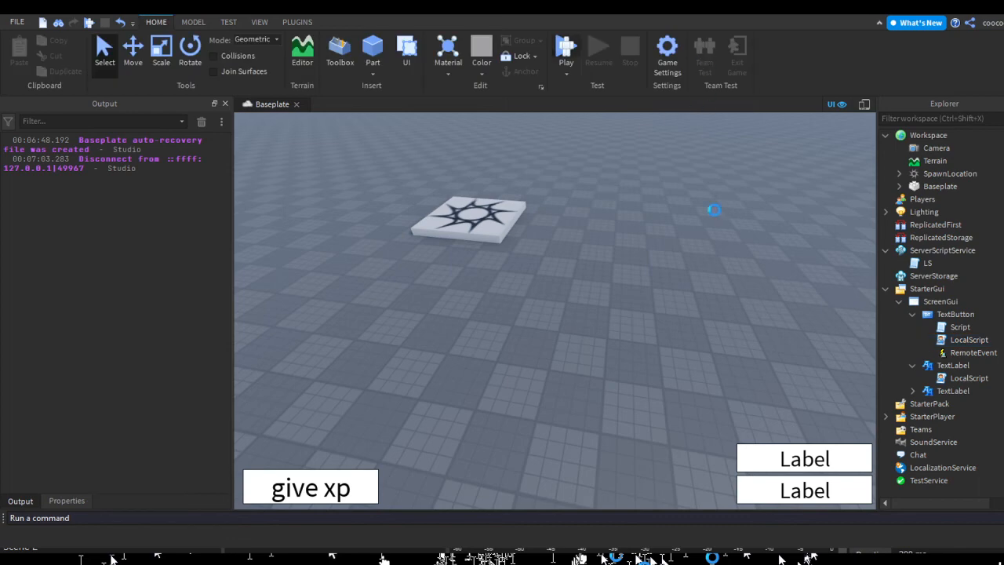
# - Make the LocalScript call RemoteEvent:FireServer() and playtest the change
pyautogui.click(564, 47)
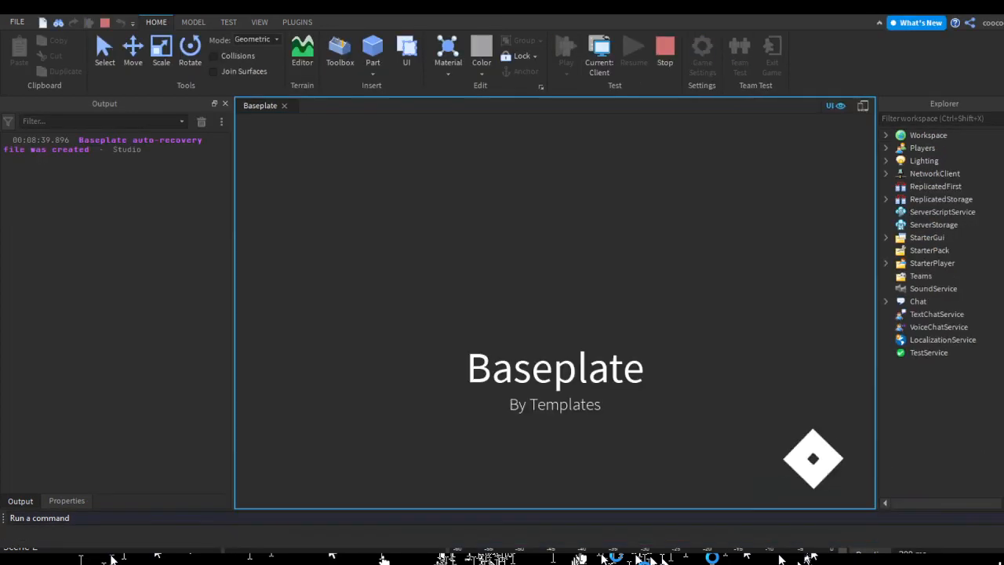
pyautogui.click(565, 49)
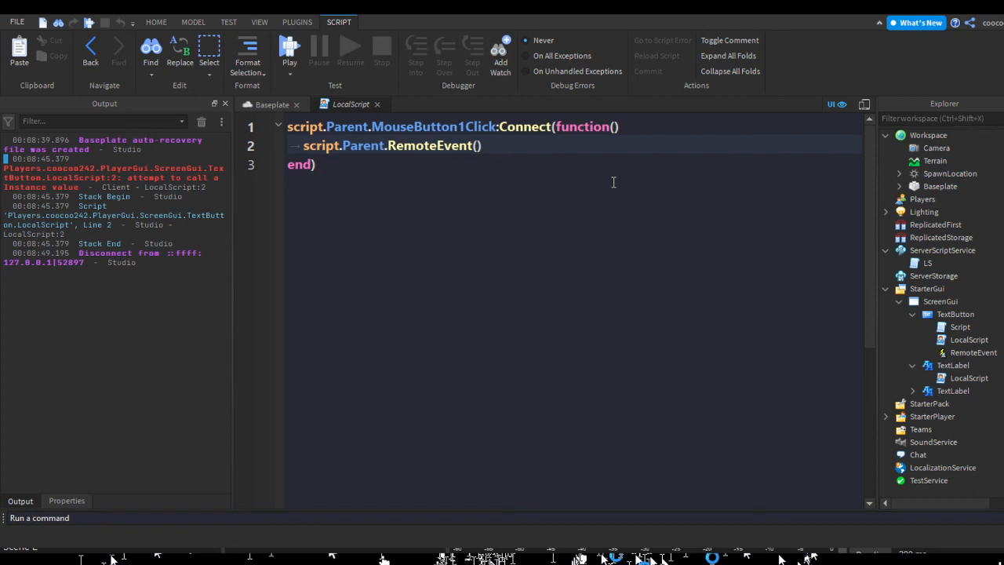
pyautogui.write(':fi')
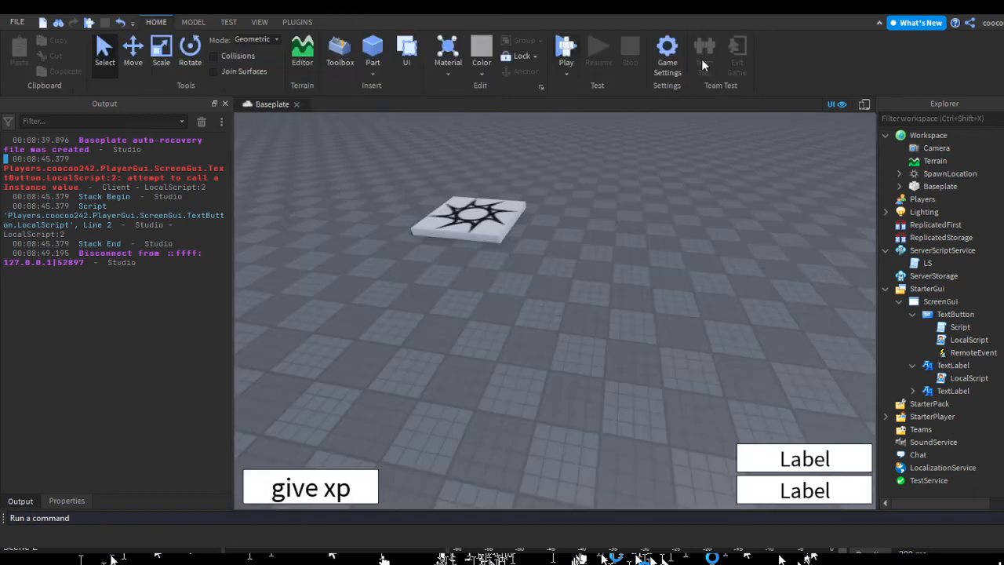
pyautogui.click(564, 51)
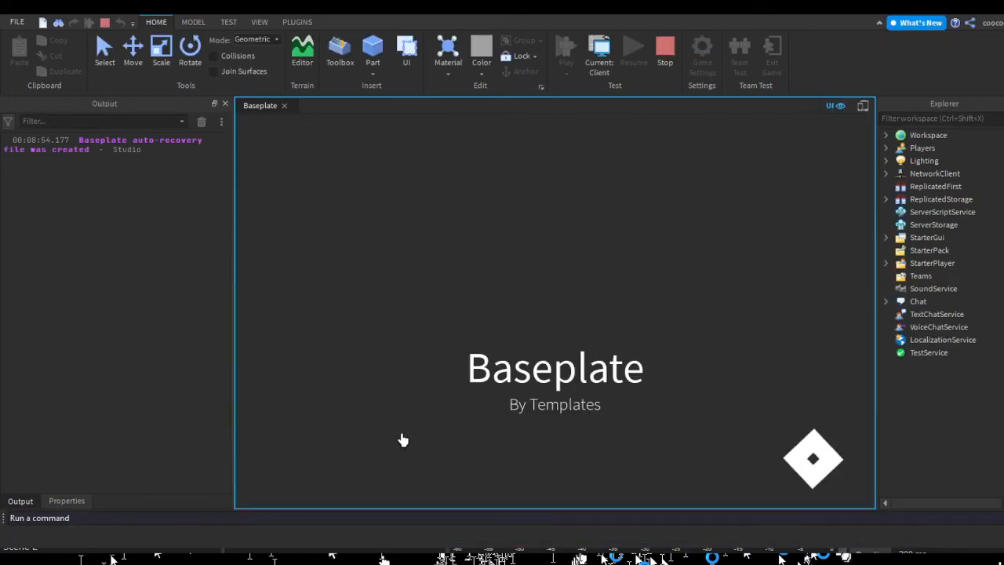
# - Fix the server Script to add 25 to player.currentXP.Value and launch a playtest
pyautogui.click(564, 47)
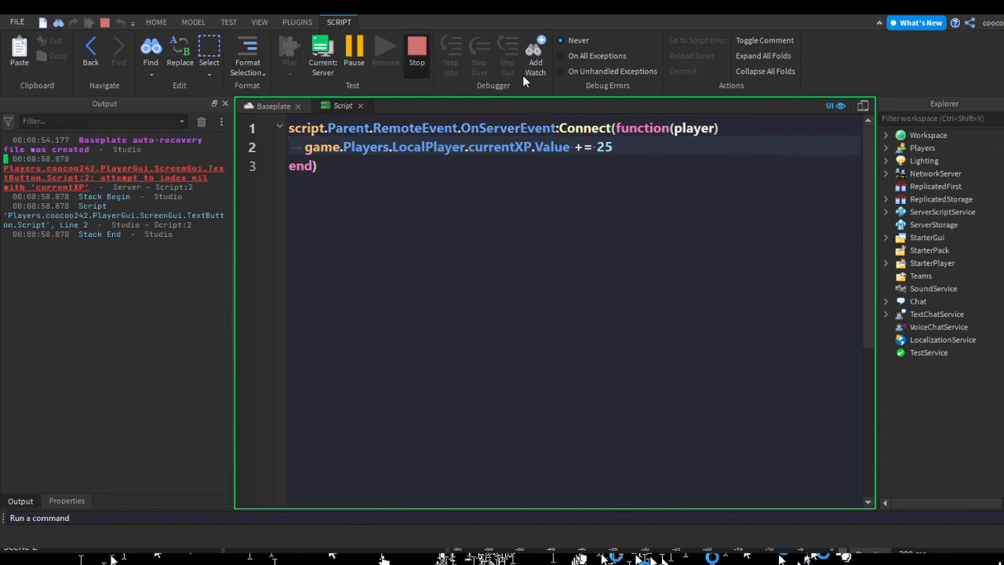
pyautogui.click(417, 47)
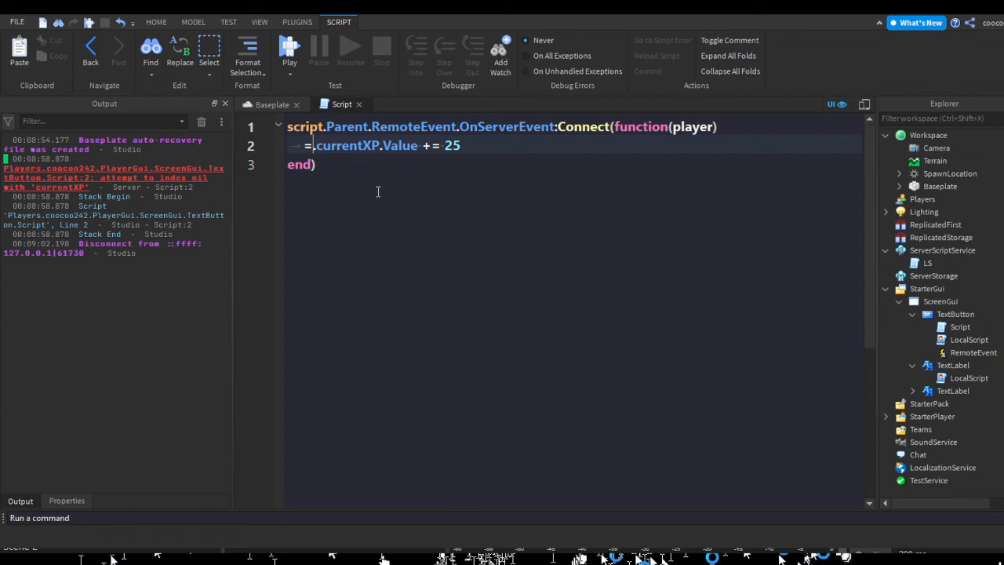
pyautogui.write('player')
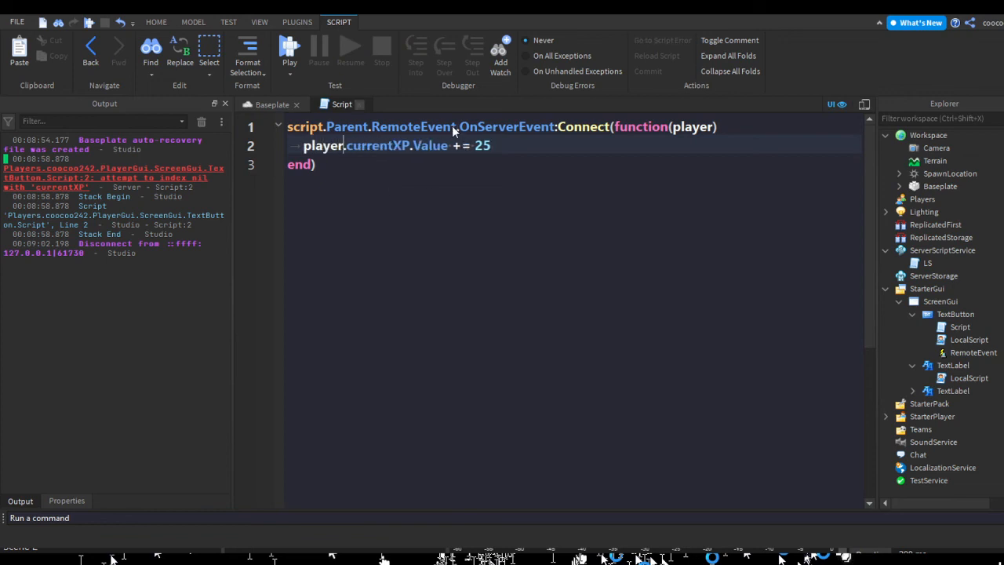
pyautogui.click(289, 63)
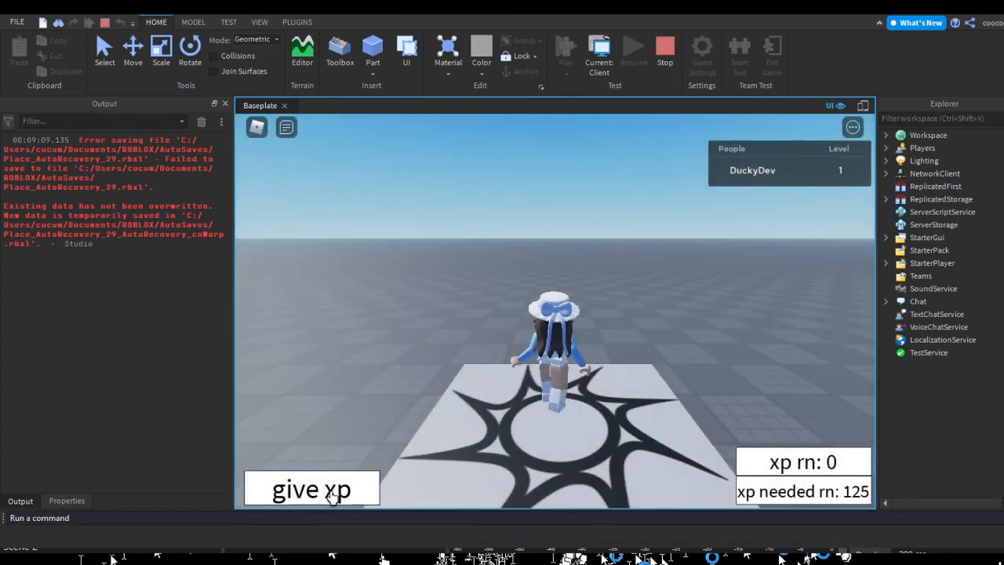
# - Give XP repeatedly until the player reaches level 7, needing about 3590 XP with 1400 current
pyautogui.click(310, 490)
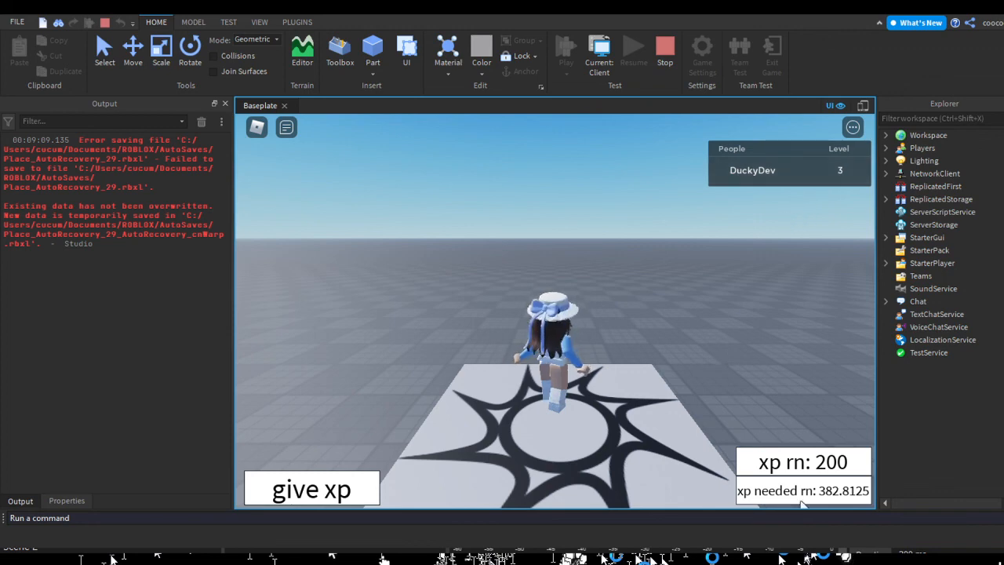
pyautogui.click(310, 489)
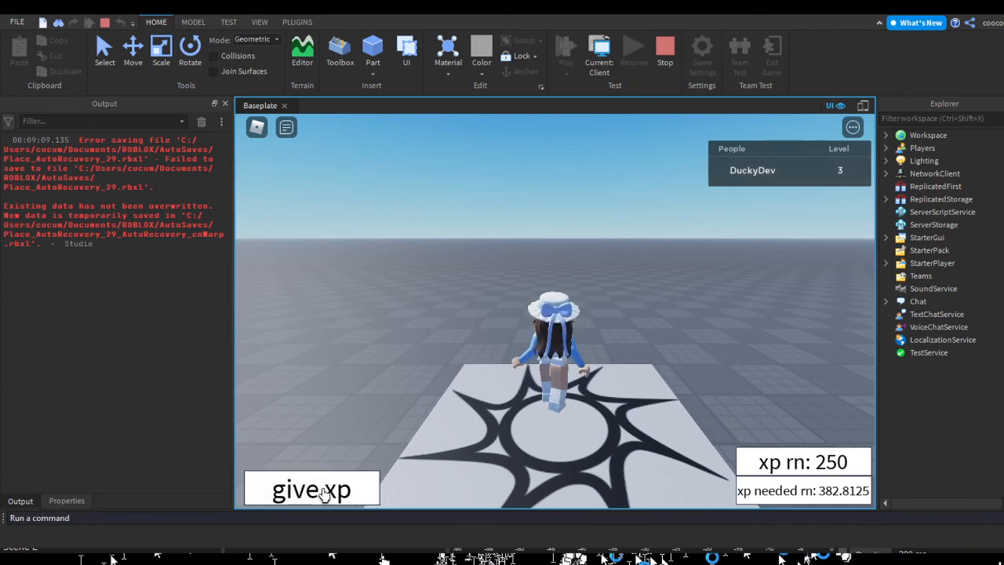
pyautogui.click(310, 490)
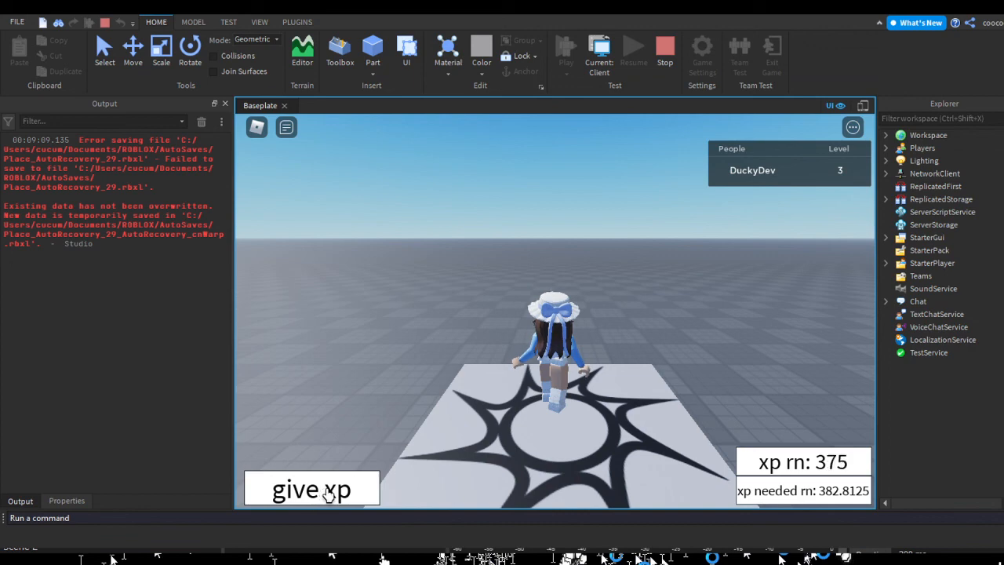
pyautogui.click(311, 489)
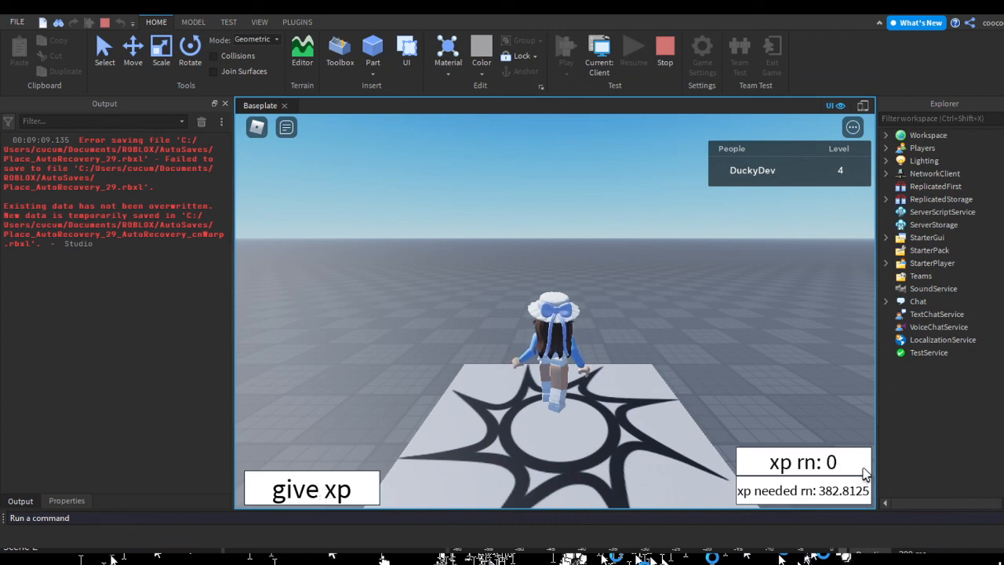
pyautogui.click(310, 489)
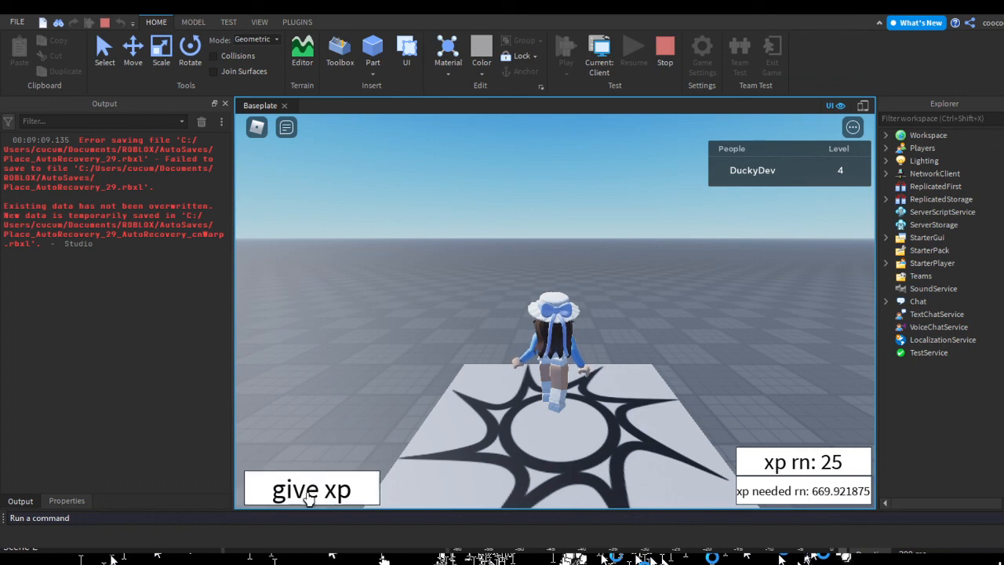
pyautogui.click(310, 489)
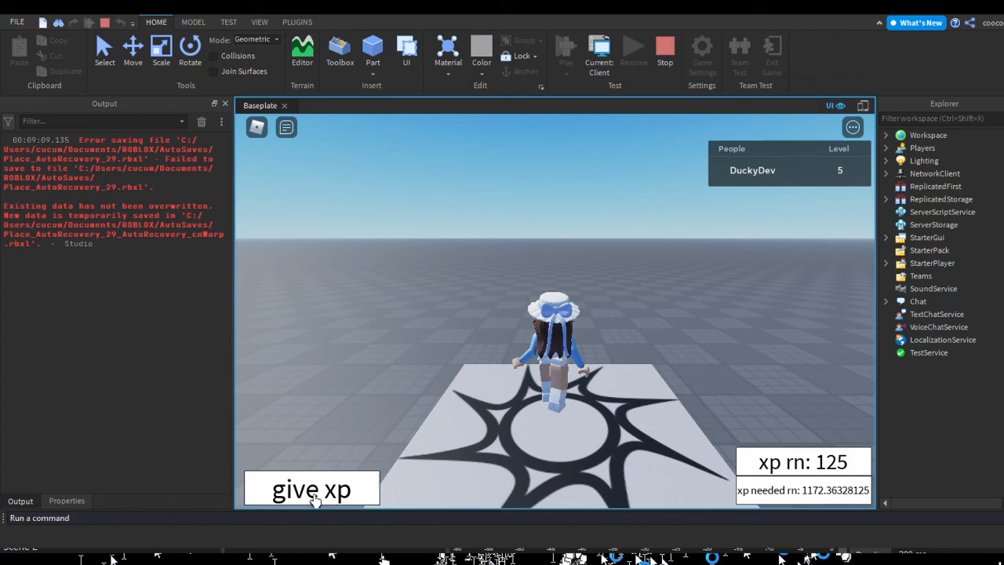
pyautogui.click(310, 489)
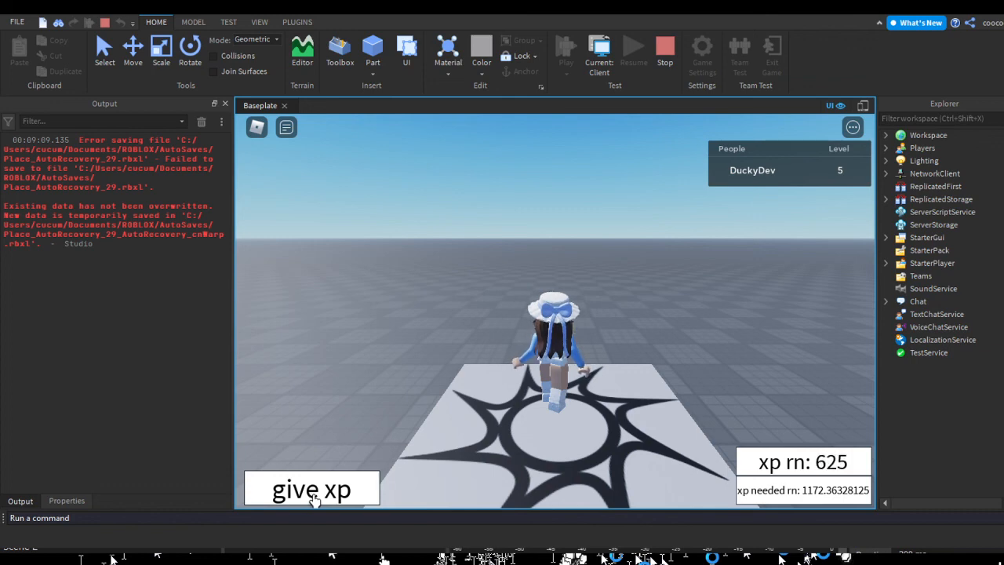
pyautogui.click(310, 489)
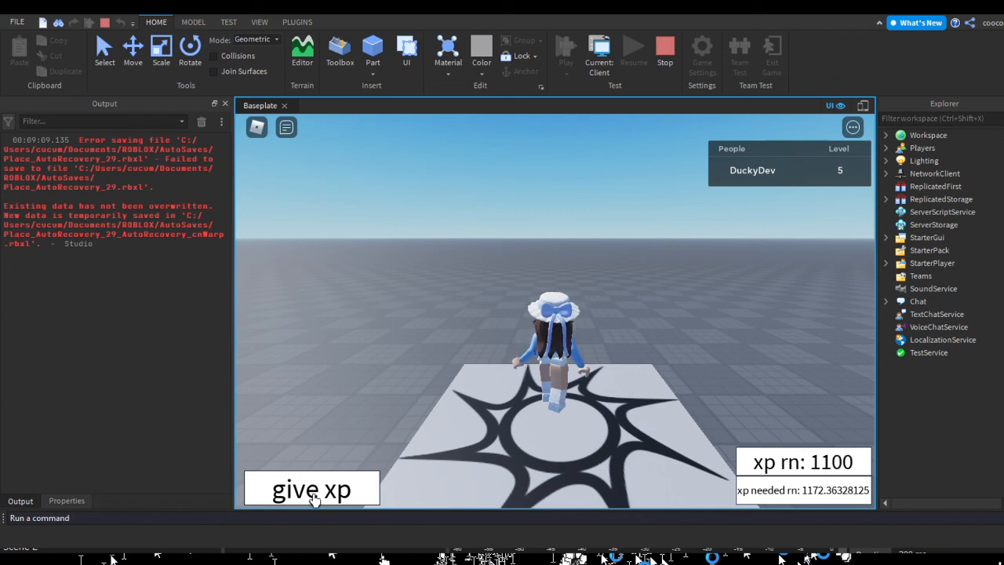
pyautogui.click(310, 490)
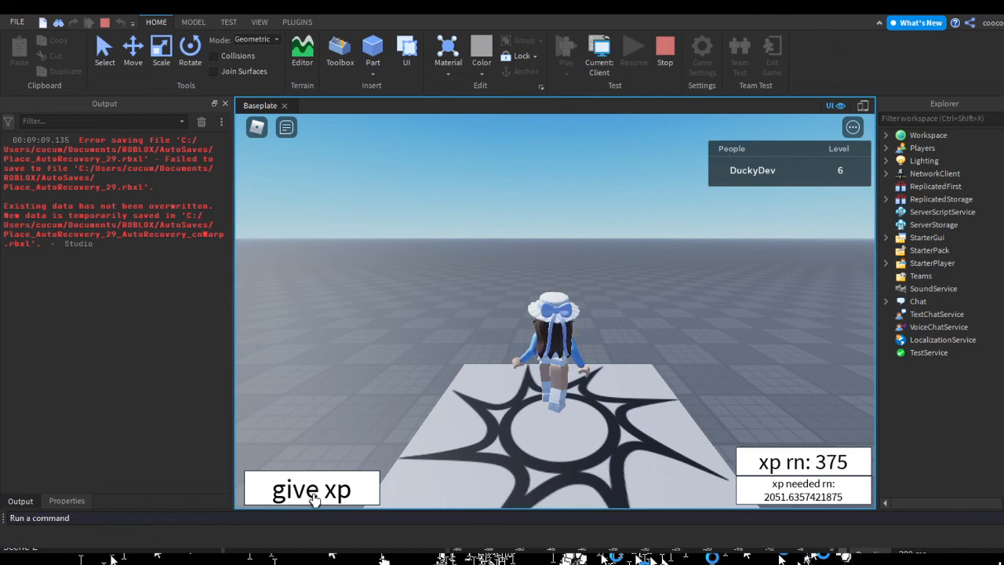
pyautogui.click(311, 490)
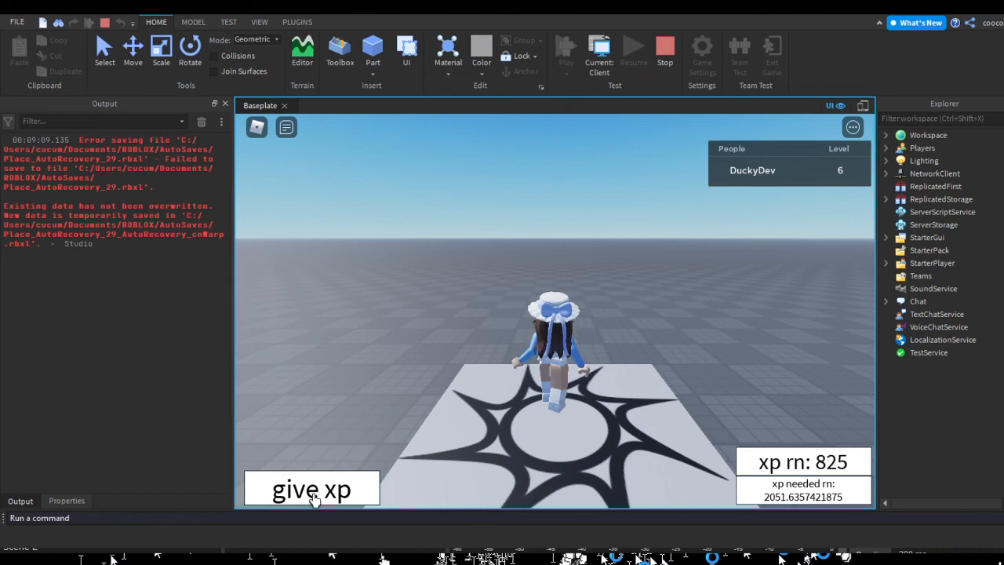
pyautogui.click(311, 489)
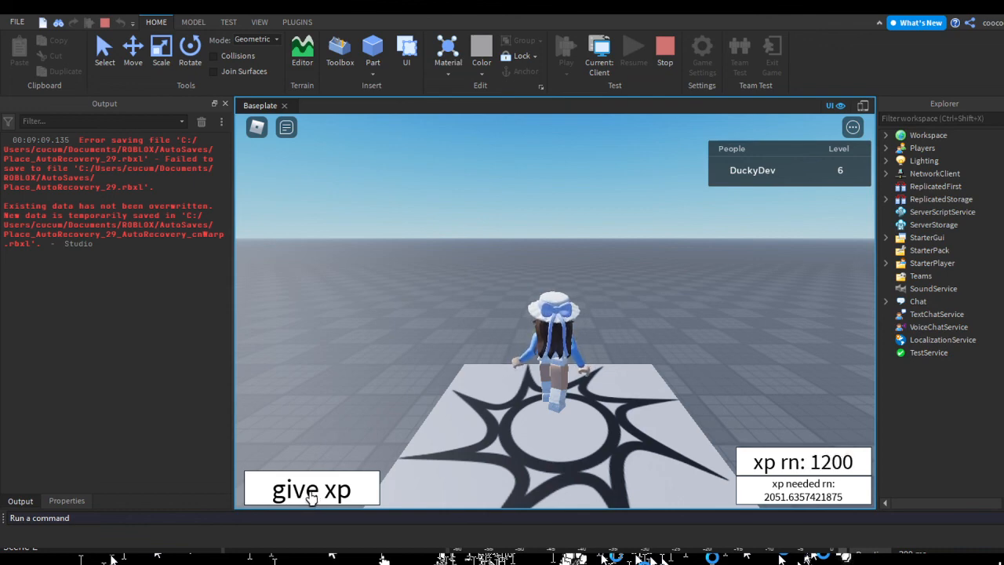
pyautogui.click(311, 490)
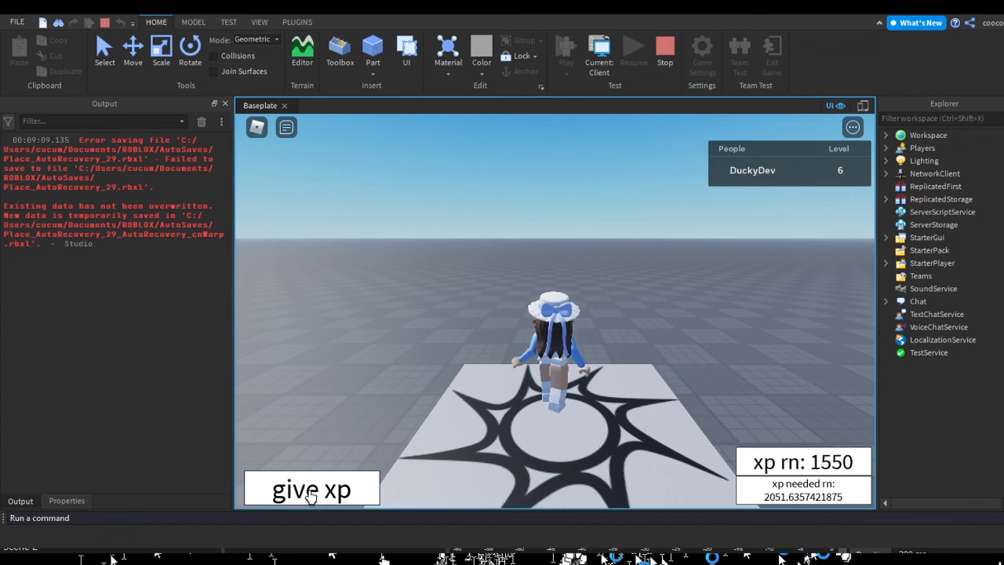
pyautogui.click(310, 489)
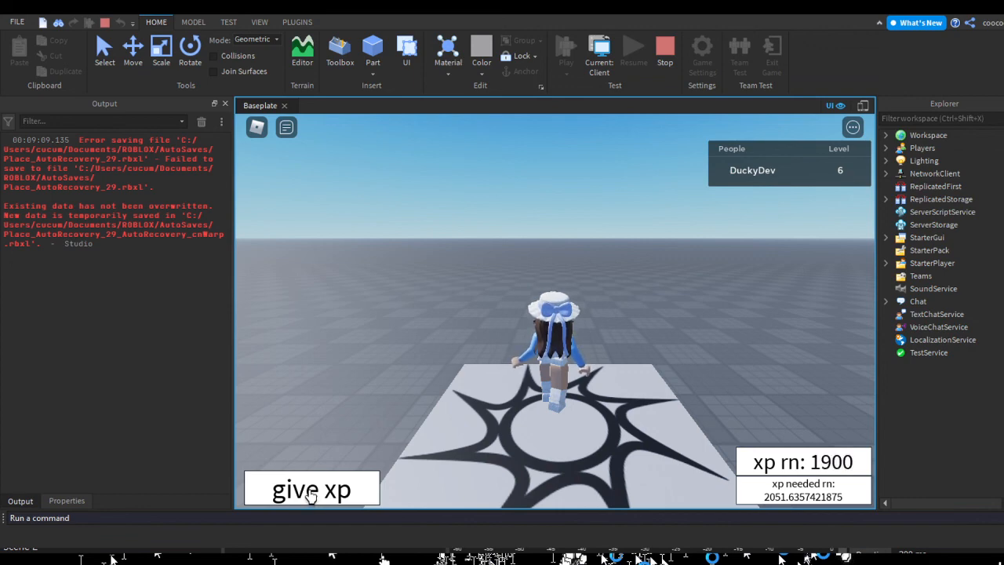
pyautogui.click(311, 490)
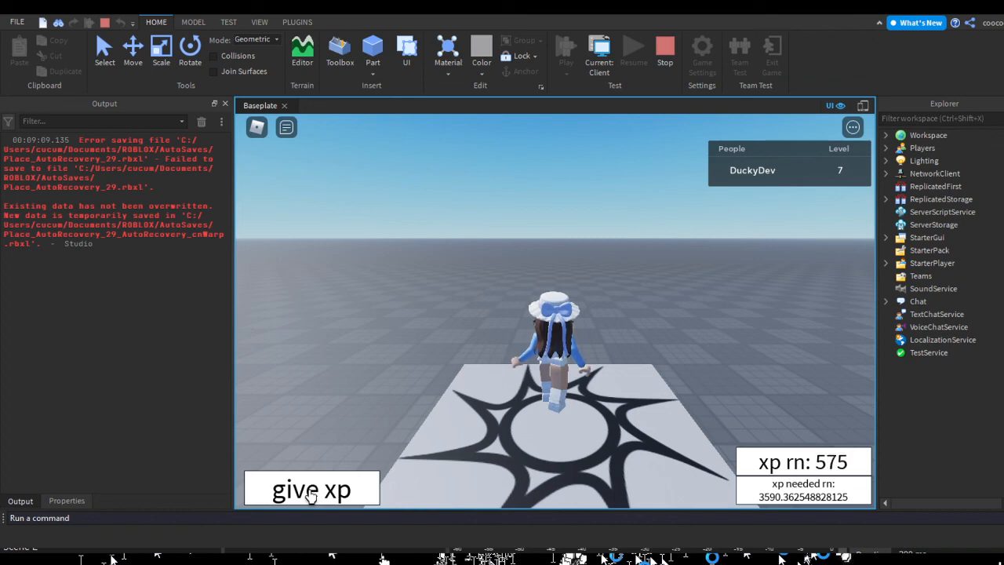
pyautogui.click(311, 489)
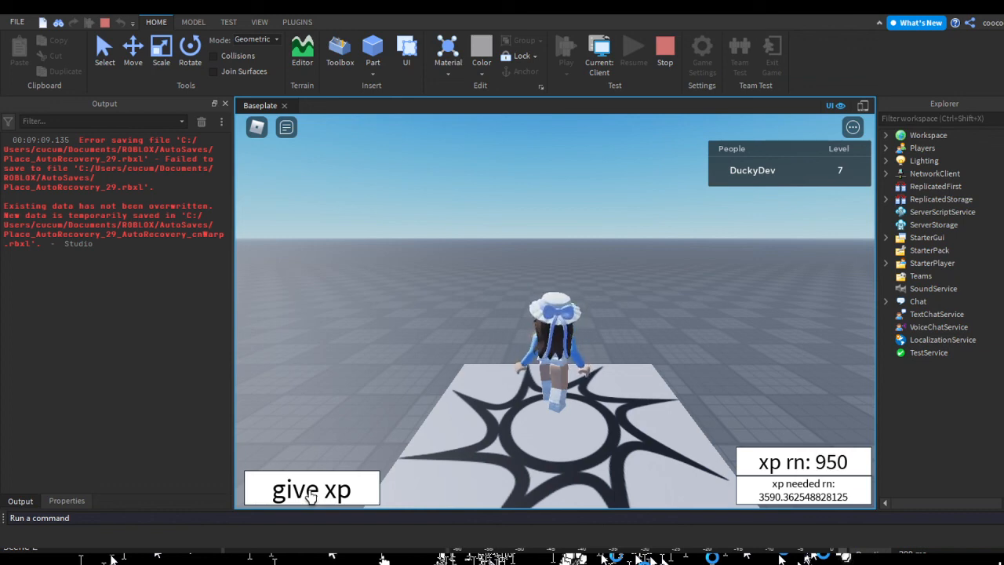
pyautogui.click(311, 490)
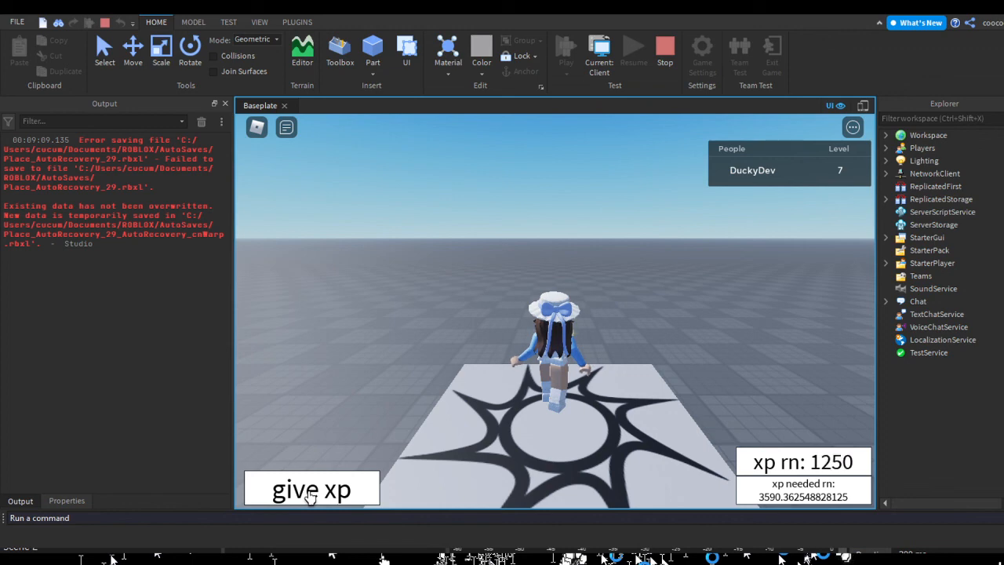
pyautogui.click(310, 489)
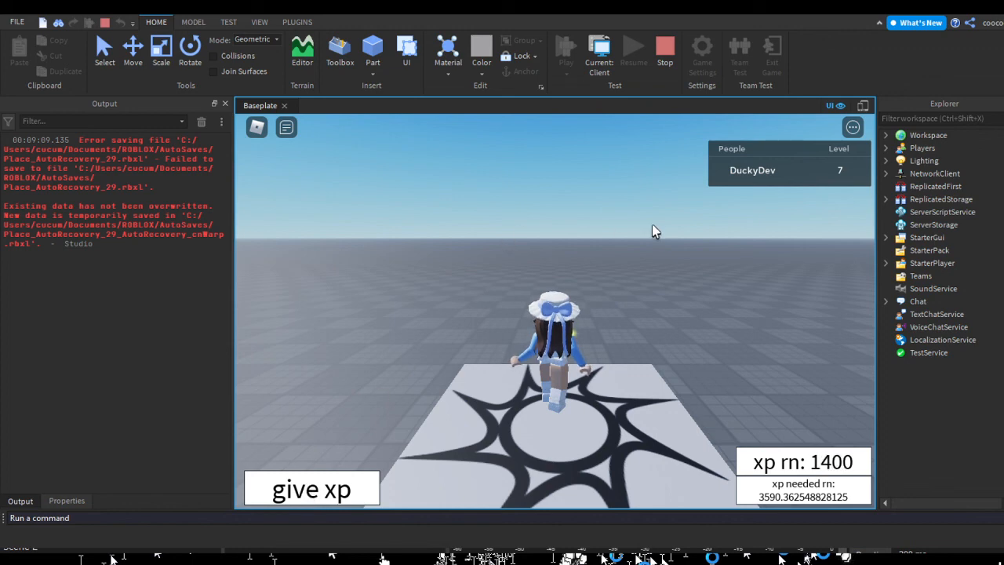